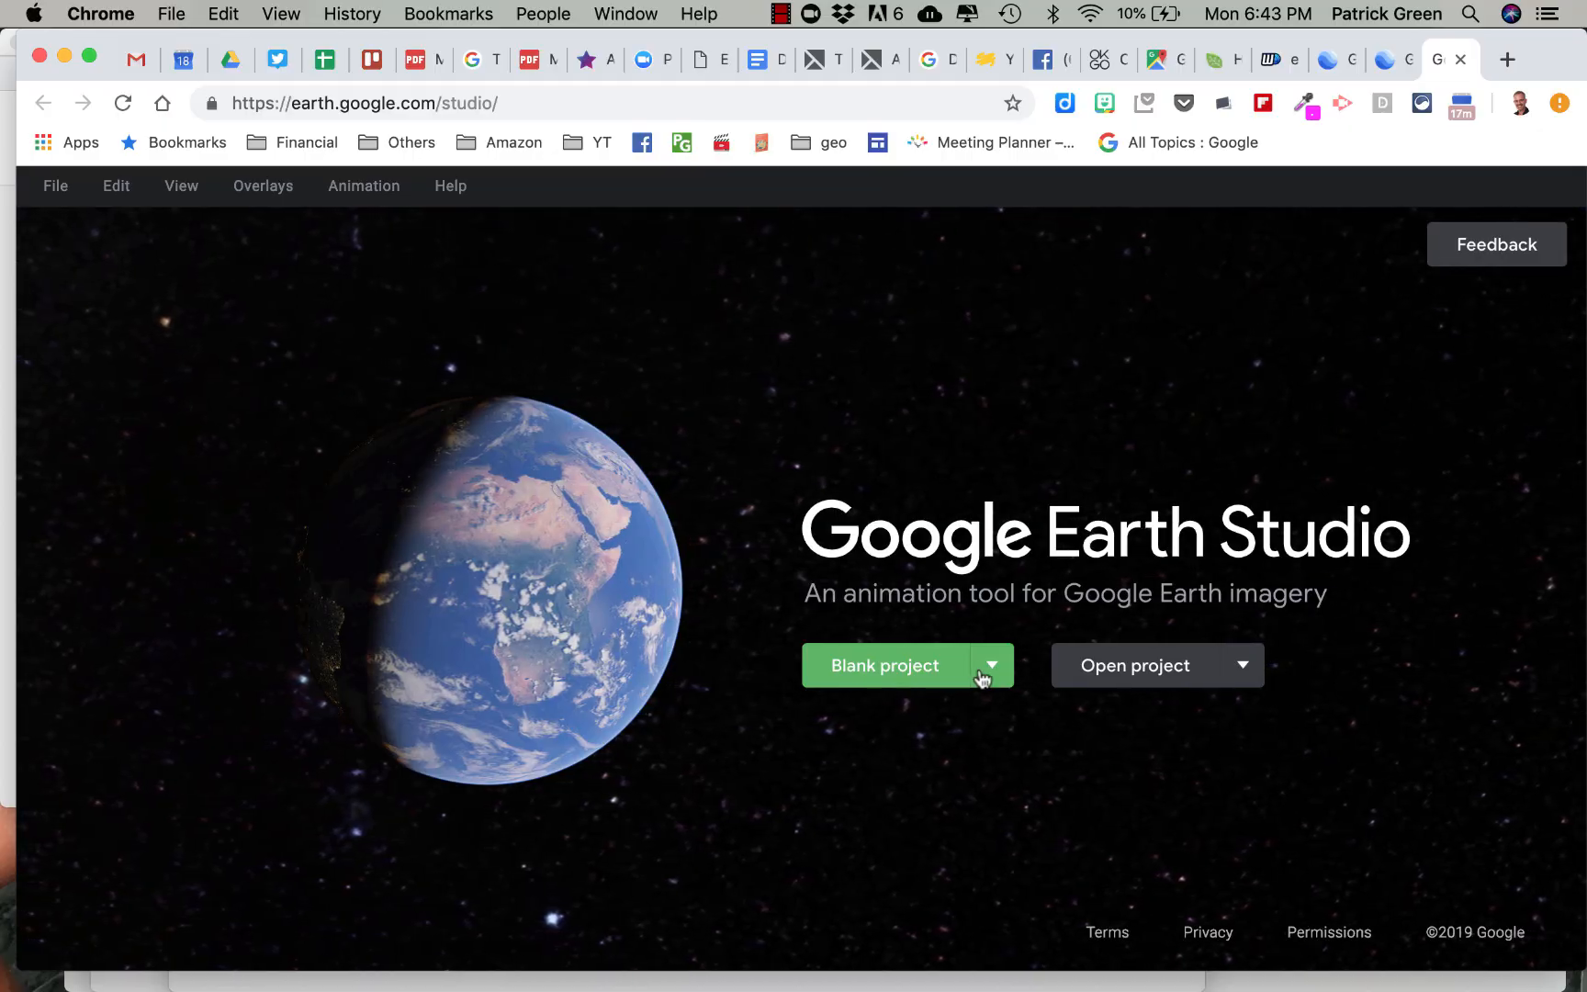
Start a new quick start project from the Zoom-To template
left_click(886, 665)
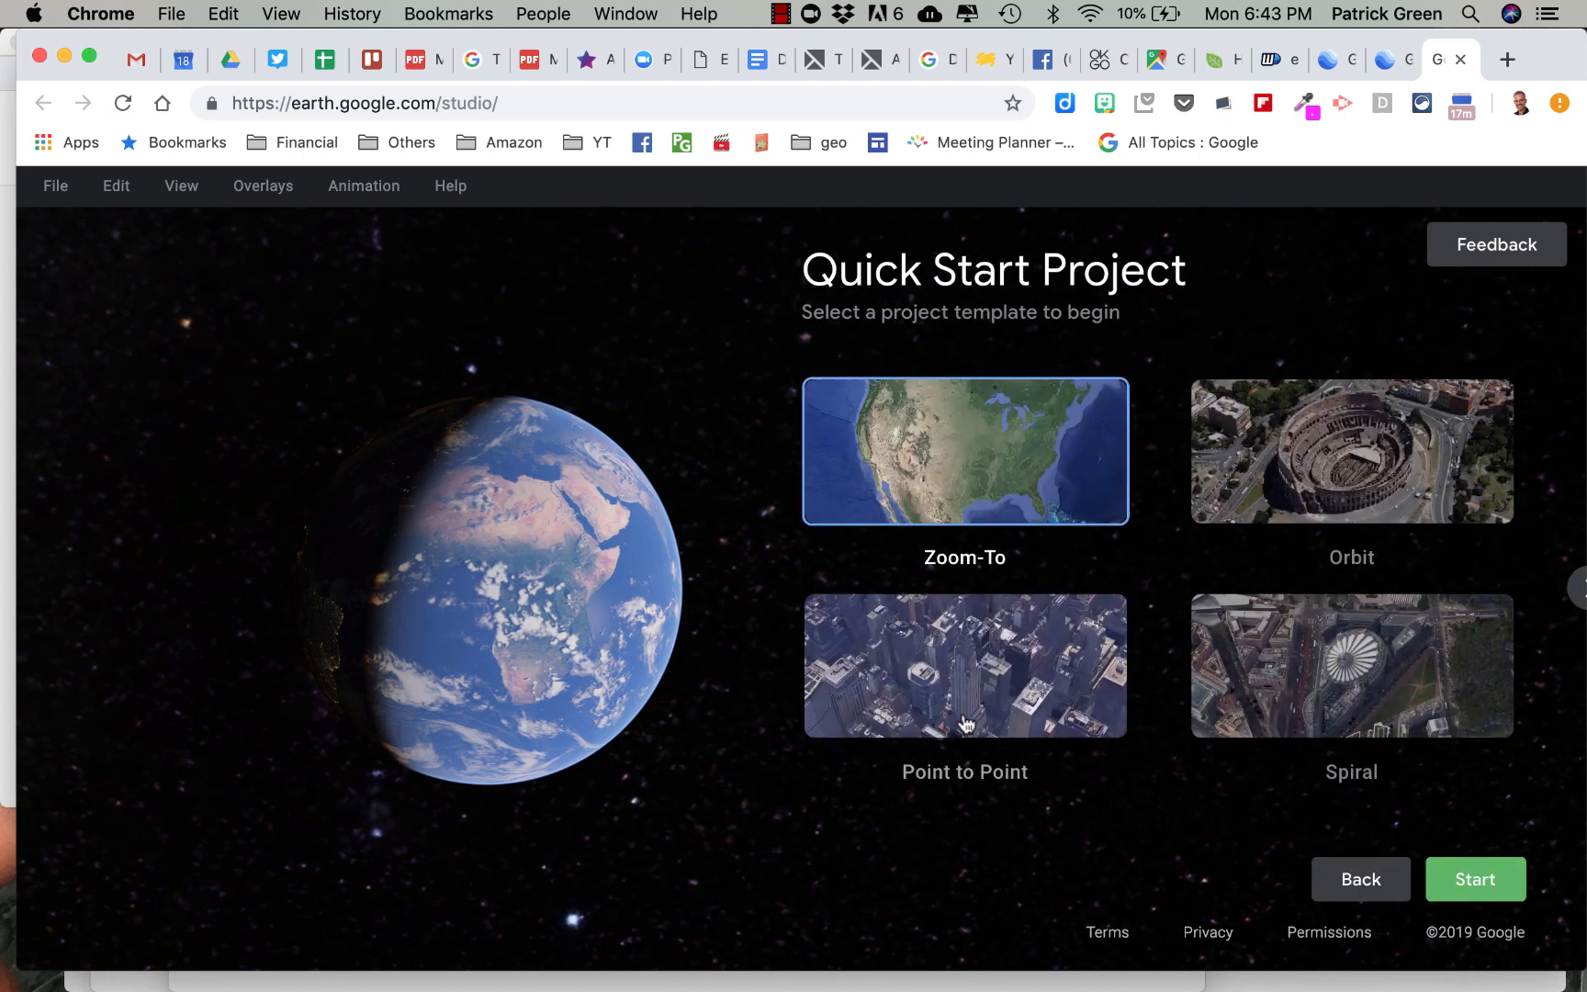
mouse_move(1049, 492)
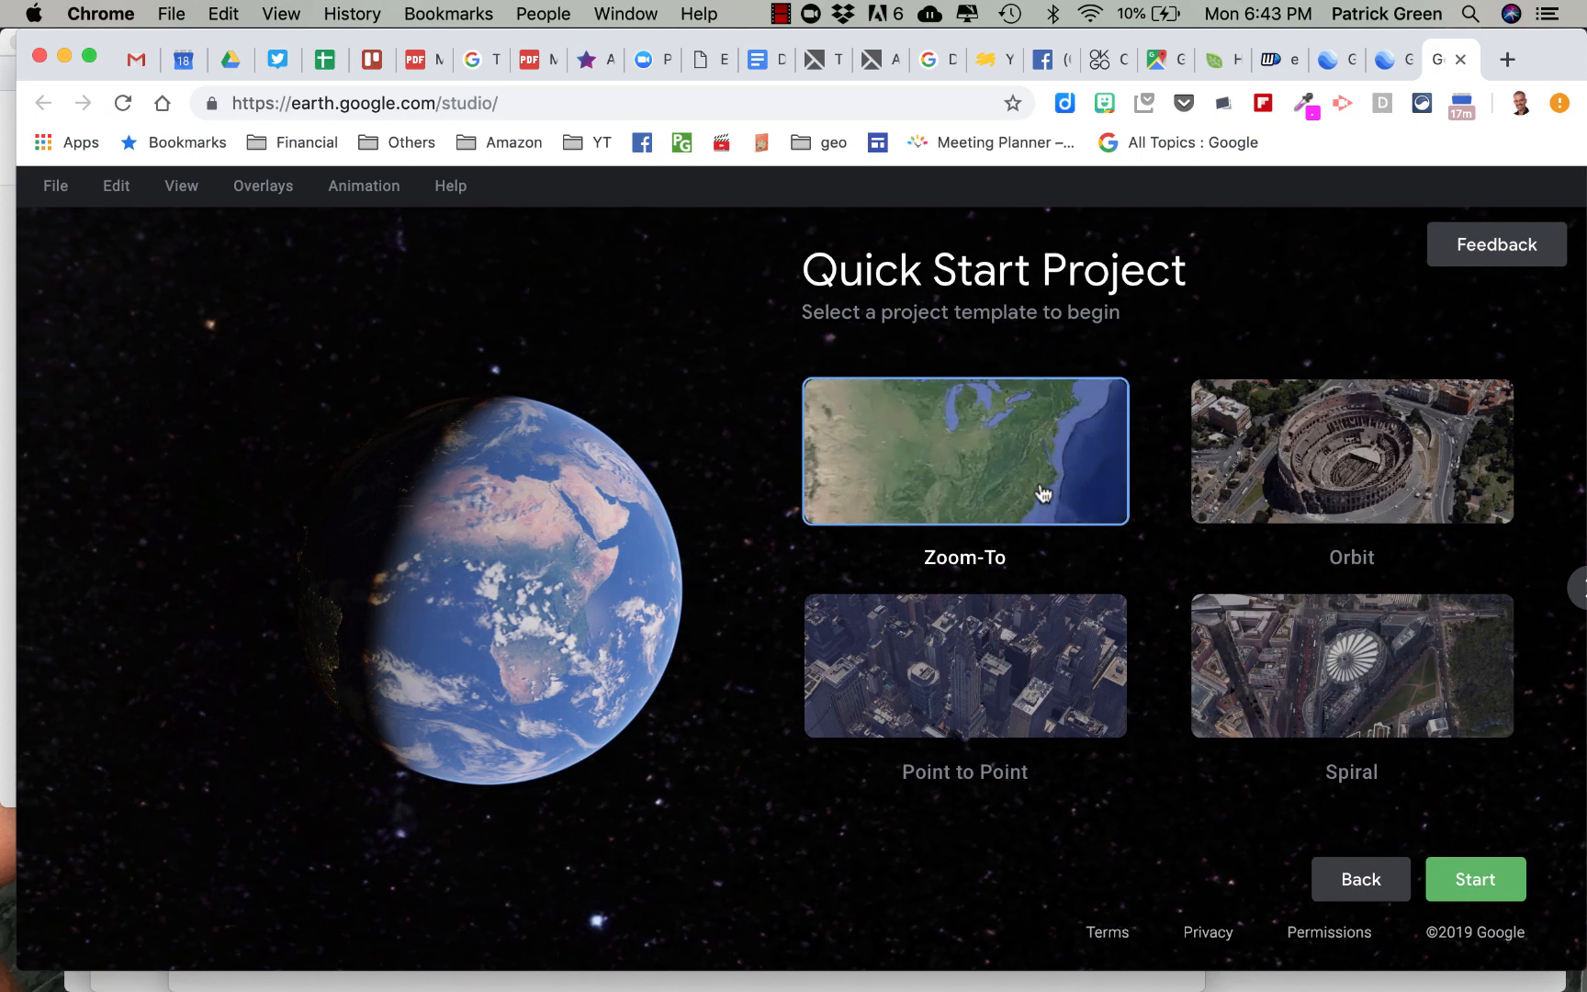
left_click(1476, 881)
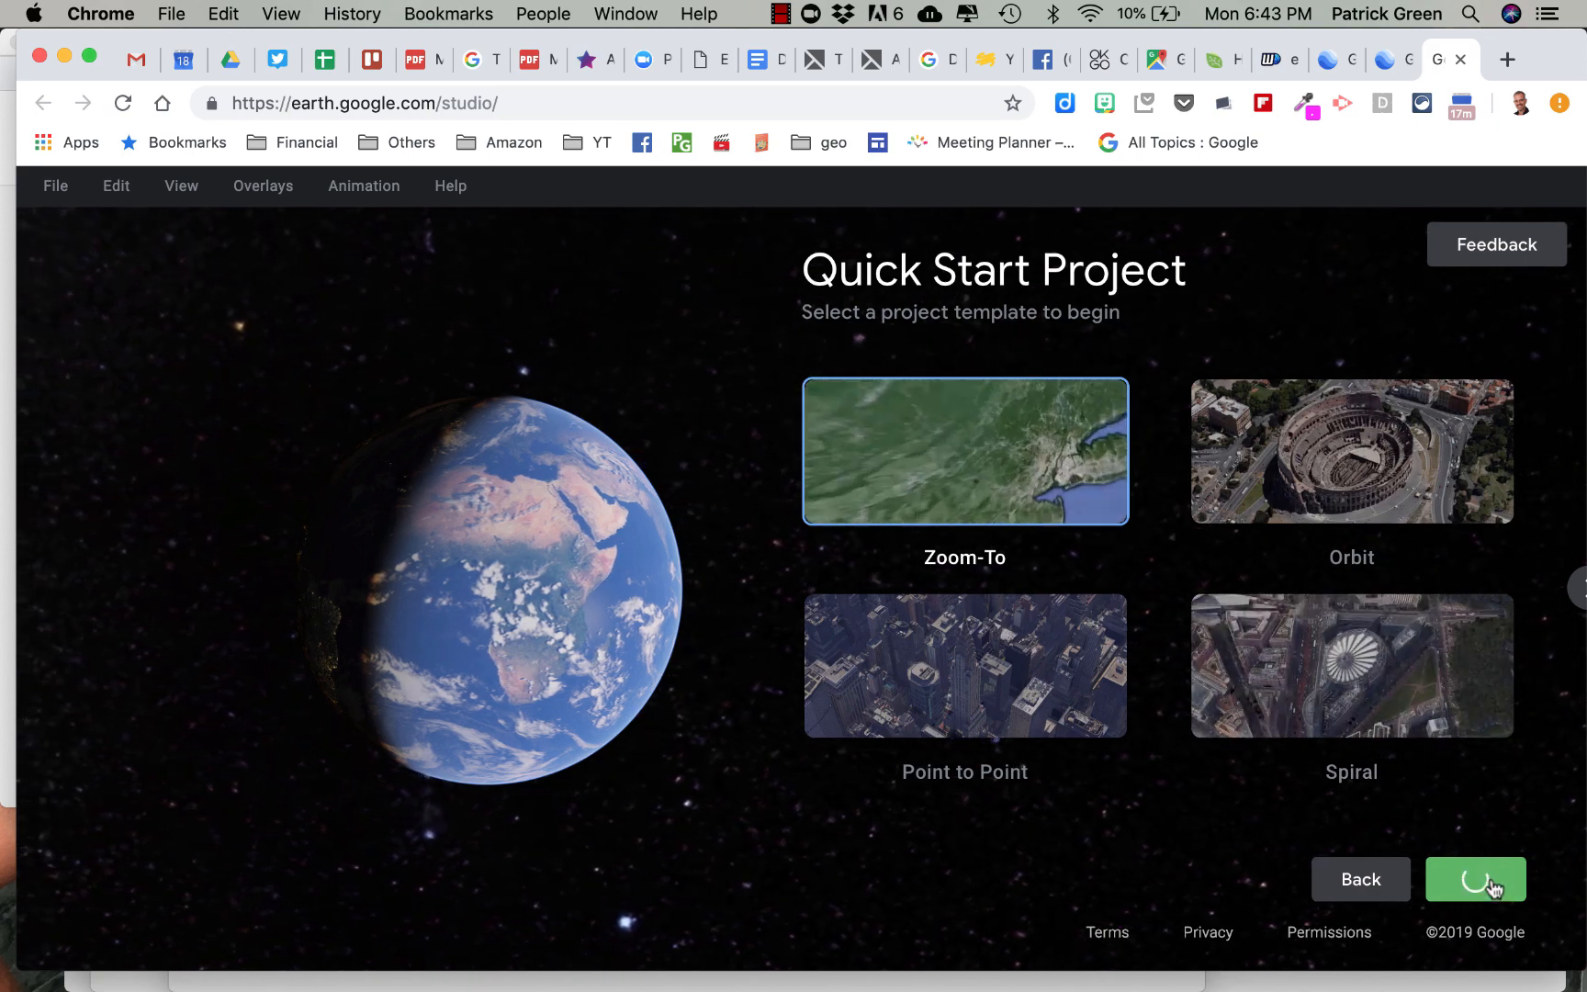
left_click(1477, 880)
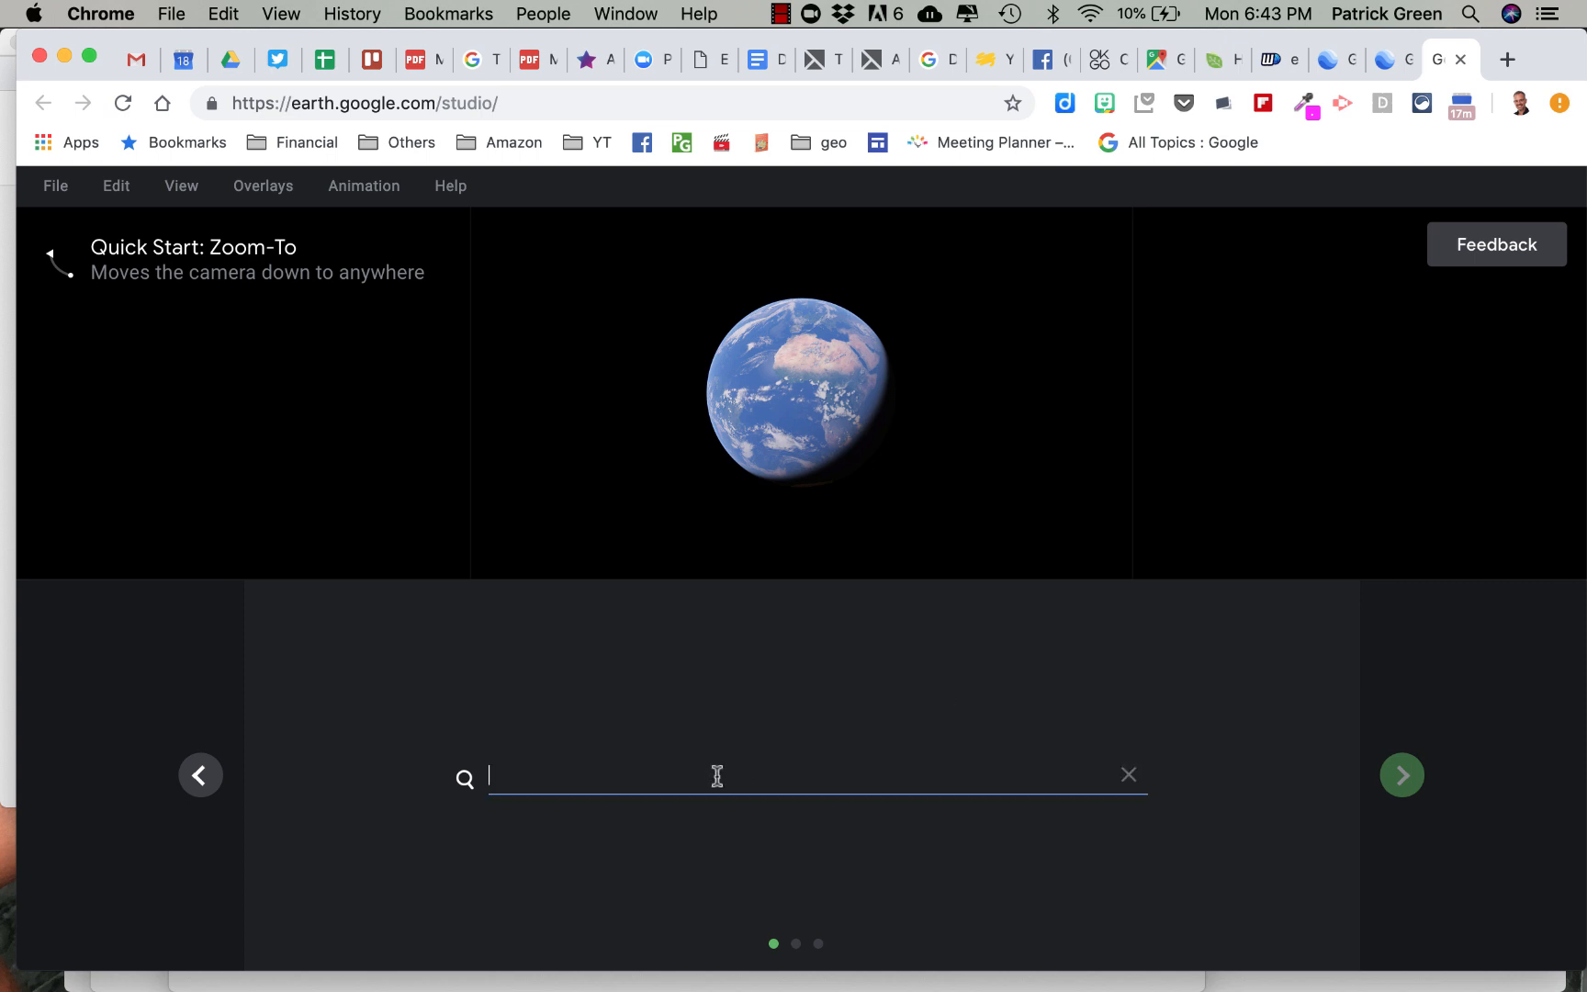
Target Cashmere, Washington, USA and accept the starting altitude and 5-second duration to finish setup
type("chas")
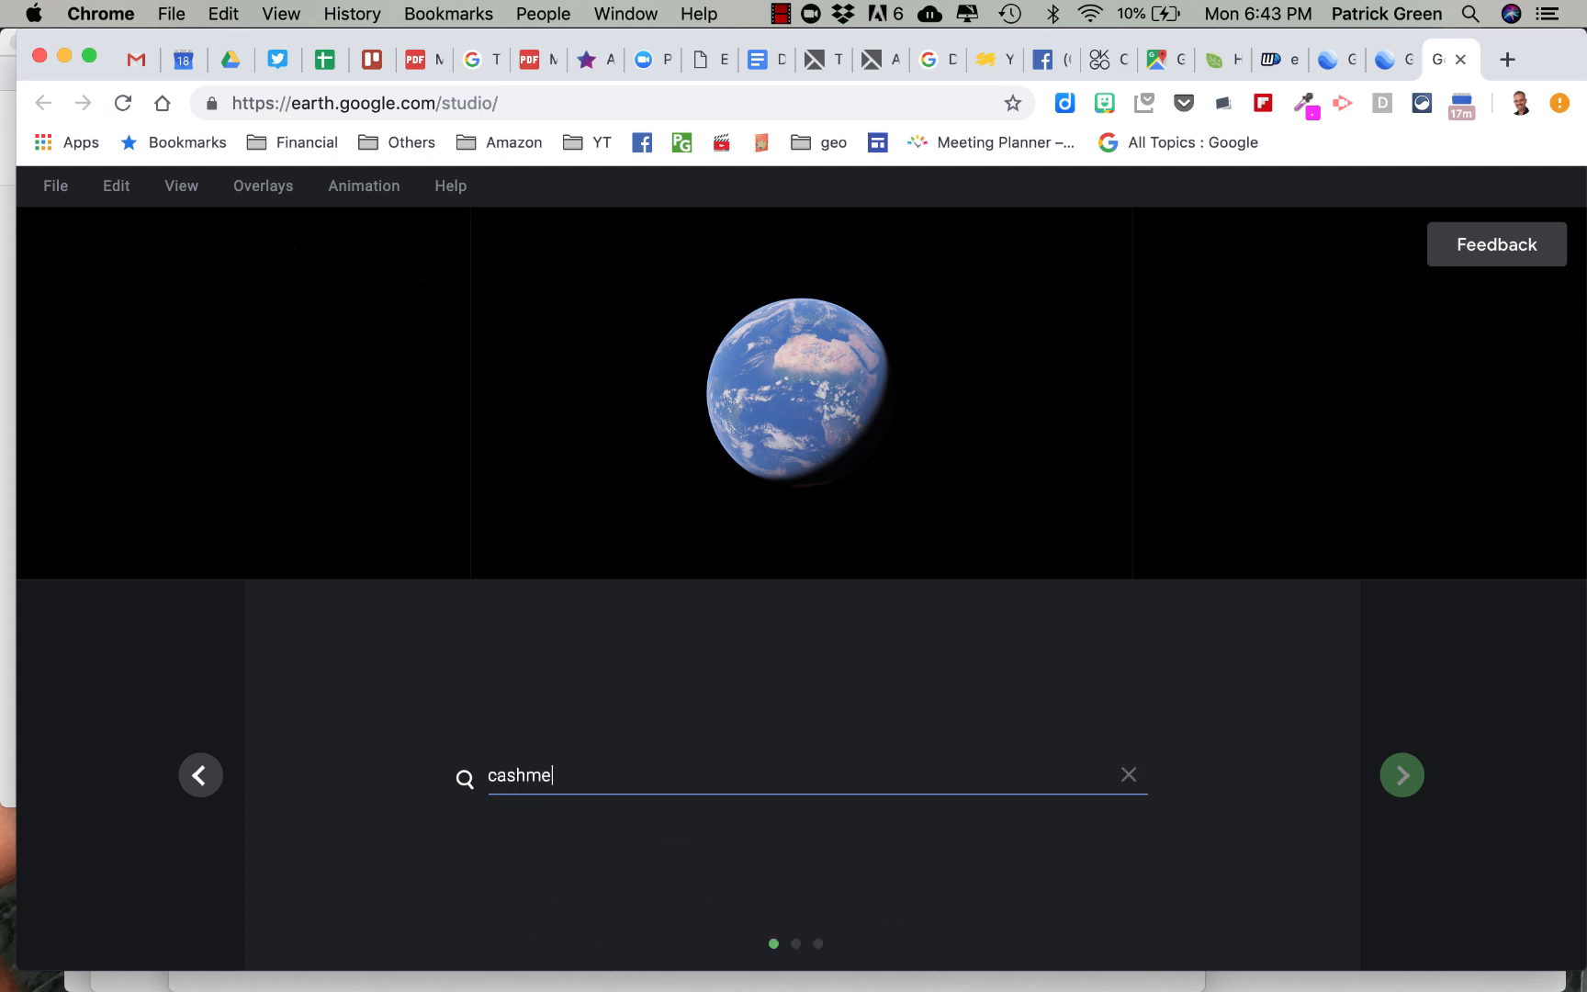
type("cashmere washington")
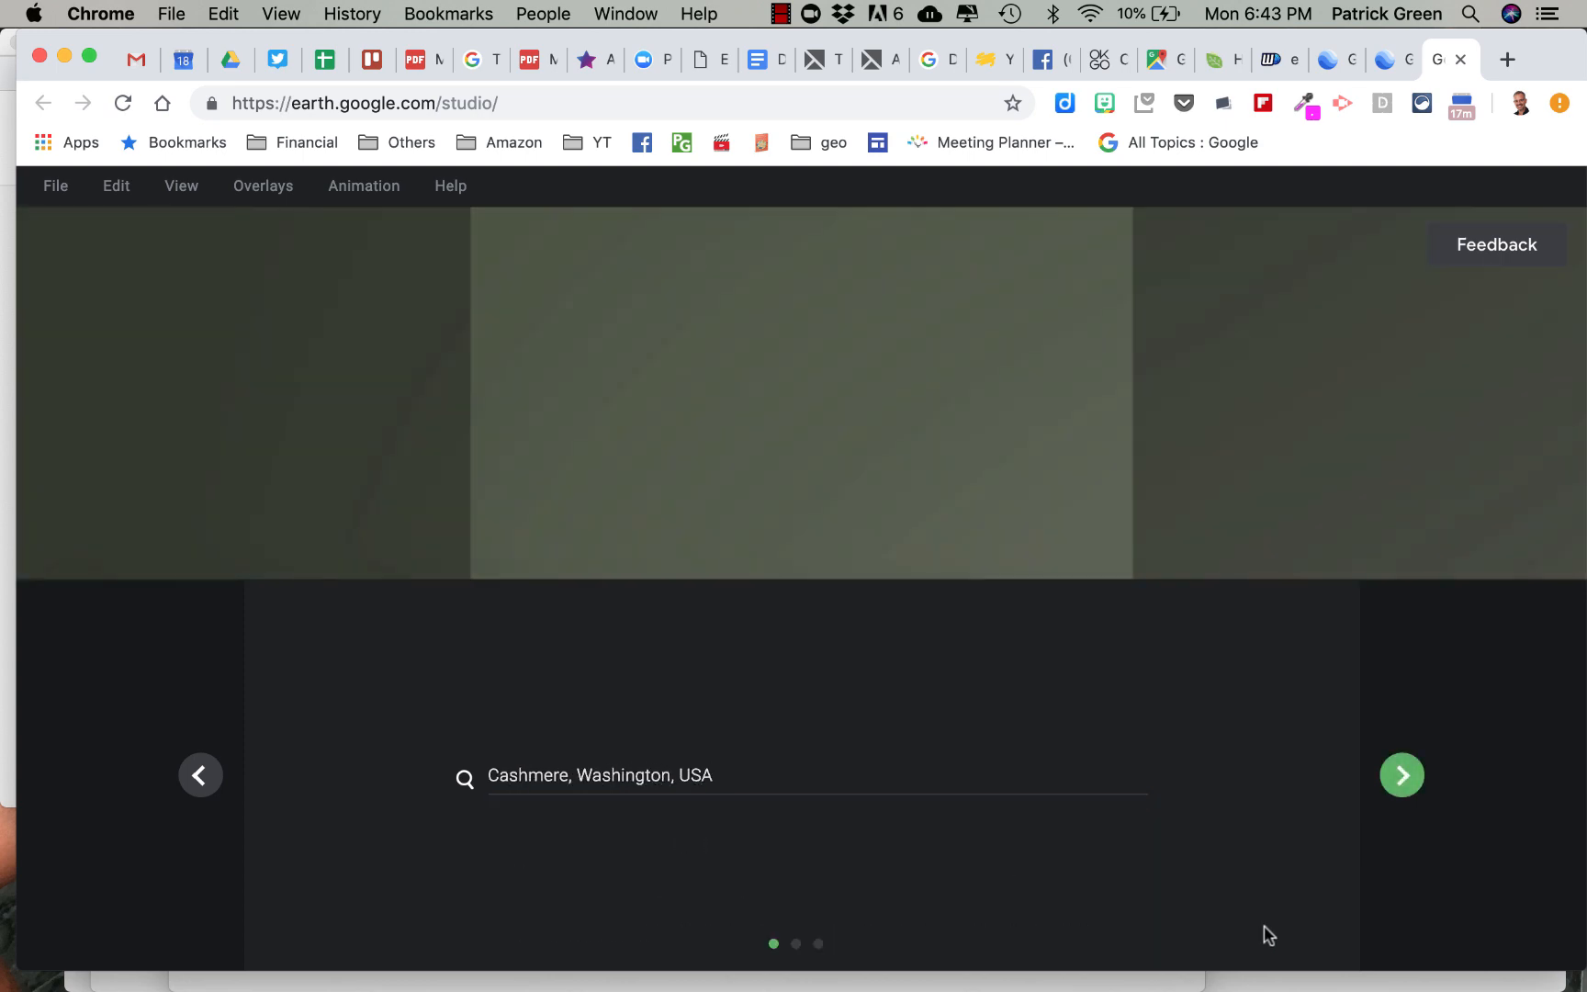
left_click(1403, 776)
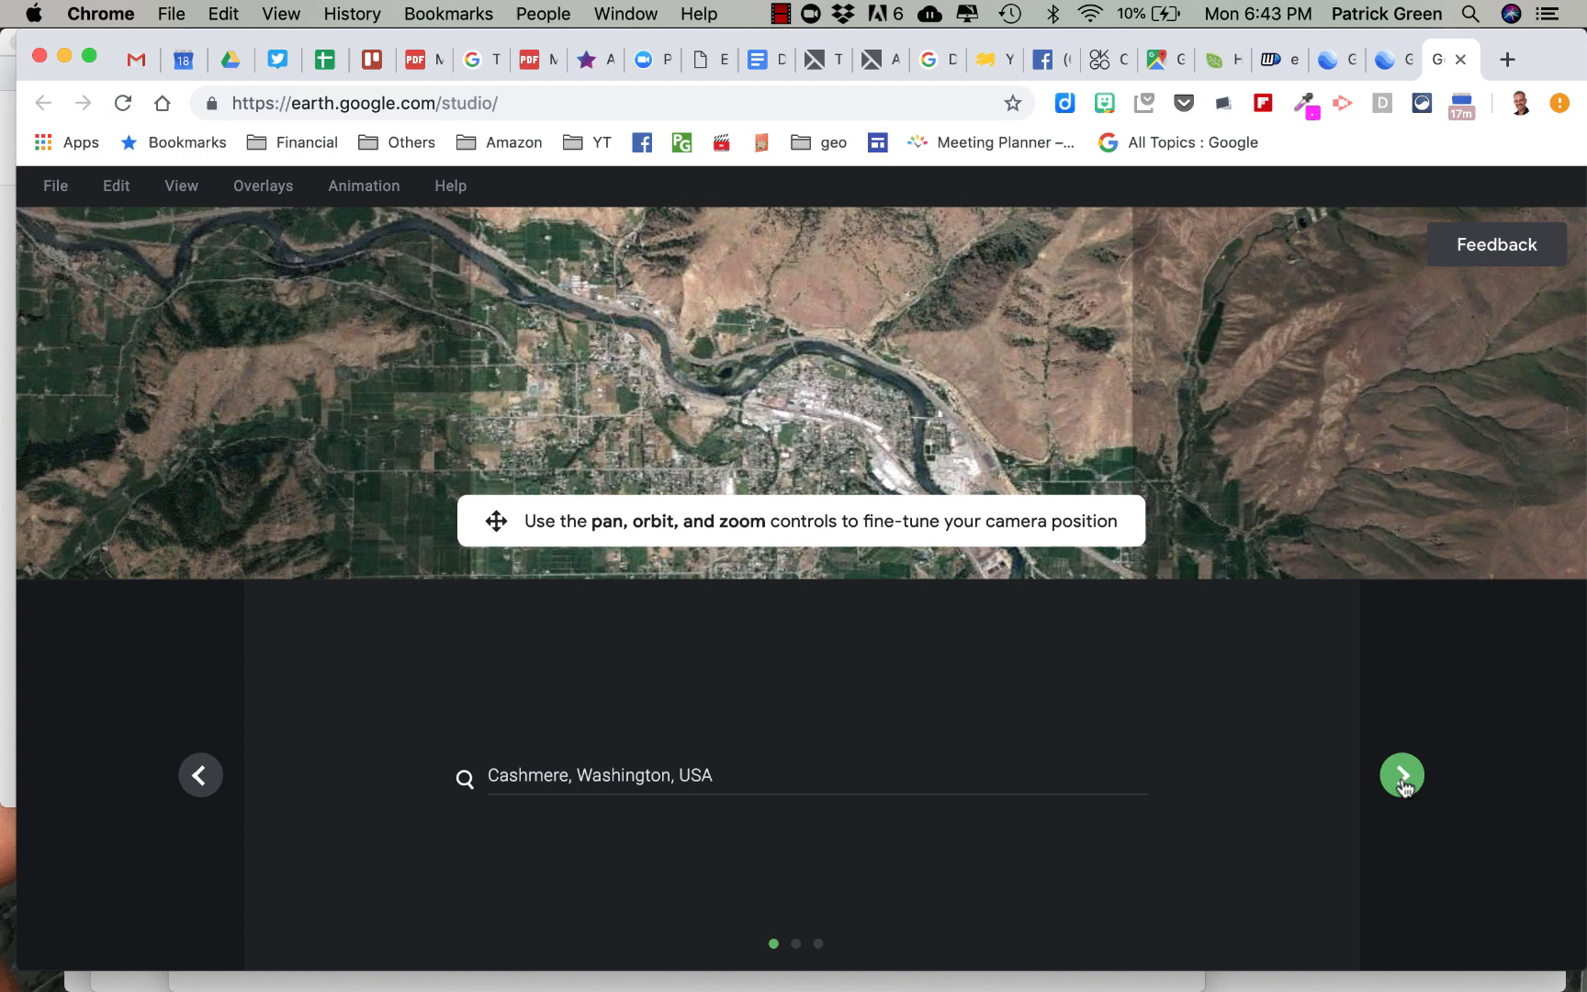
left_click(1402, 776)
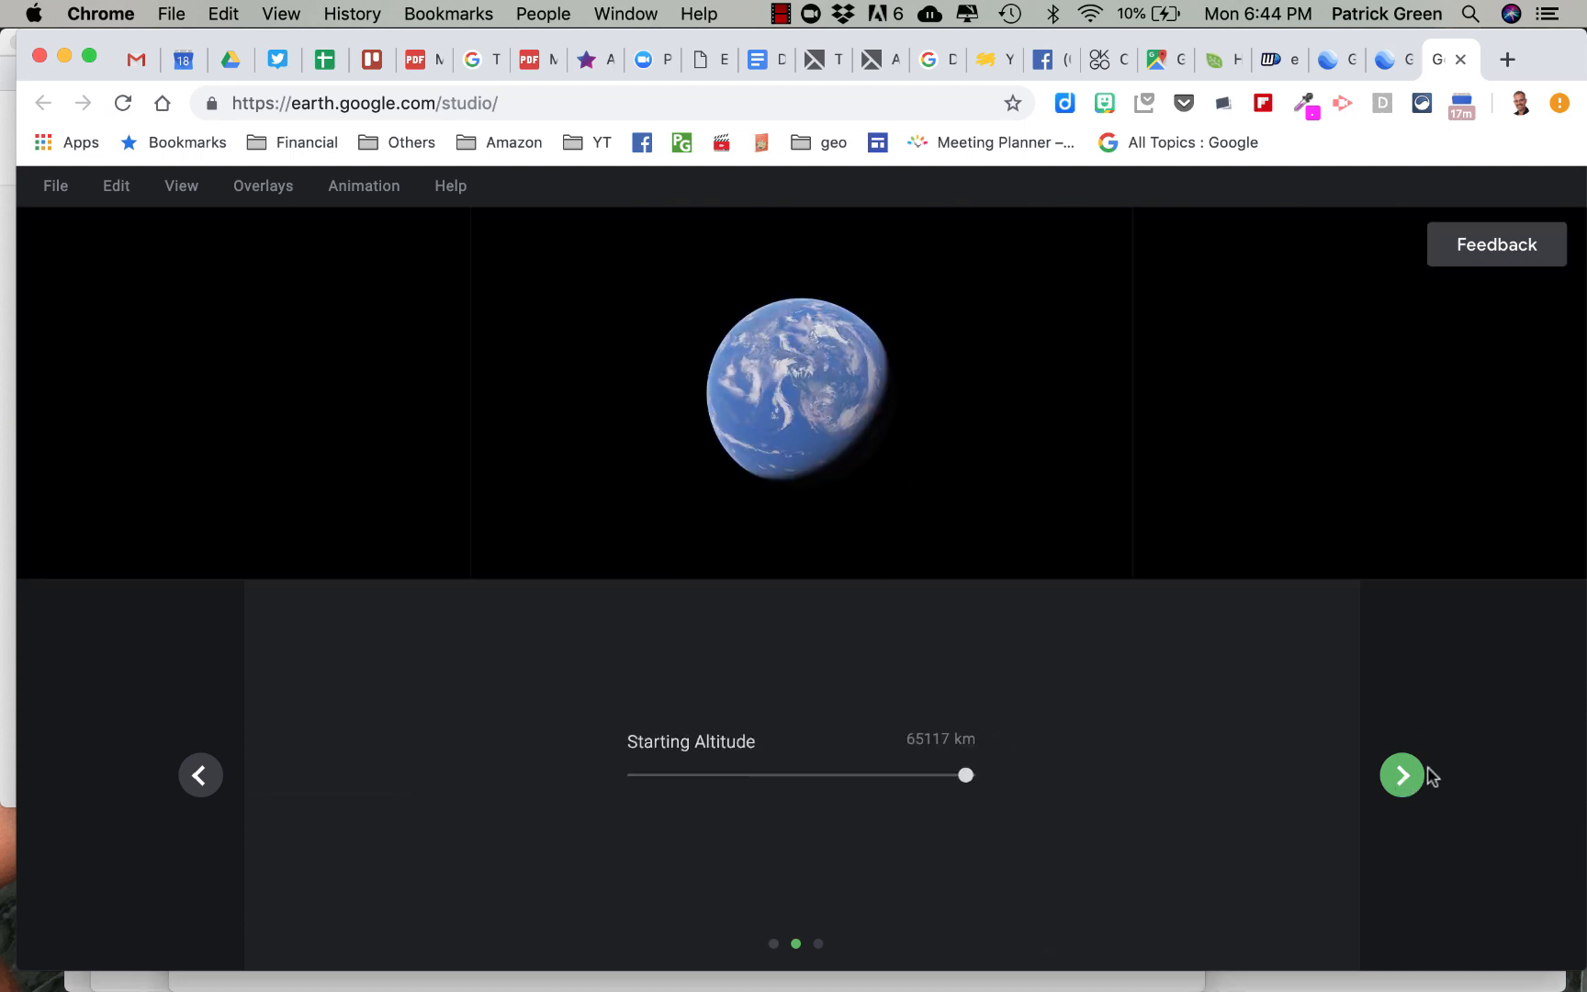
left_click(1401, 775)
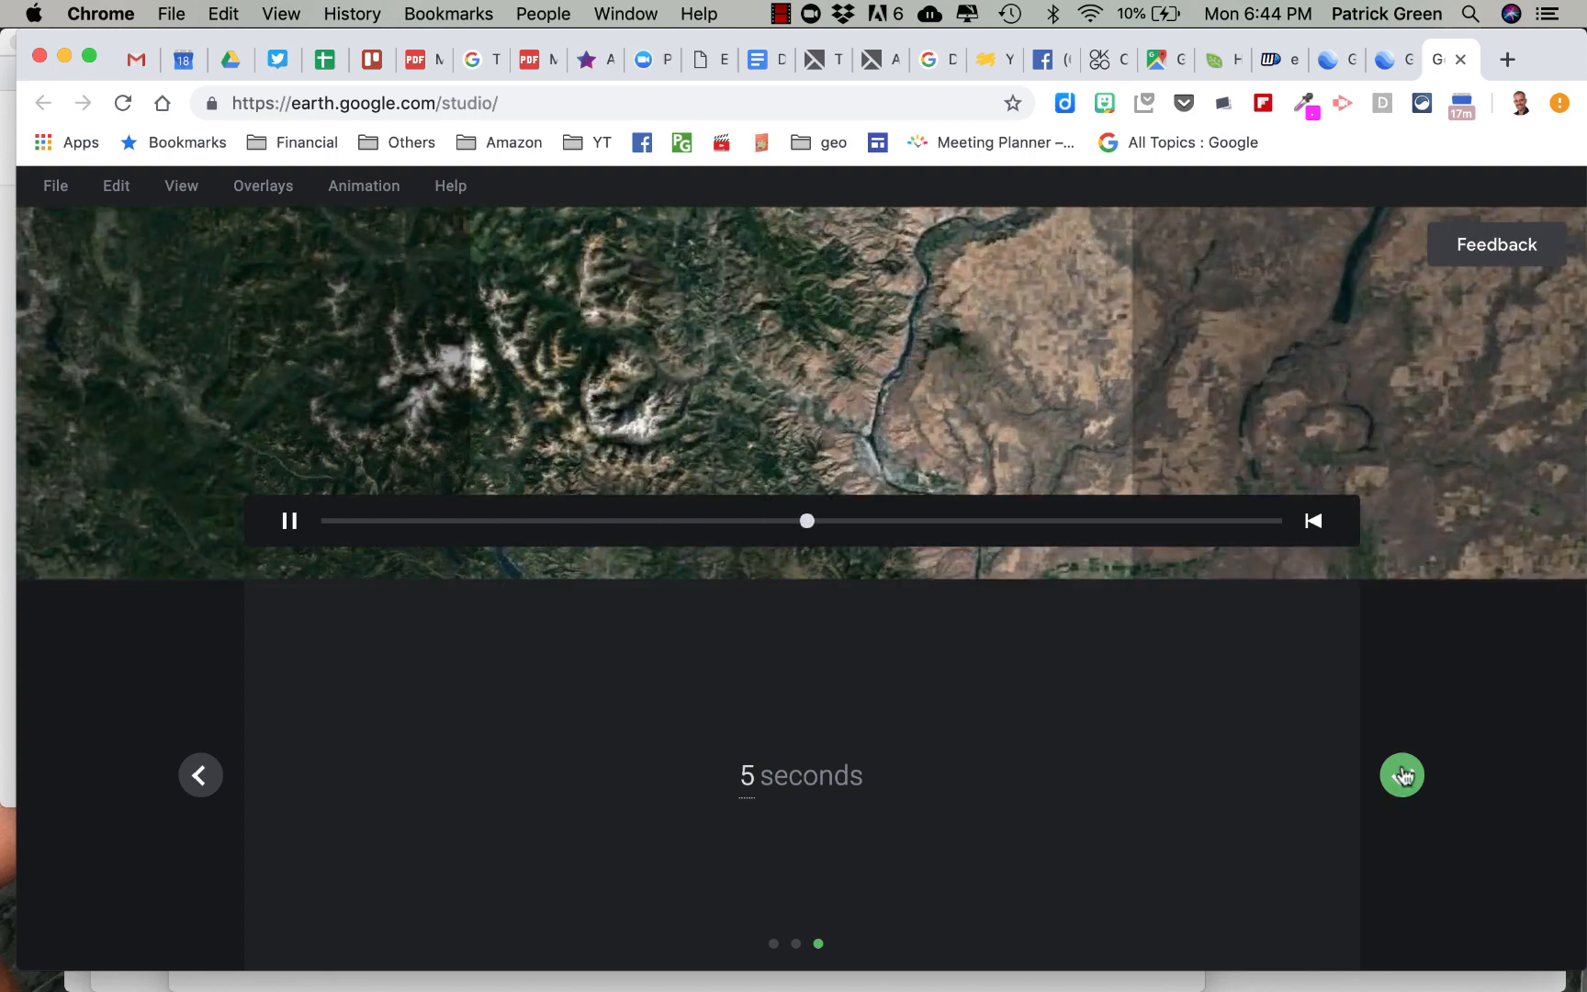
left_click(1404, 775)
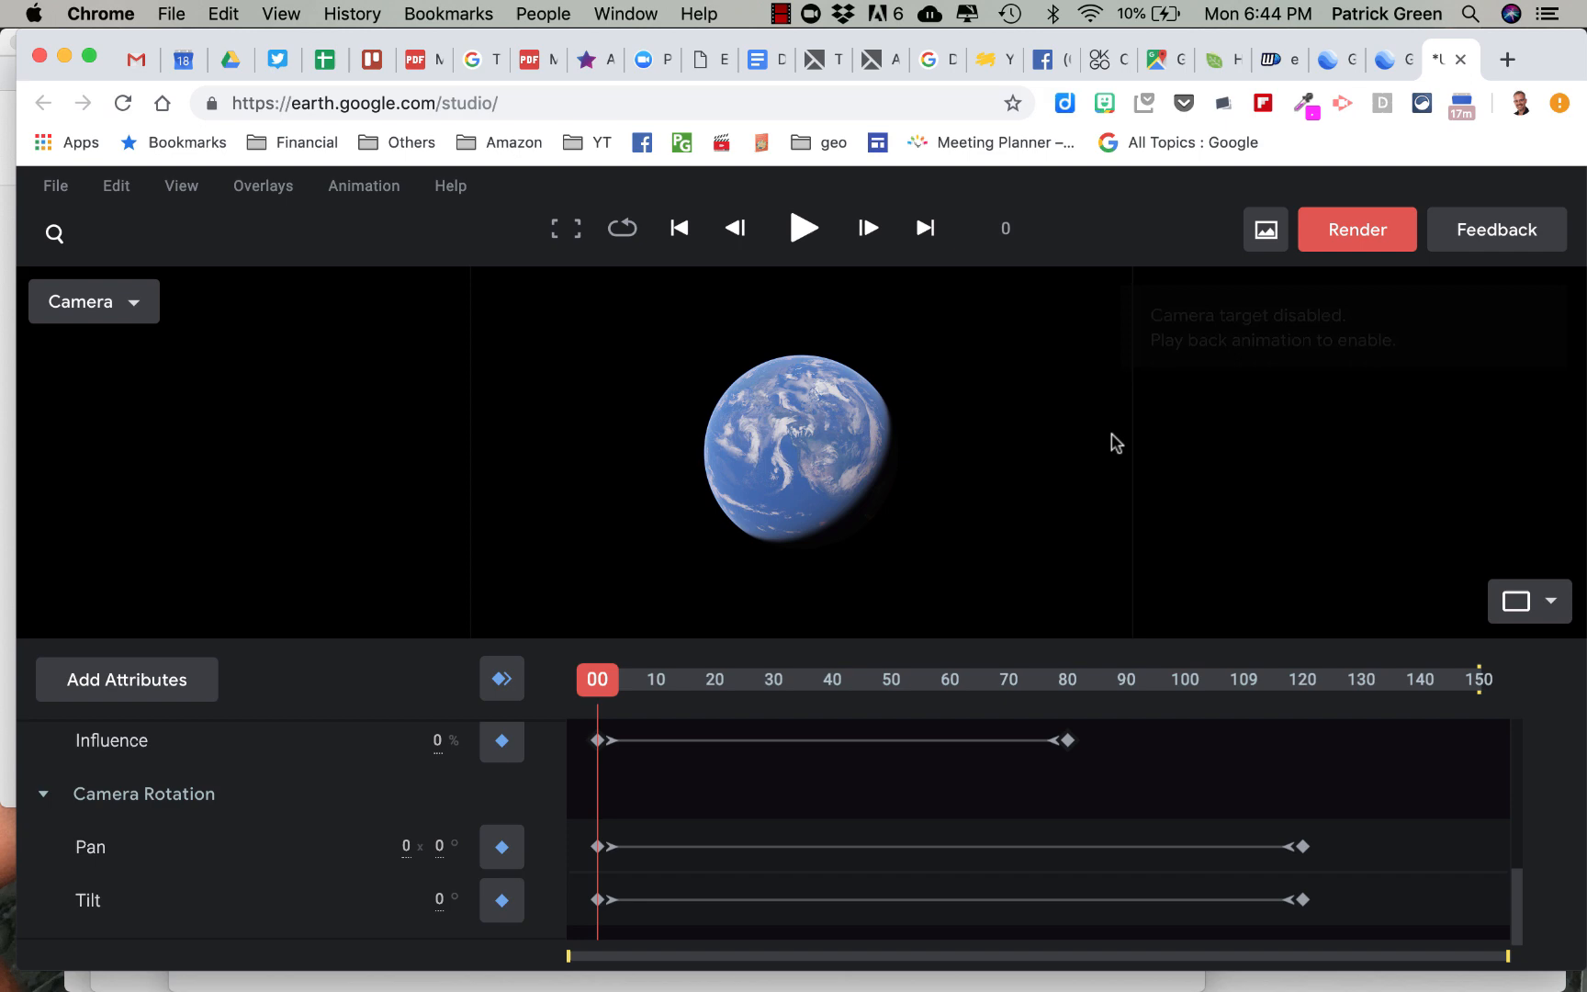
Render the 0–150 frame 1920×1080 animation under the file name Cashmere
left_click(1358, 230)
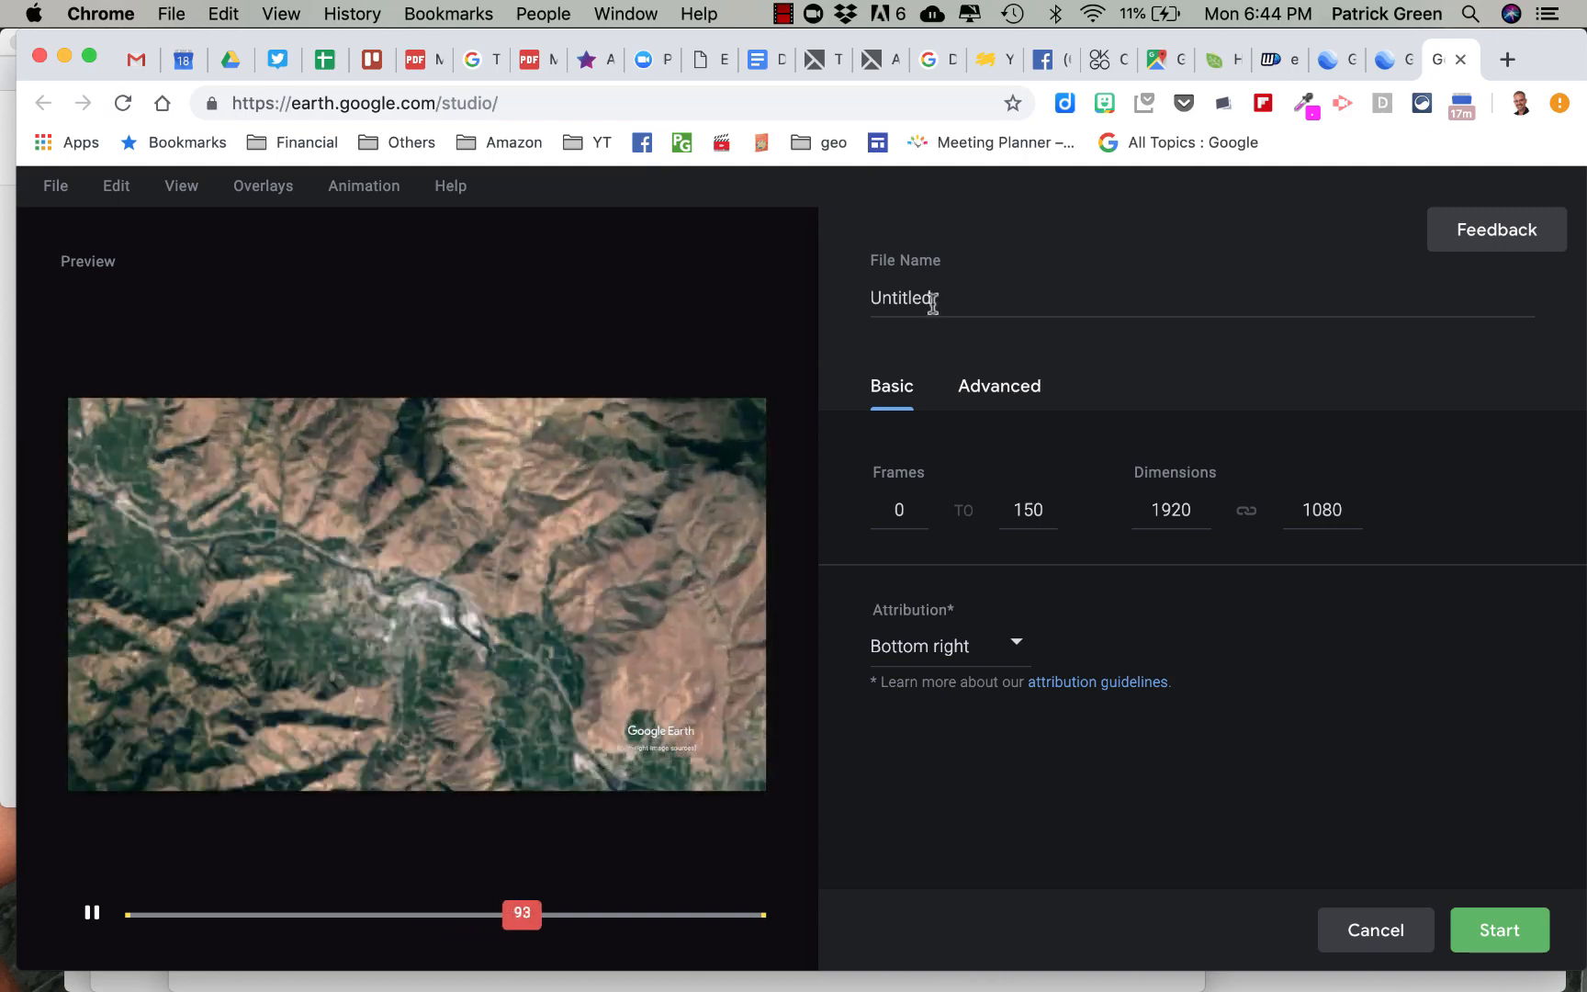
double_click(900, 298)
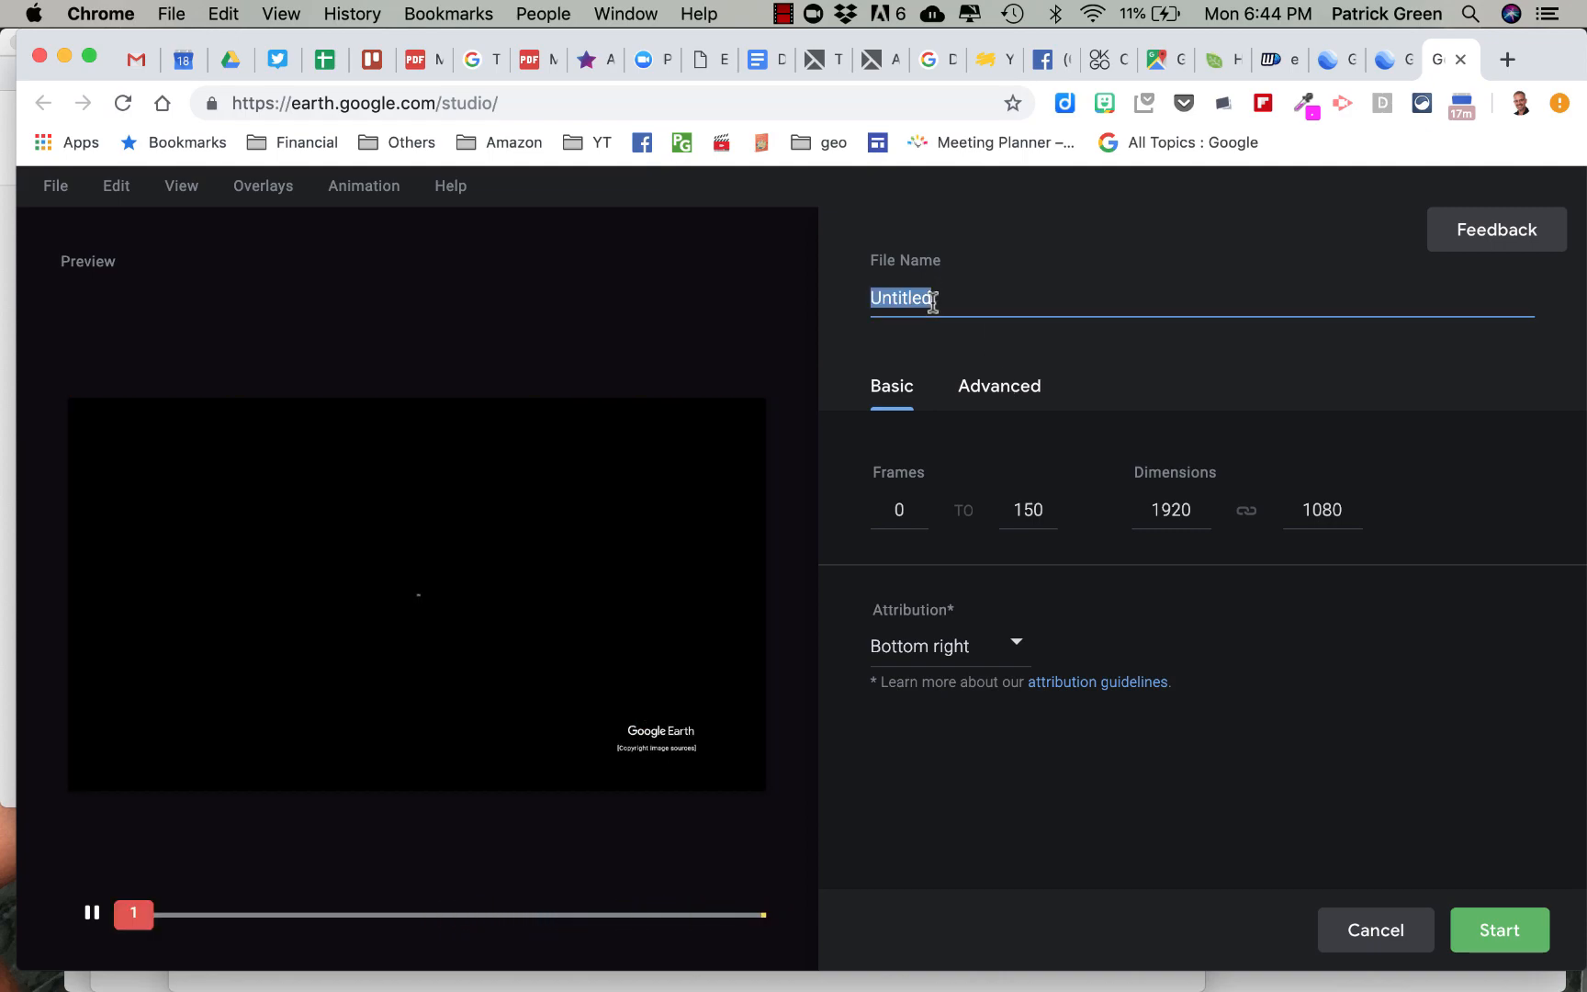
type("Cashmere")
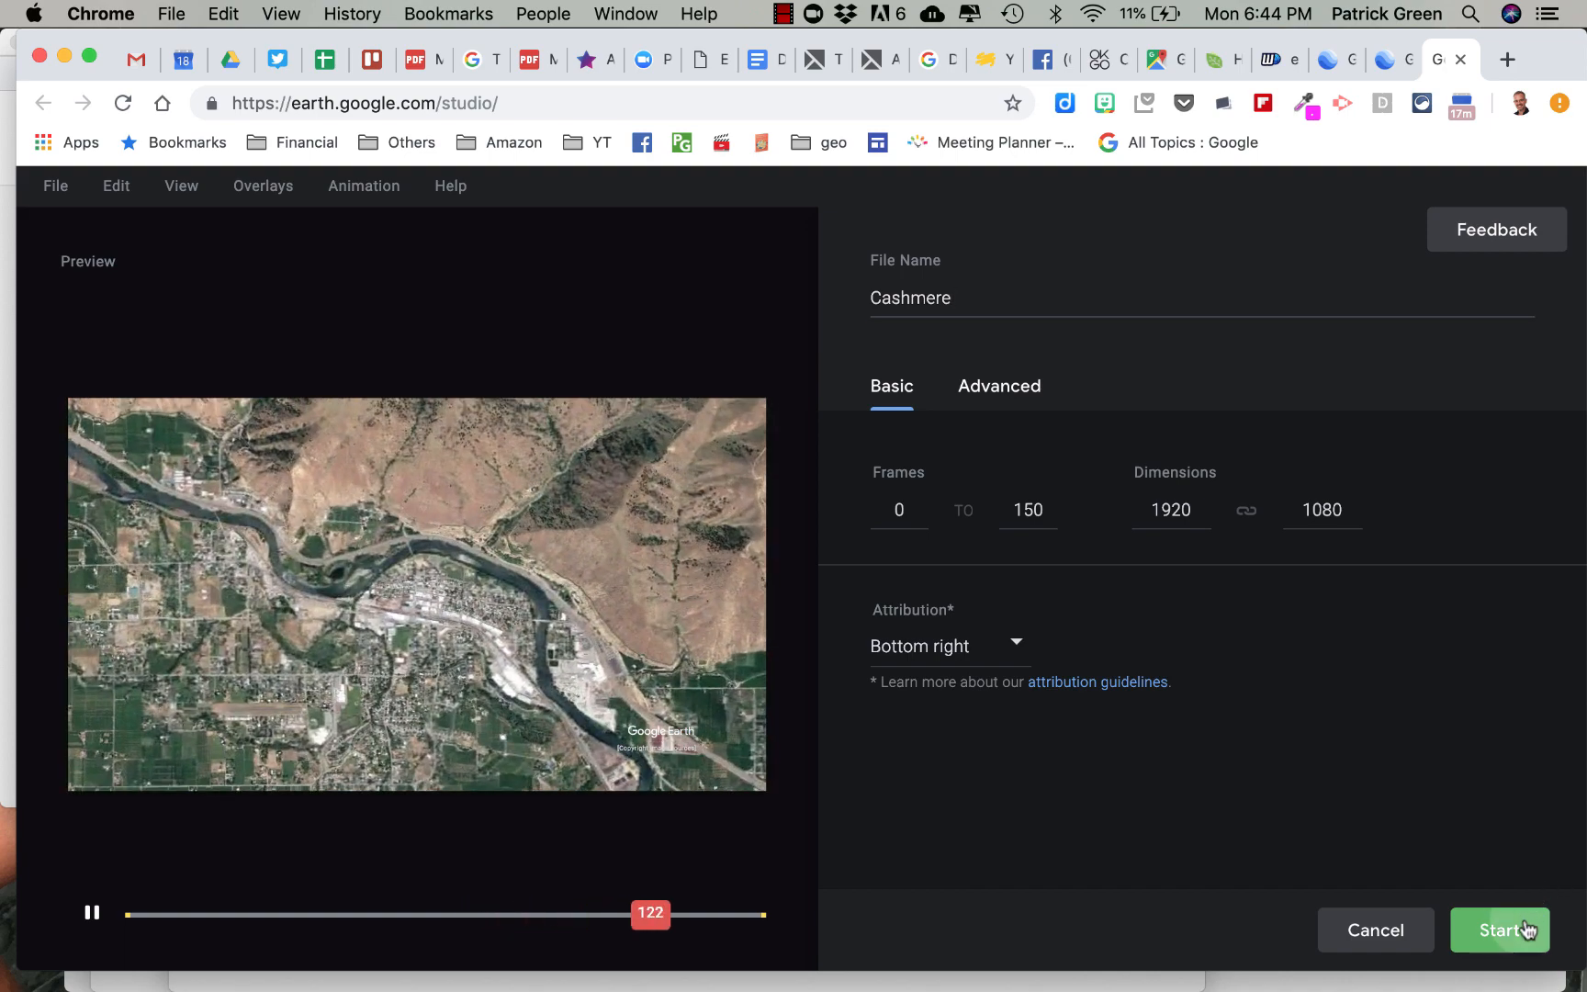
left_click(1507, 932)
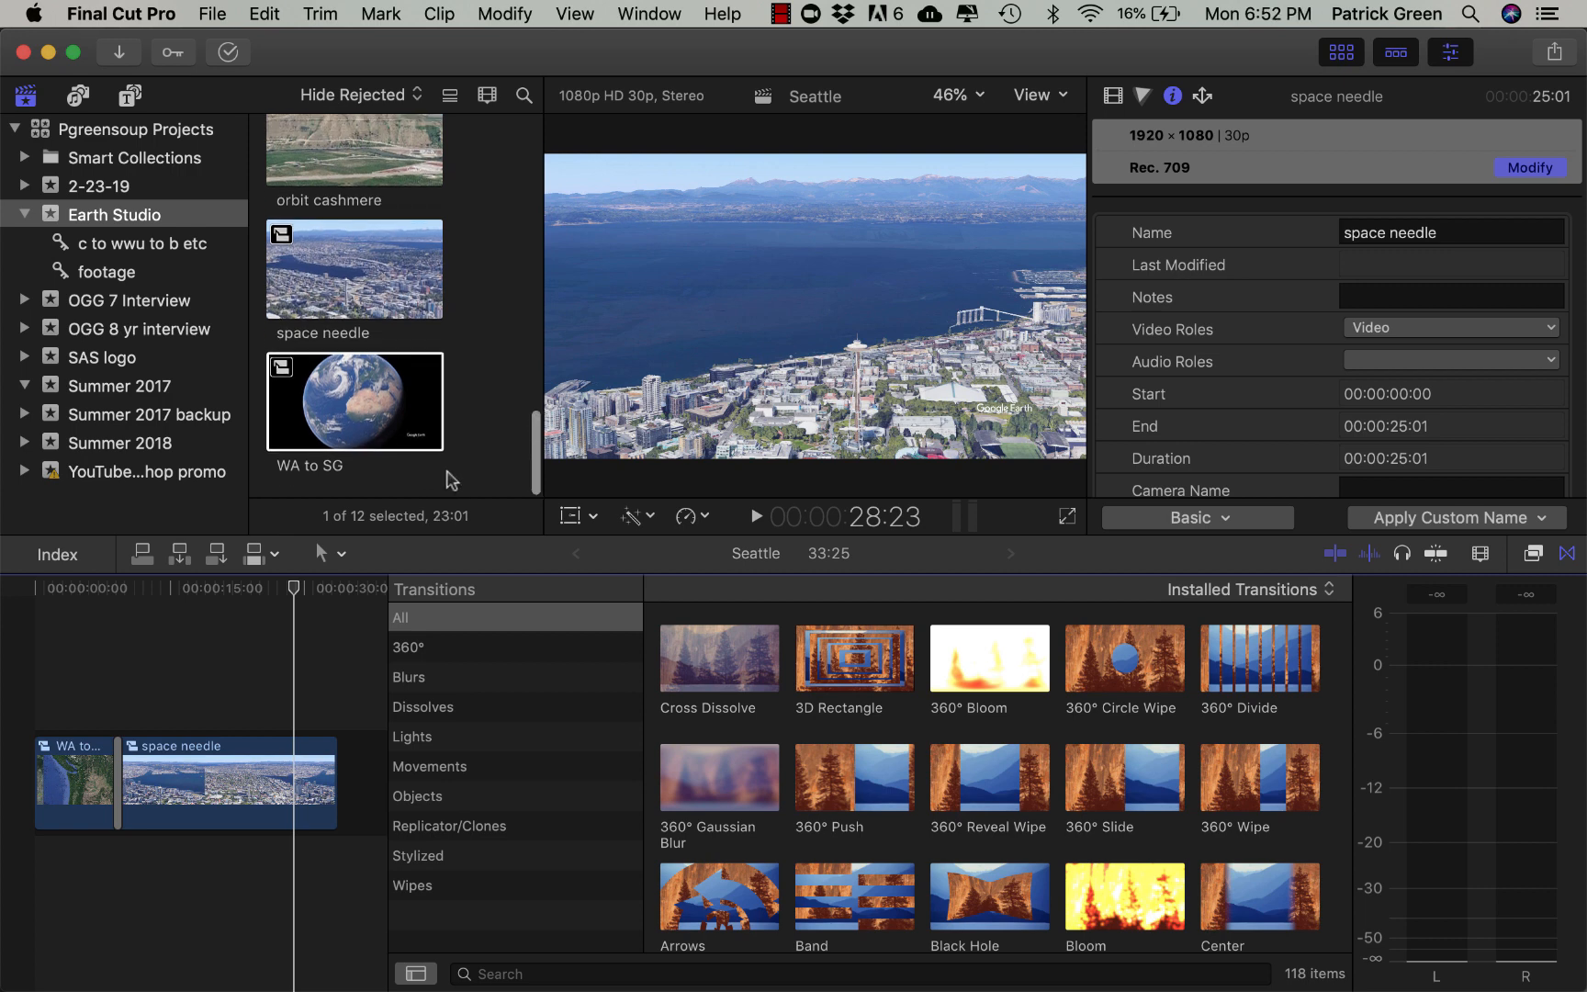
Create a new project named 'zoom to Cashmere' in the Earth Studio event
left_click(213, 15)
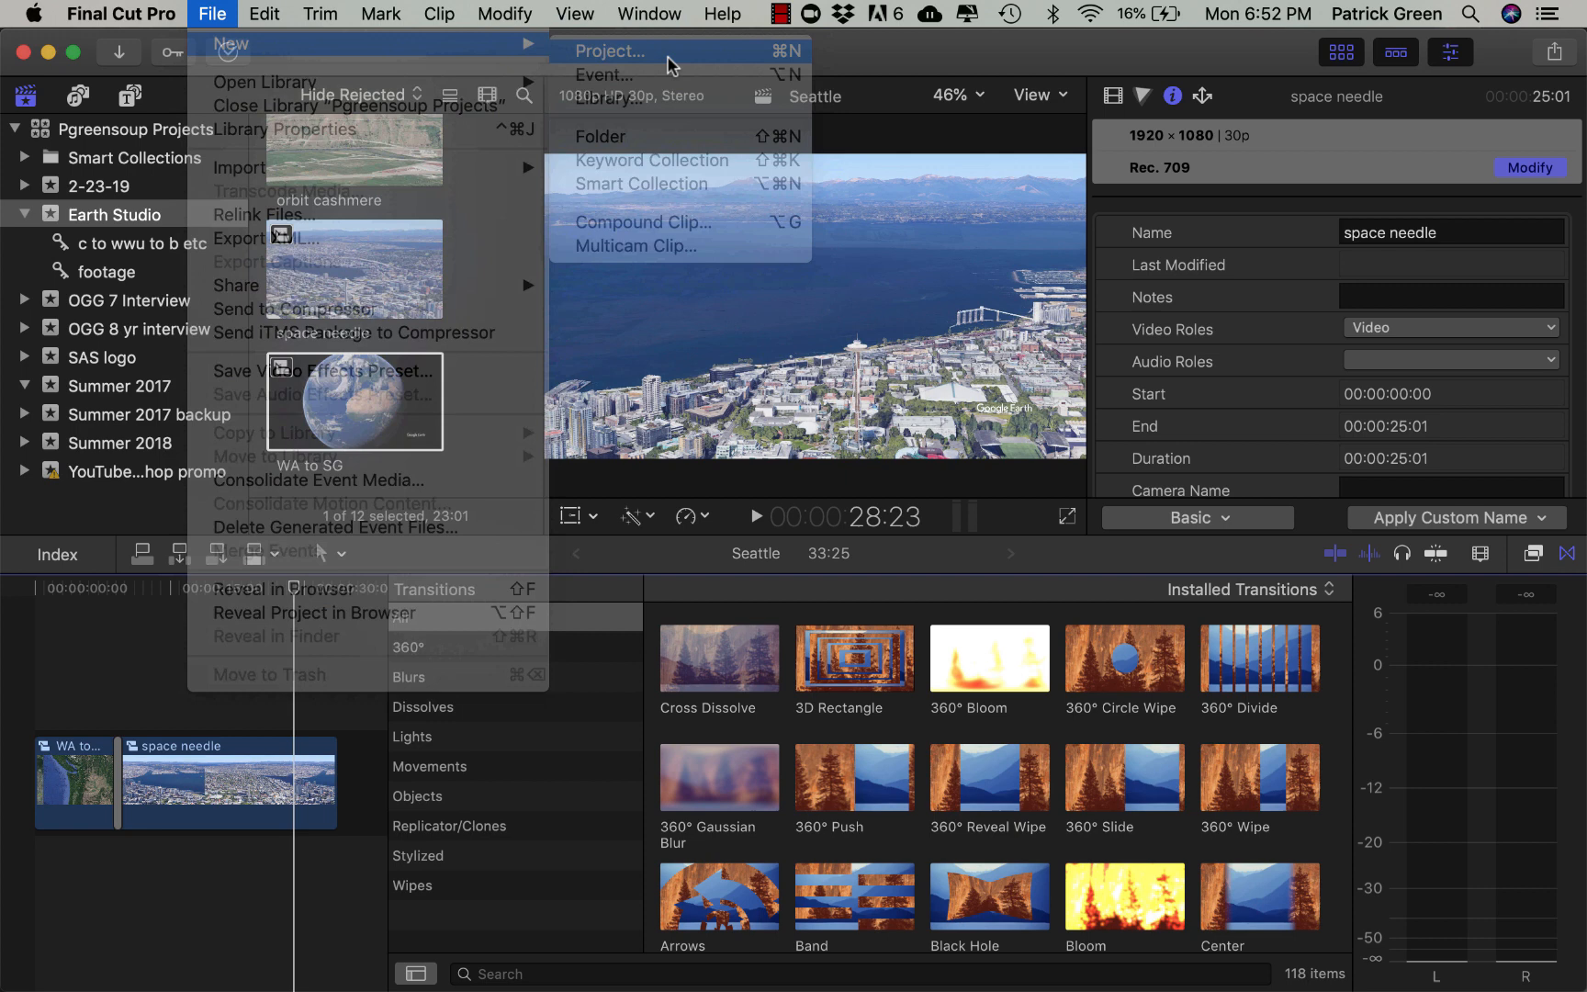
left_click(606, 51)
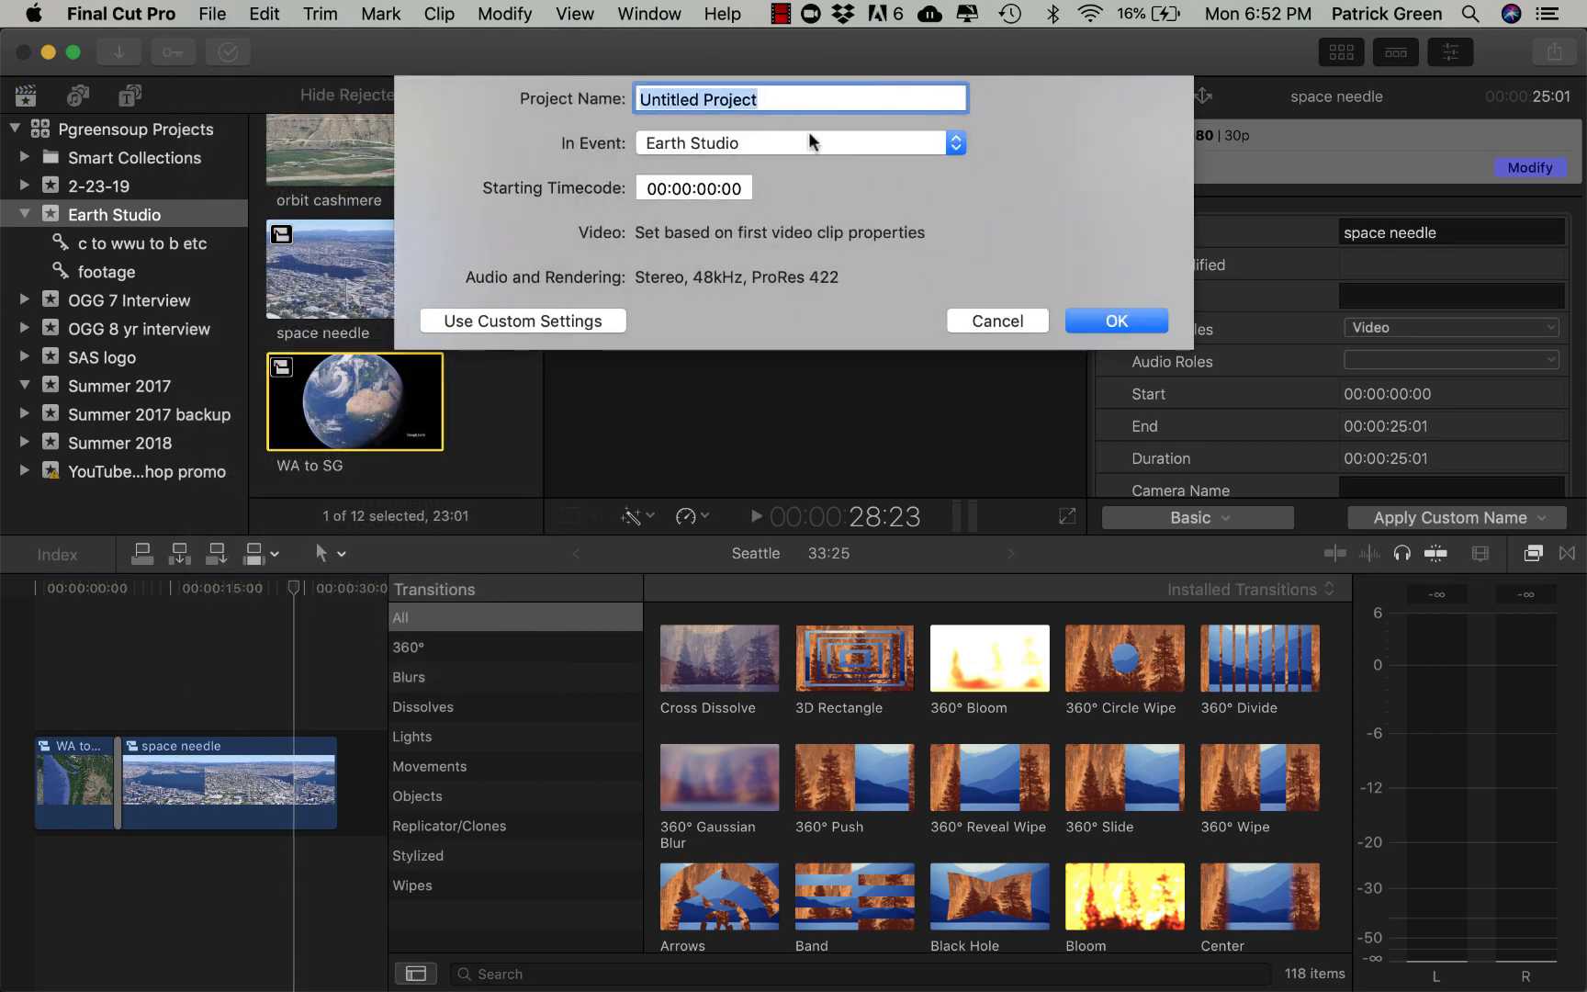
type("zoom to Cashmere")
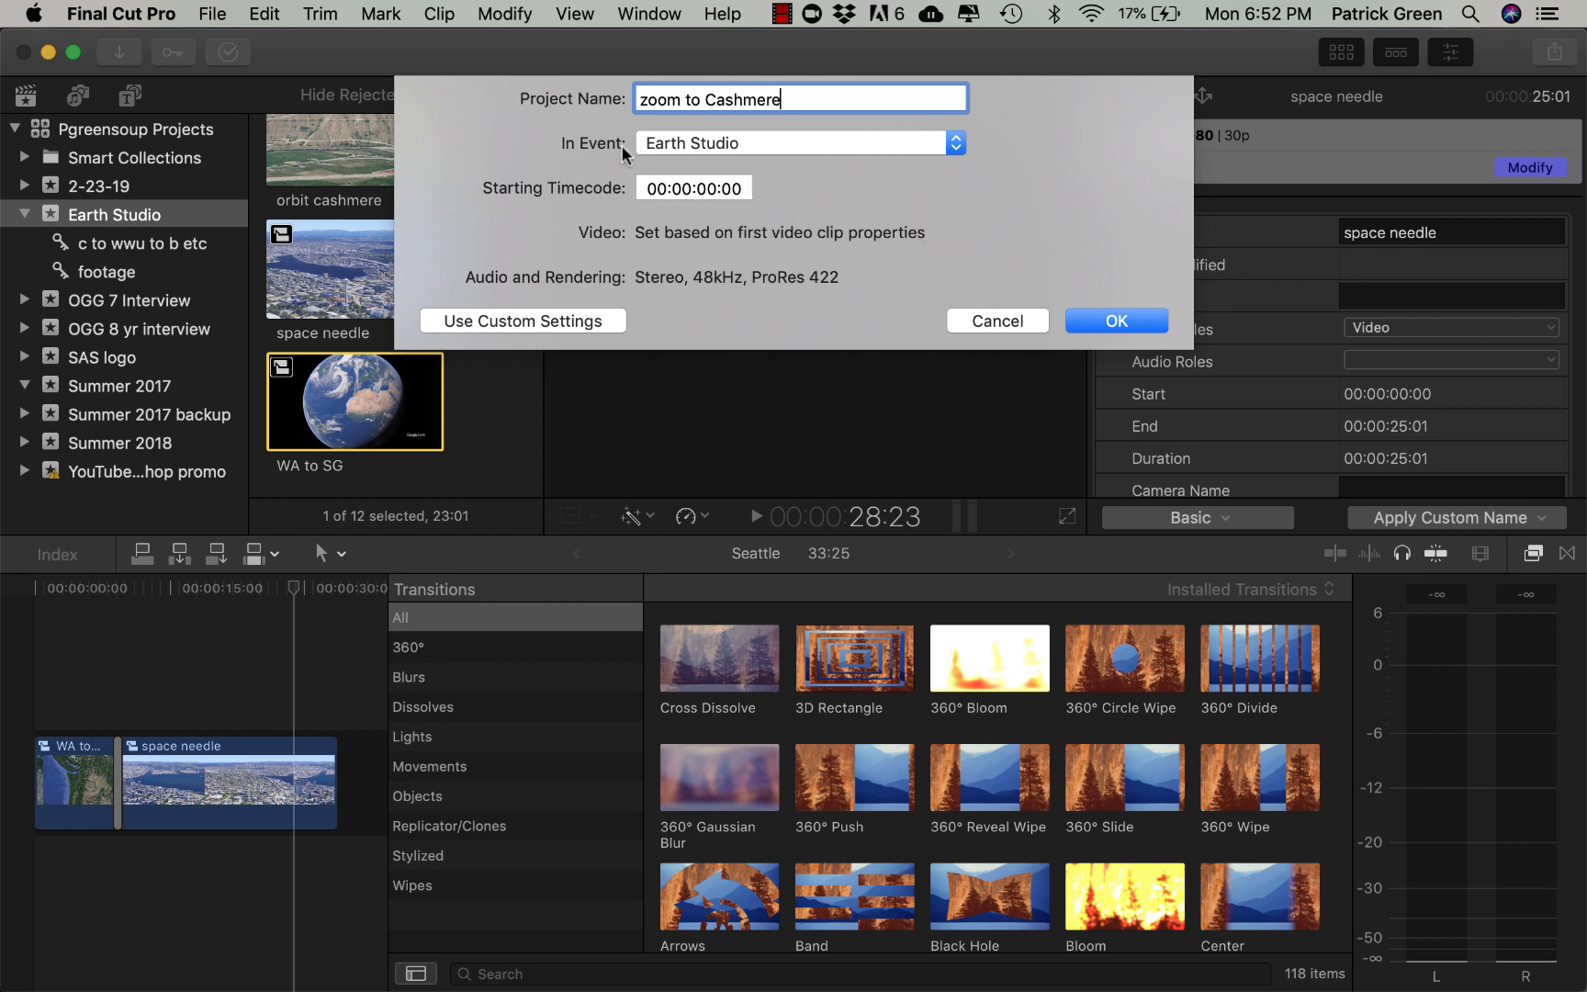
mouse_move(1060, 338)
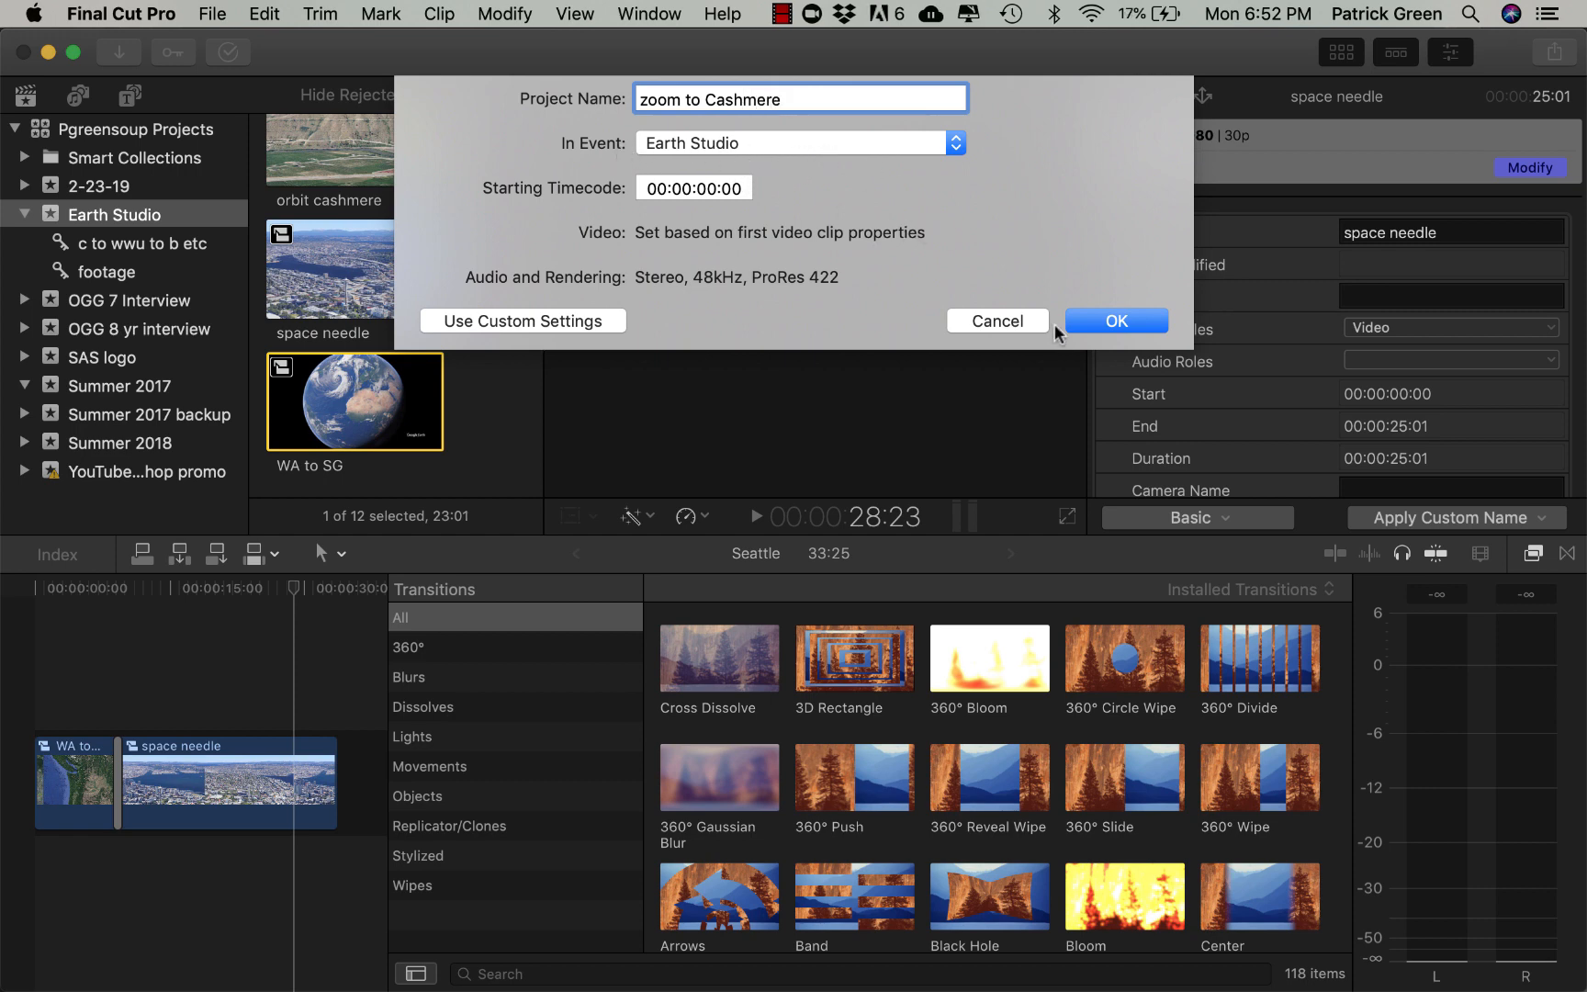
left_click(1117, 322)
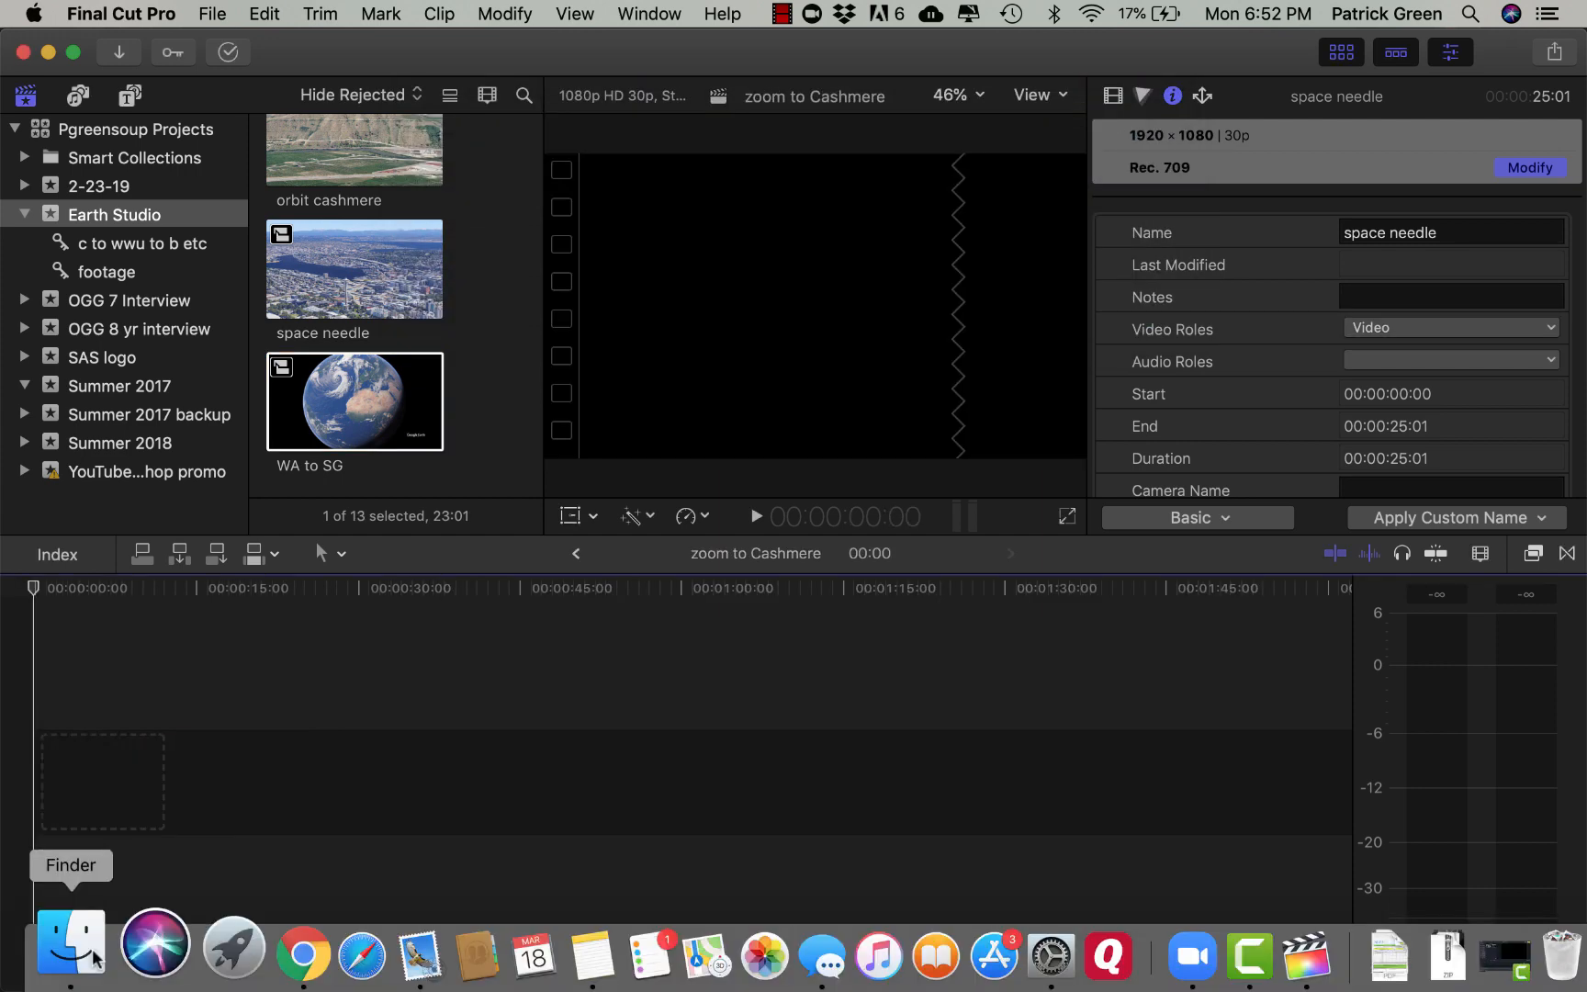
Unzip the Cashmere.zip download in the Finder Downloads folder
left_click(72, 948)
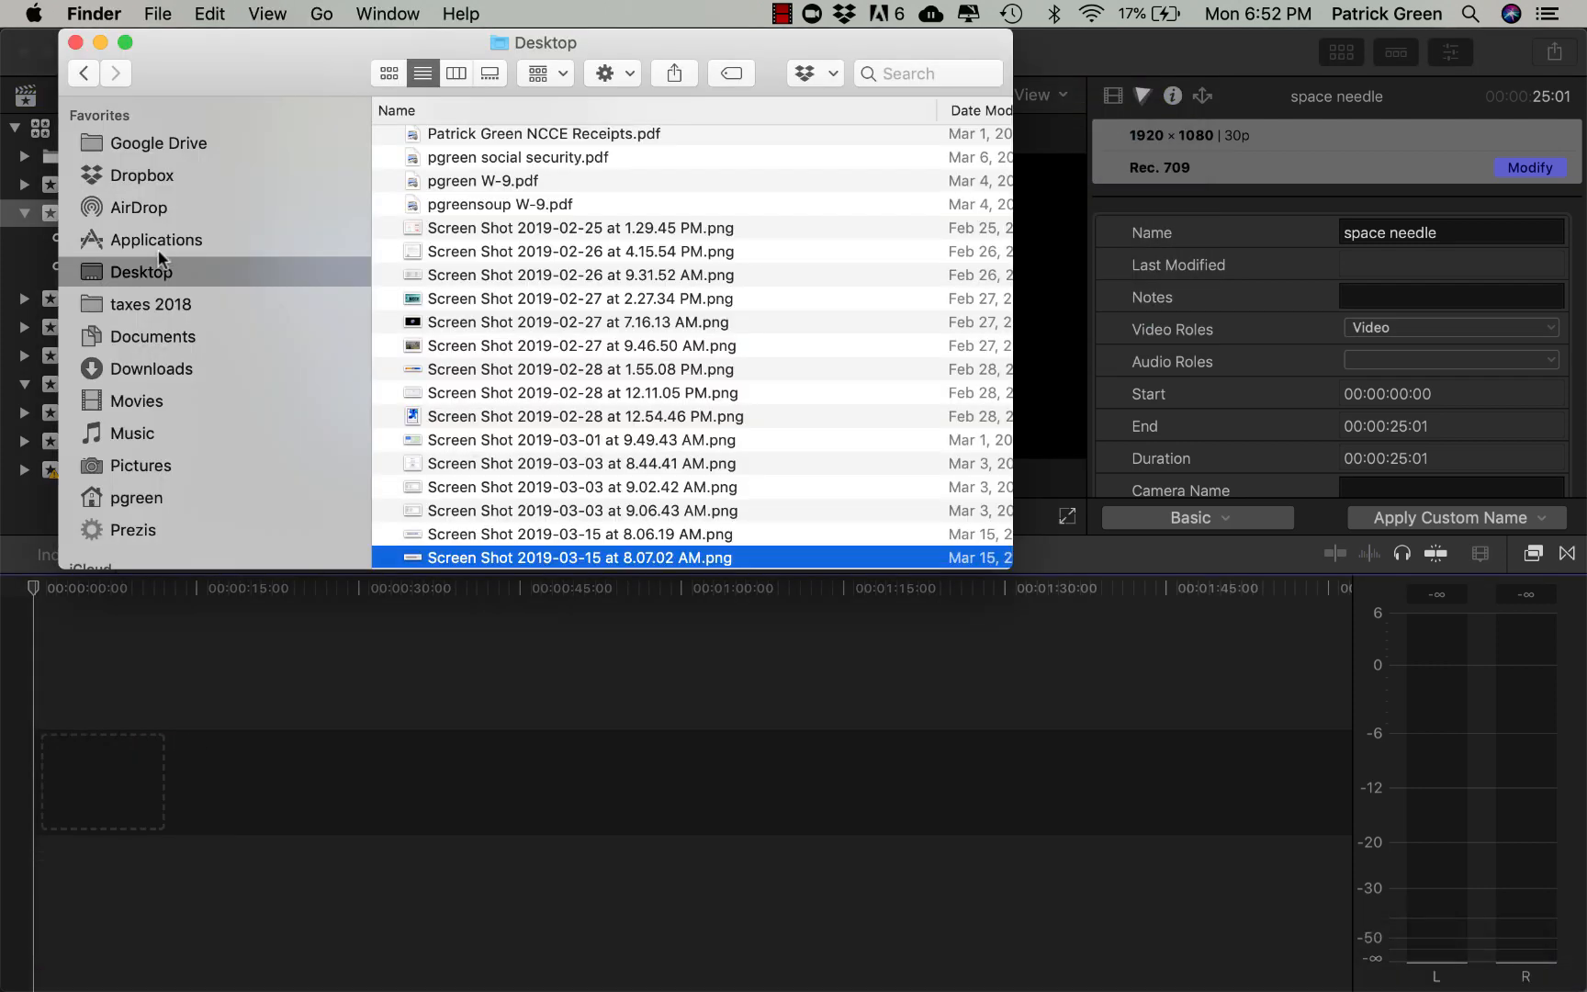
left_click(150, 367)
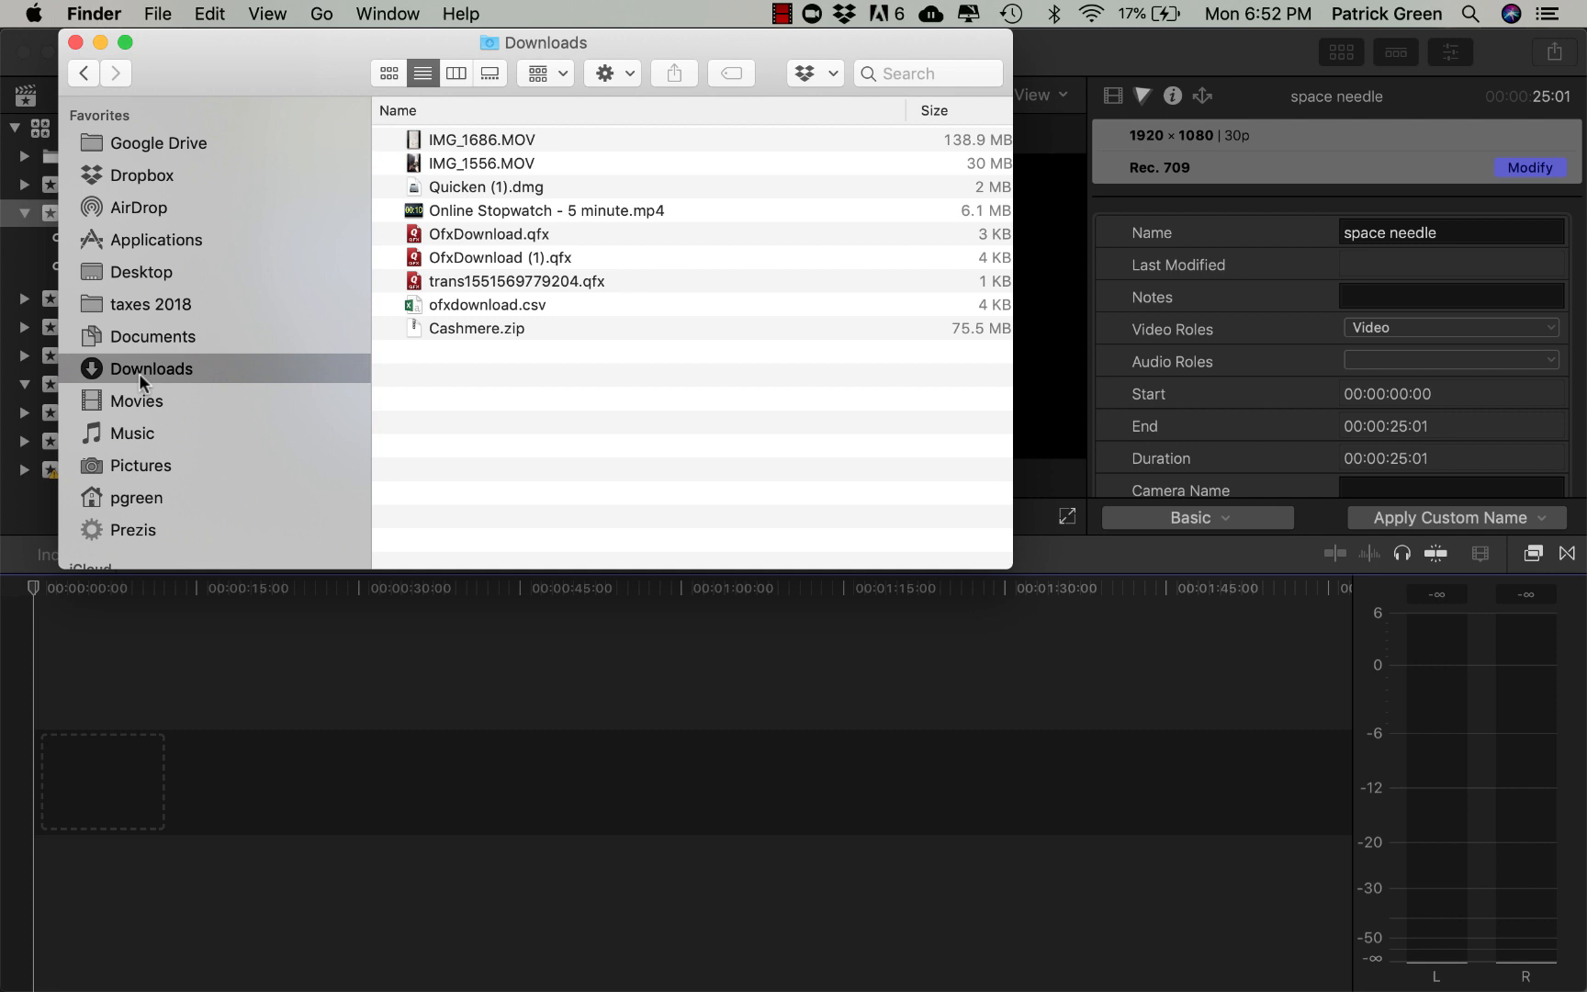
mouse_move(487, 349)
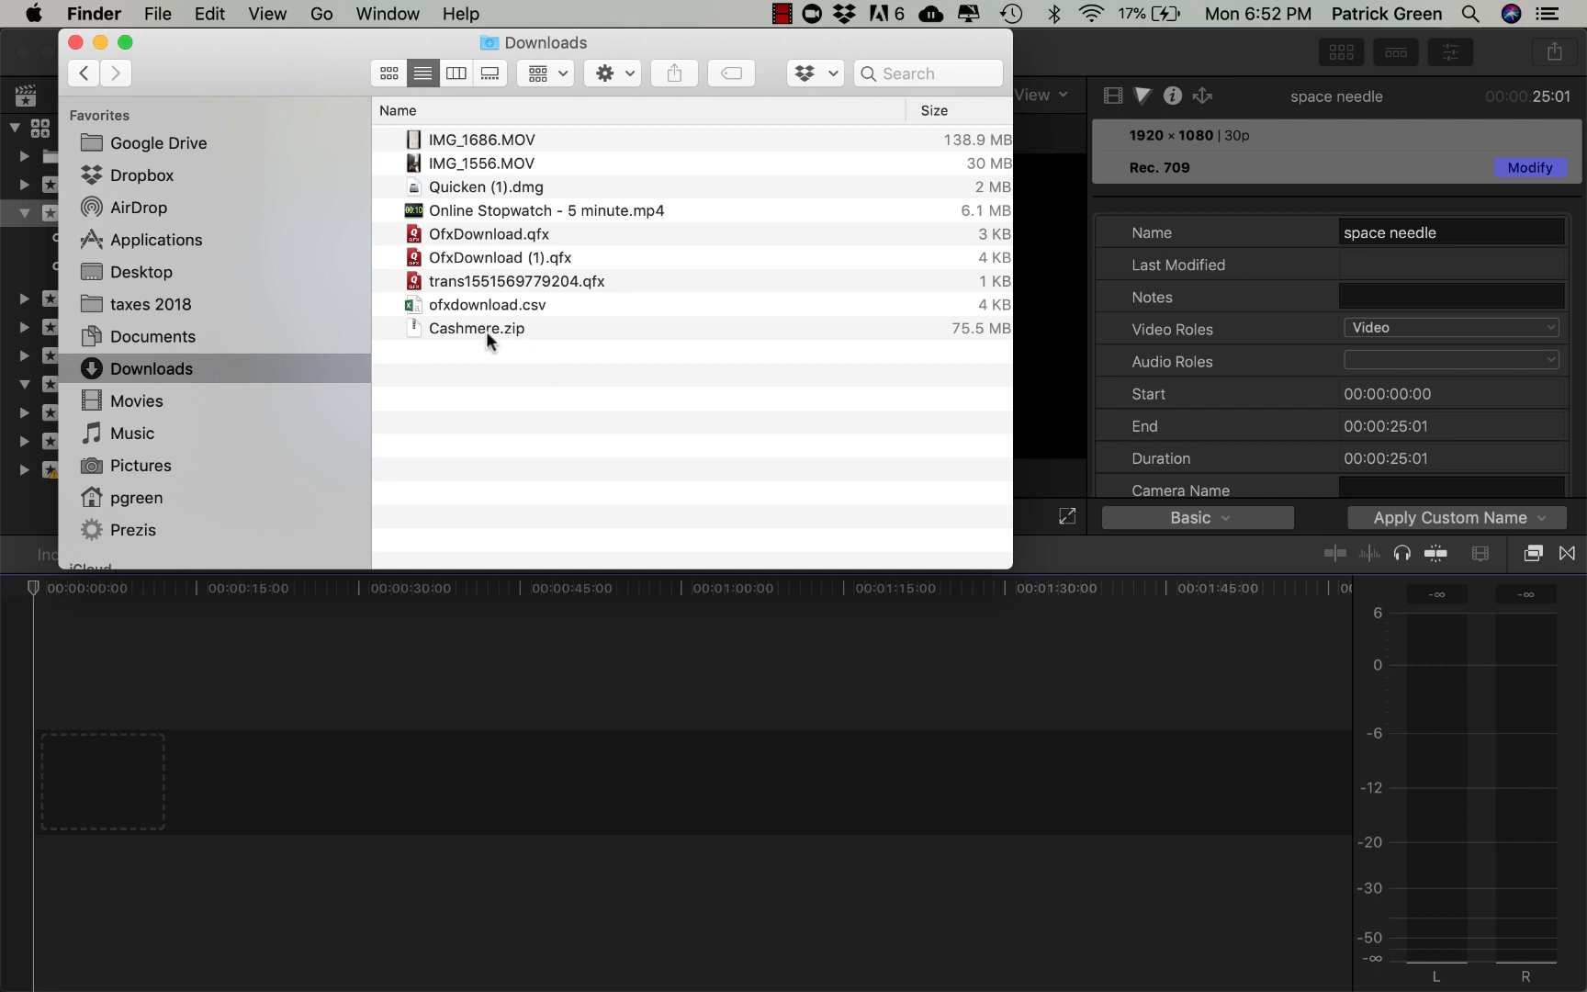
left_click(491, 342)
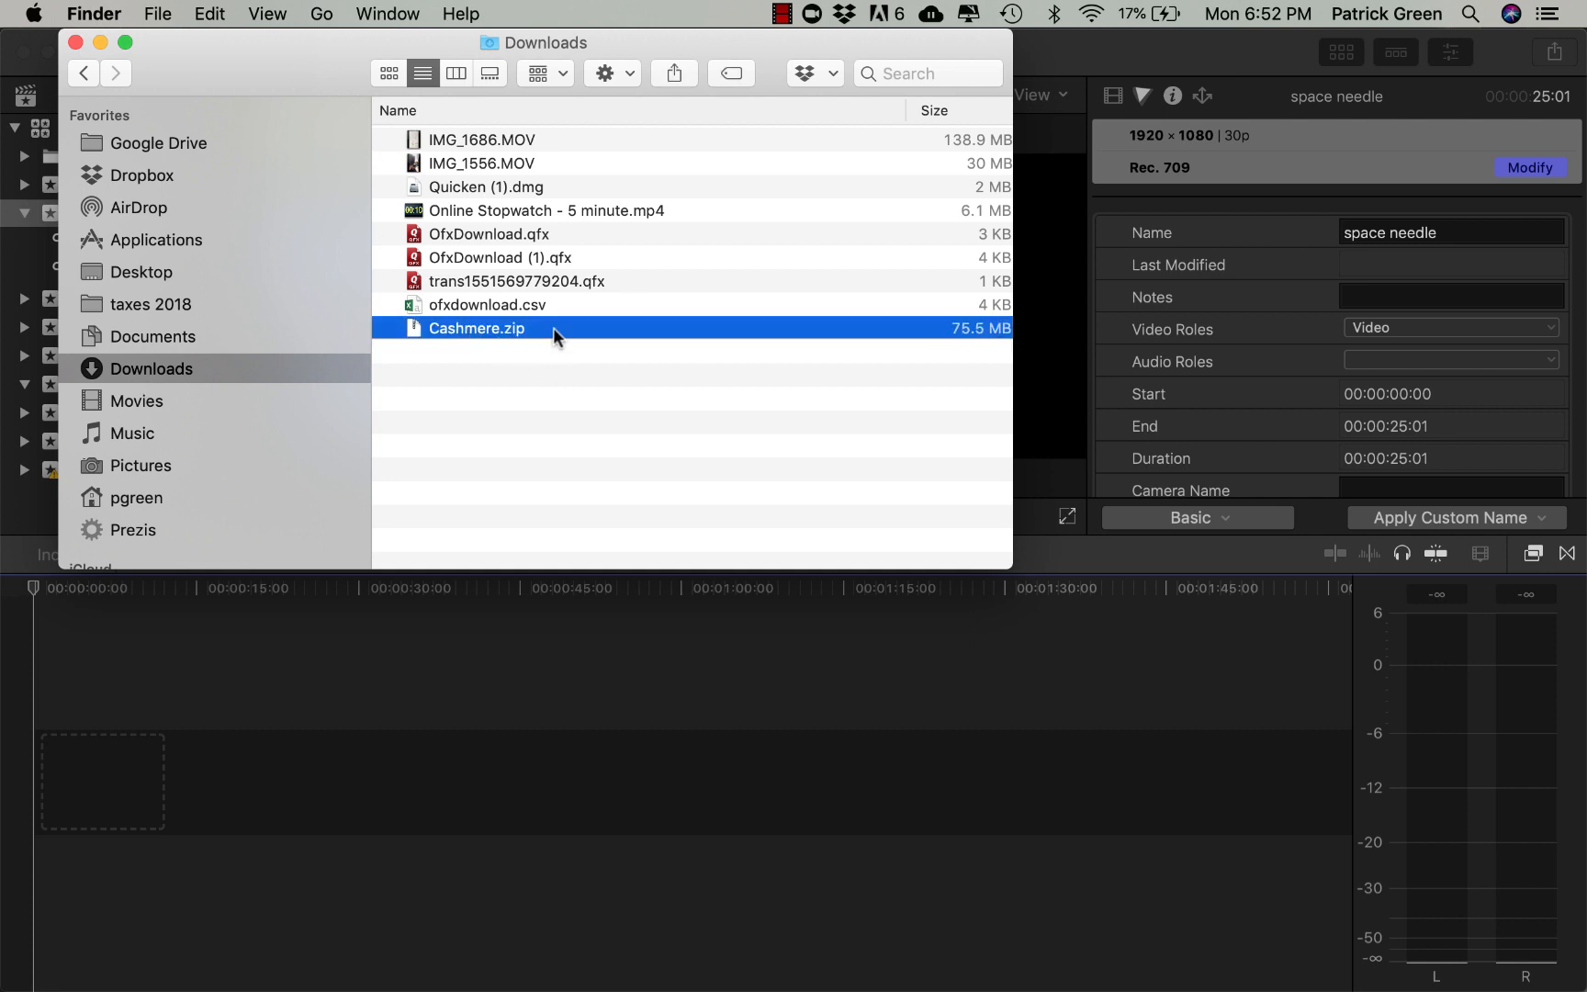
mouse_move(505, 342)
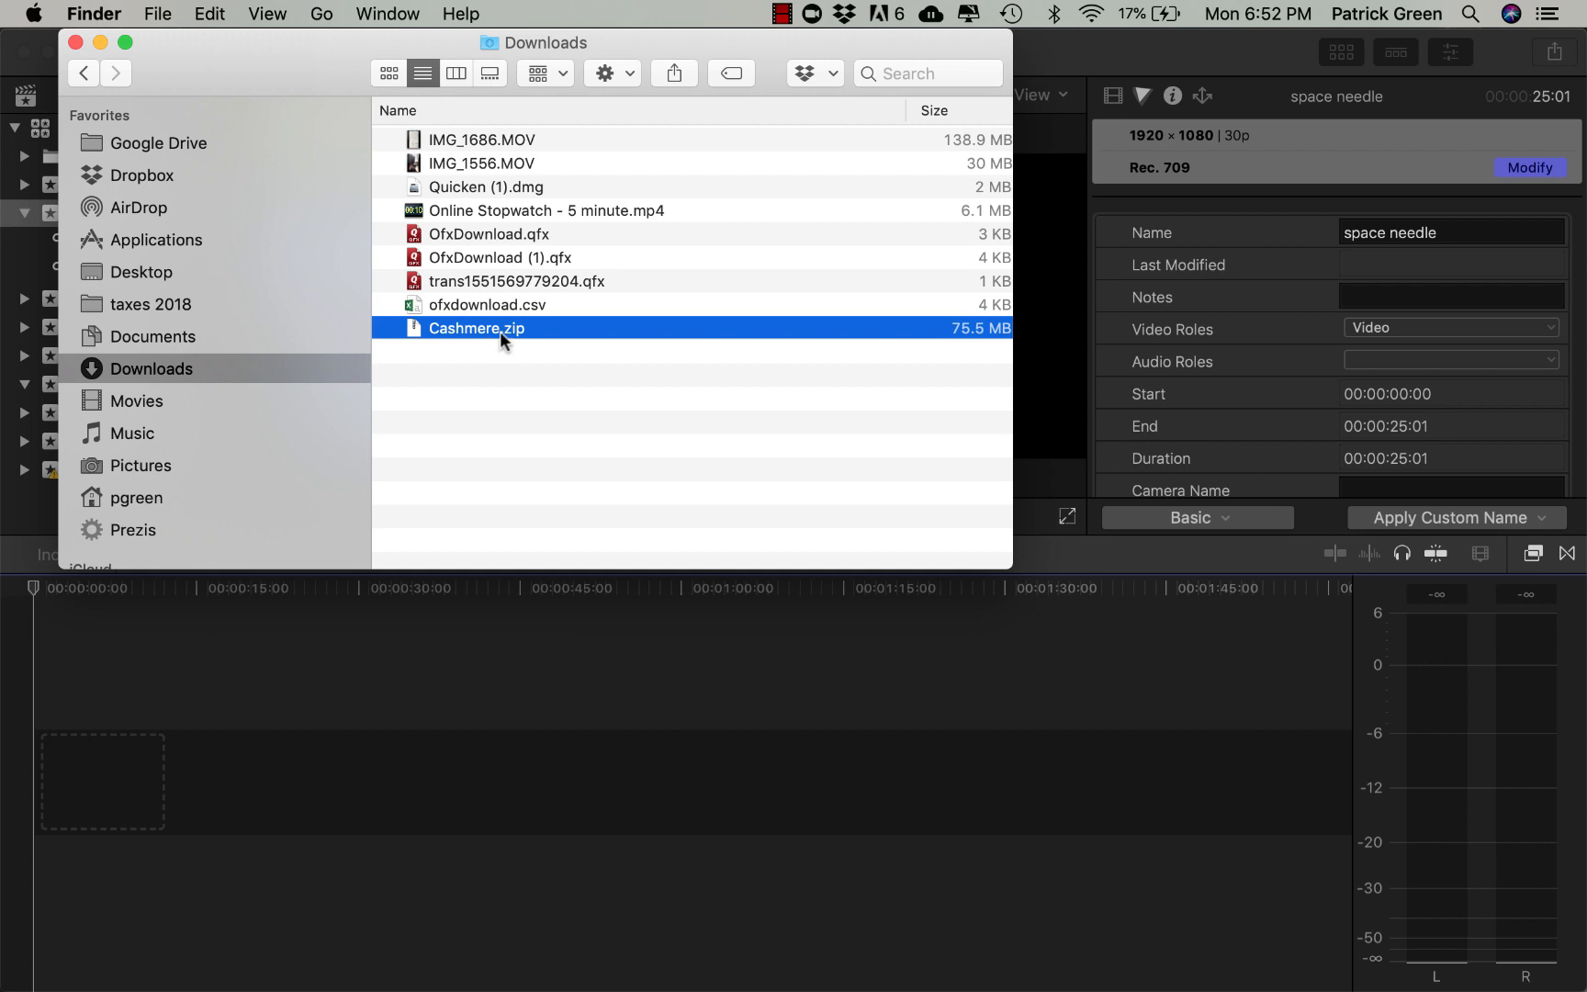
double_click(478, 327)
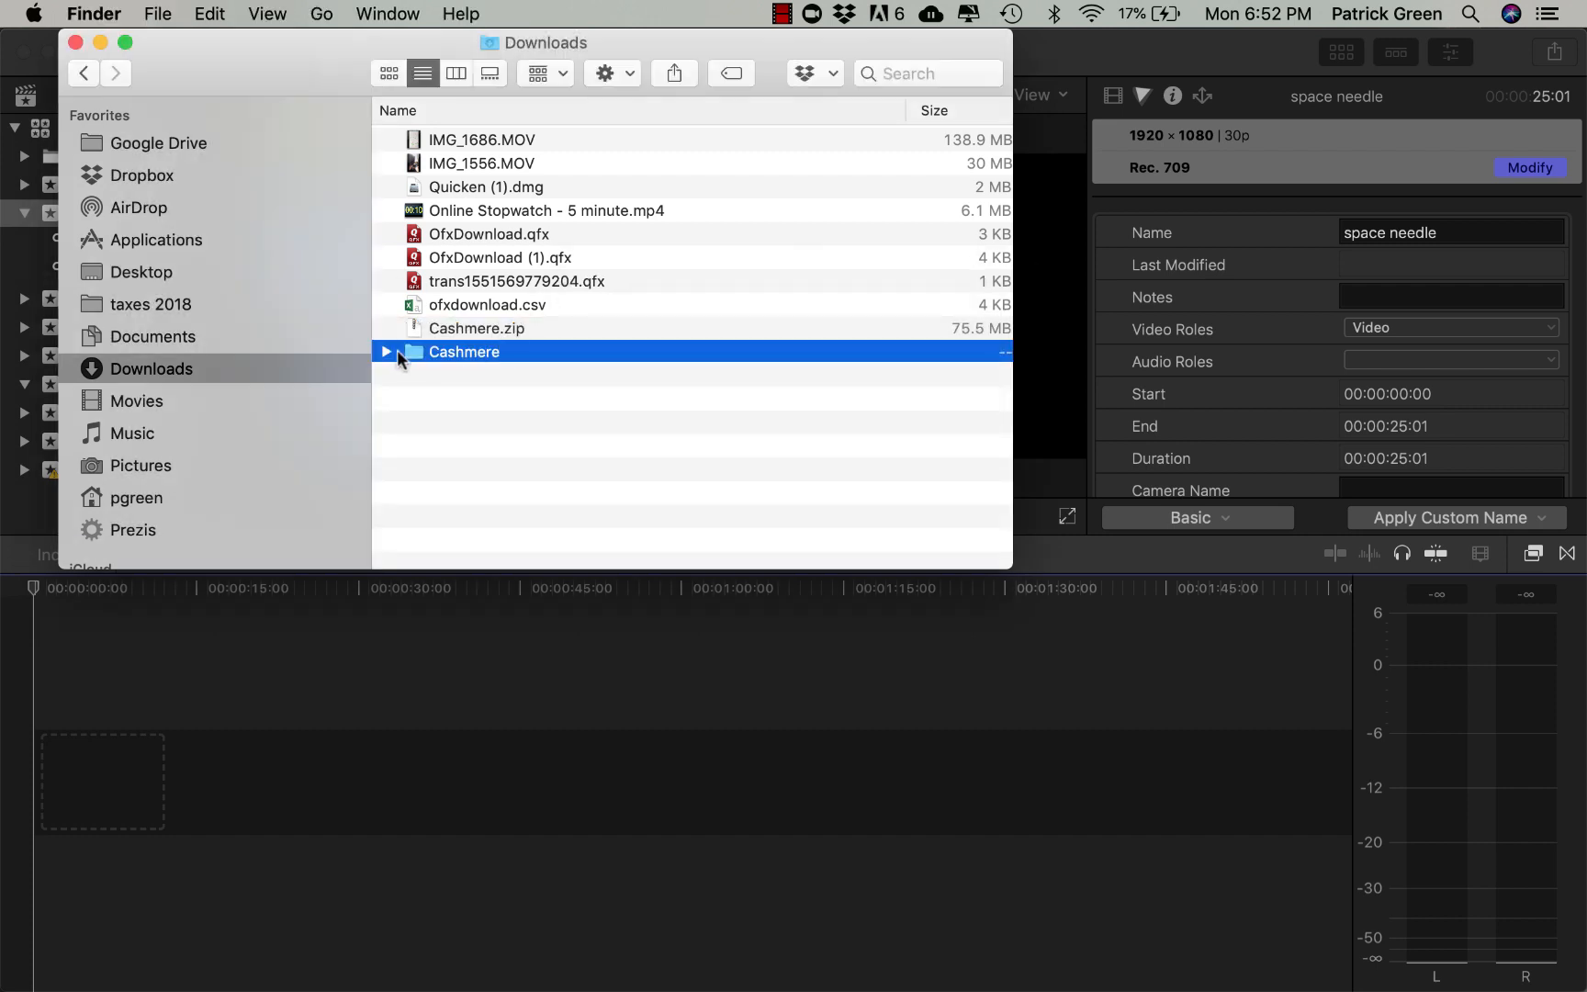
Select all the Cashmere JPEG frames inside the footage folder
left_click(386, 352)
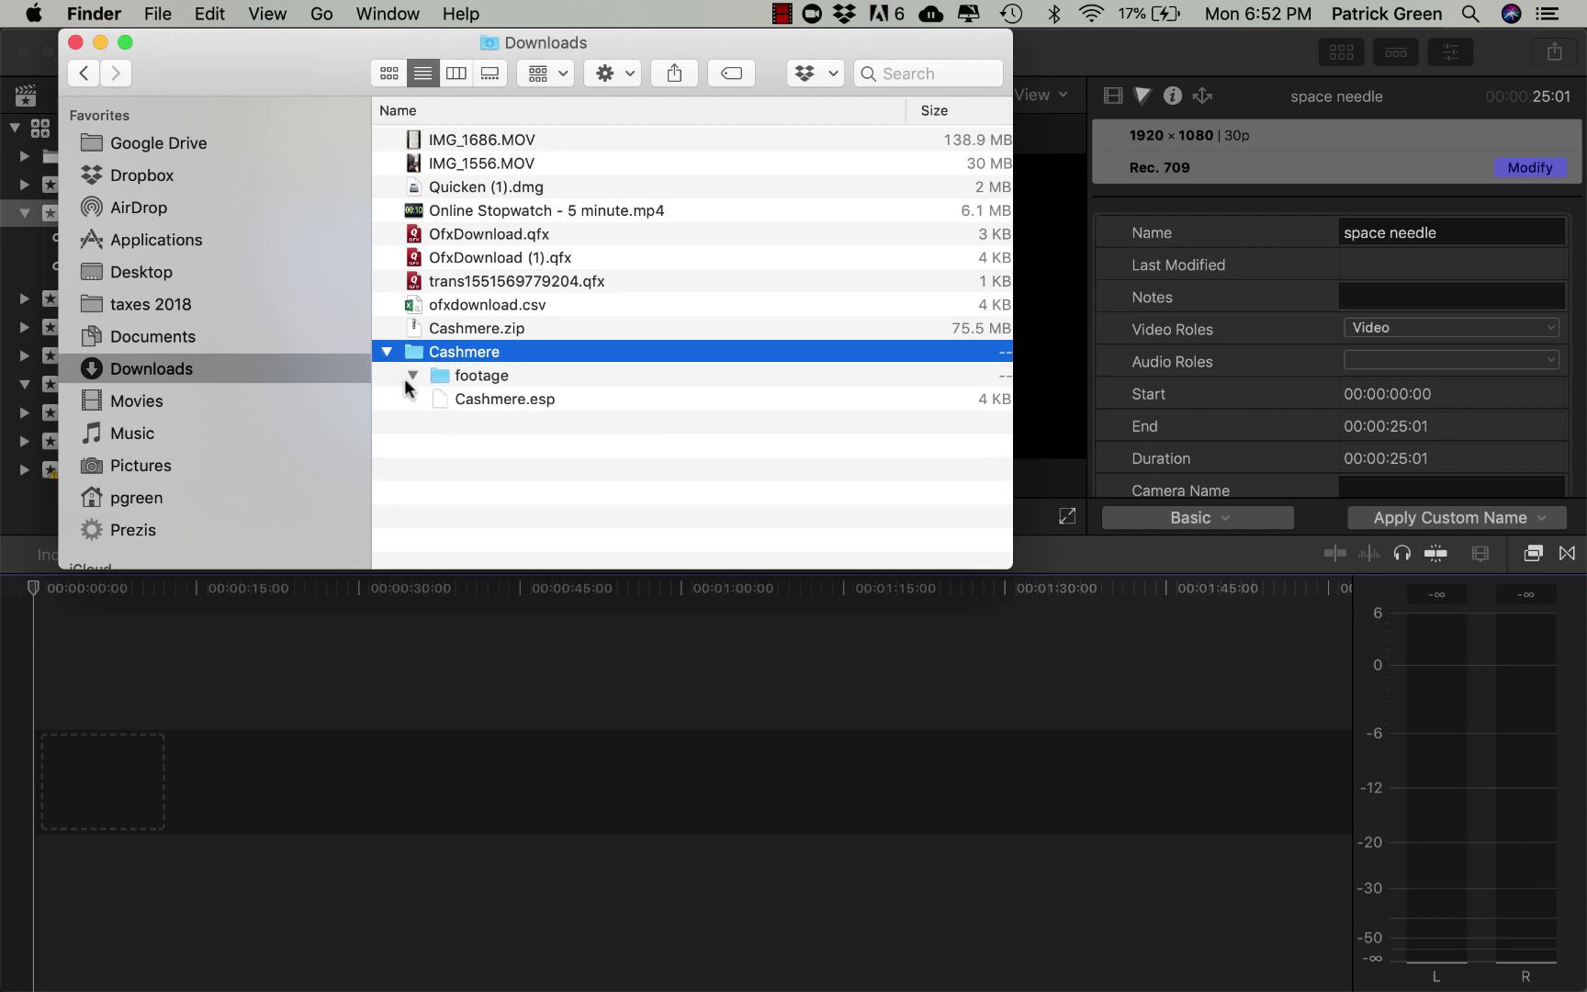
left_click(413, 377)
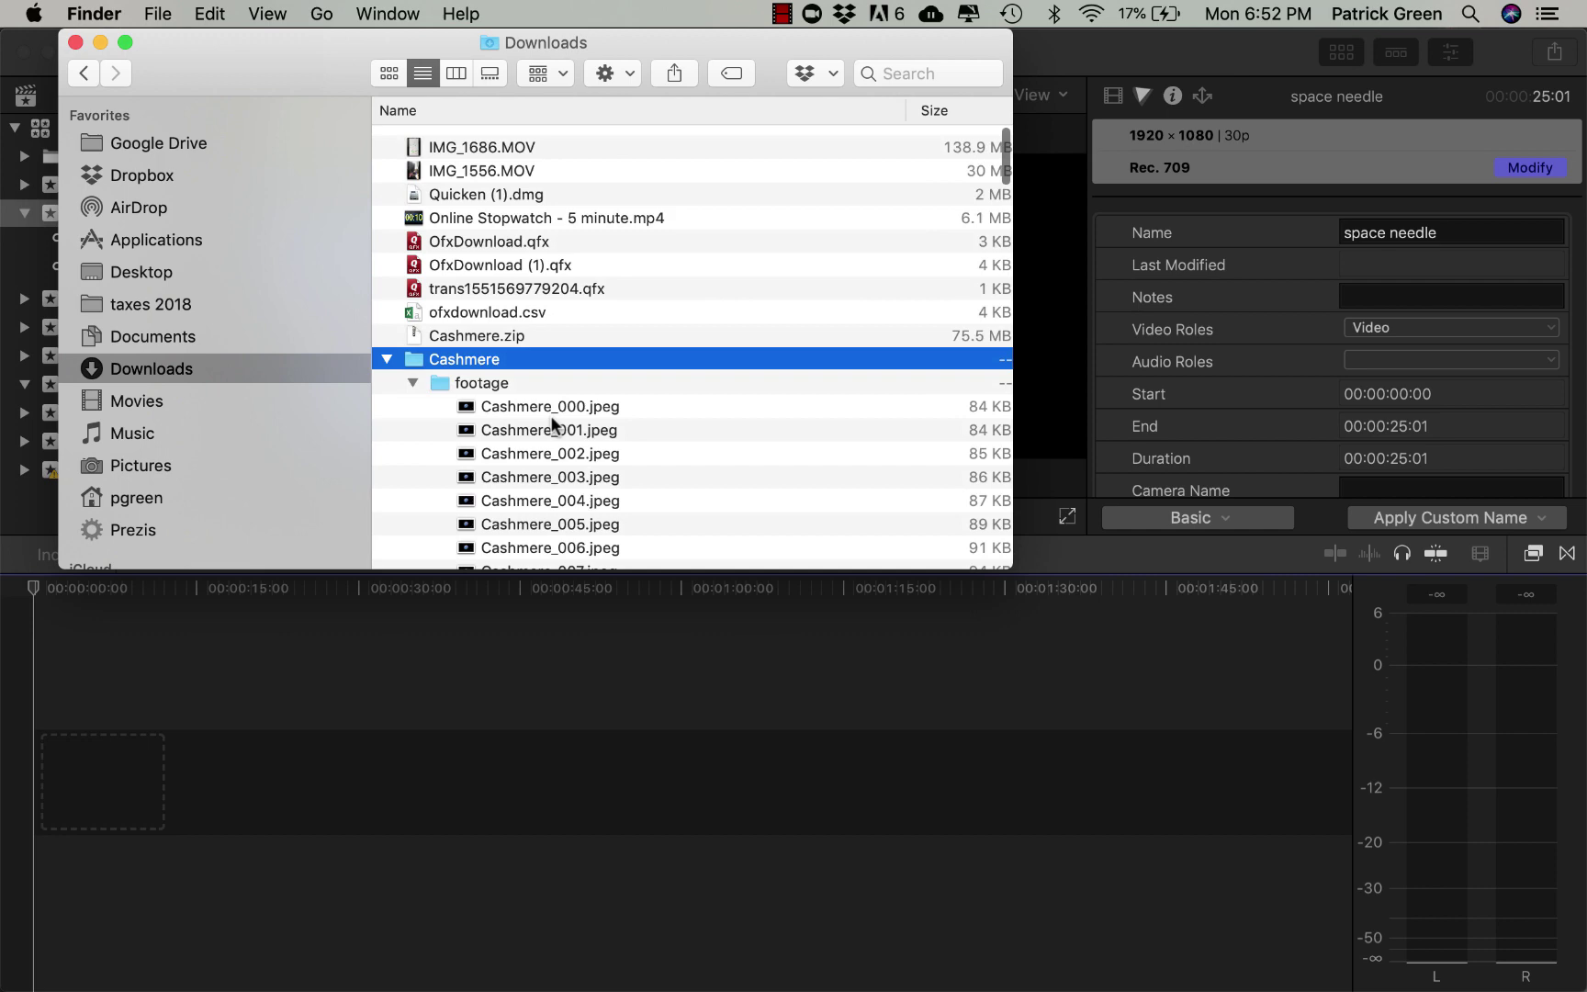
scroll("down", 3)
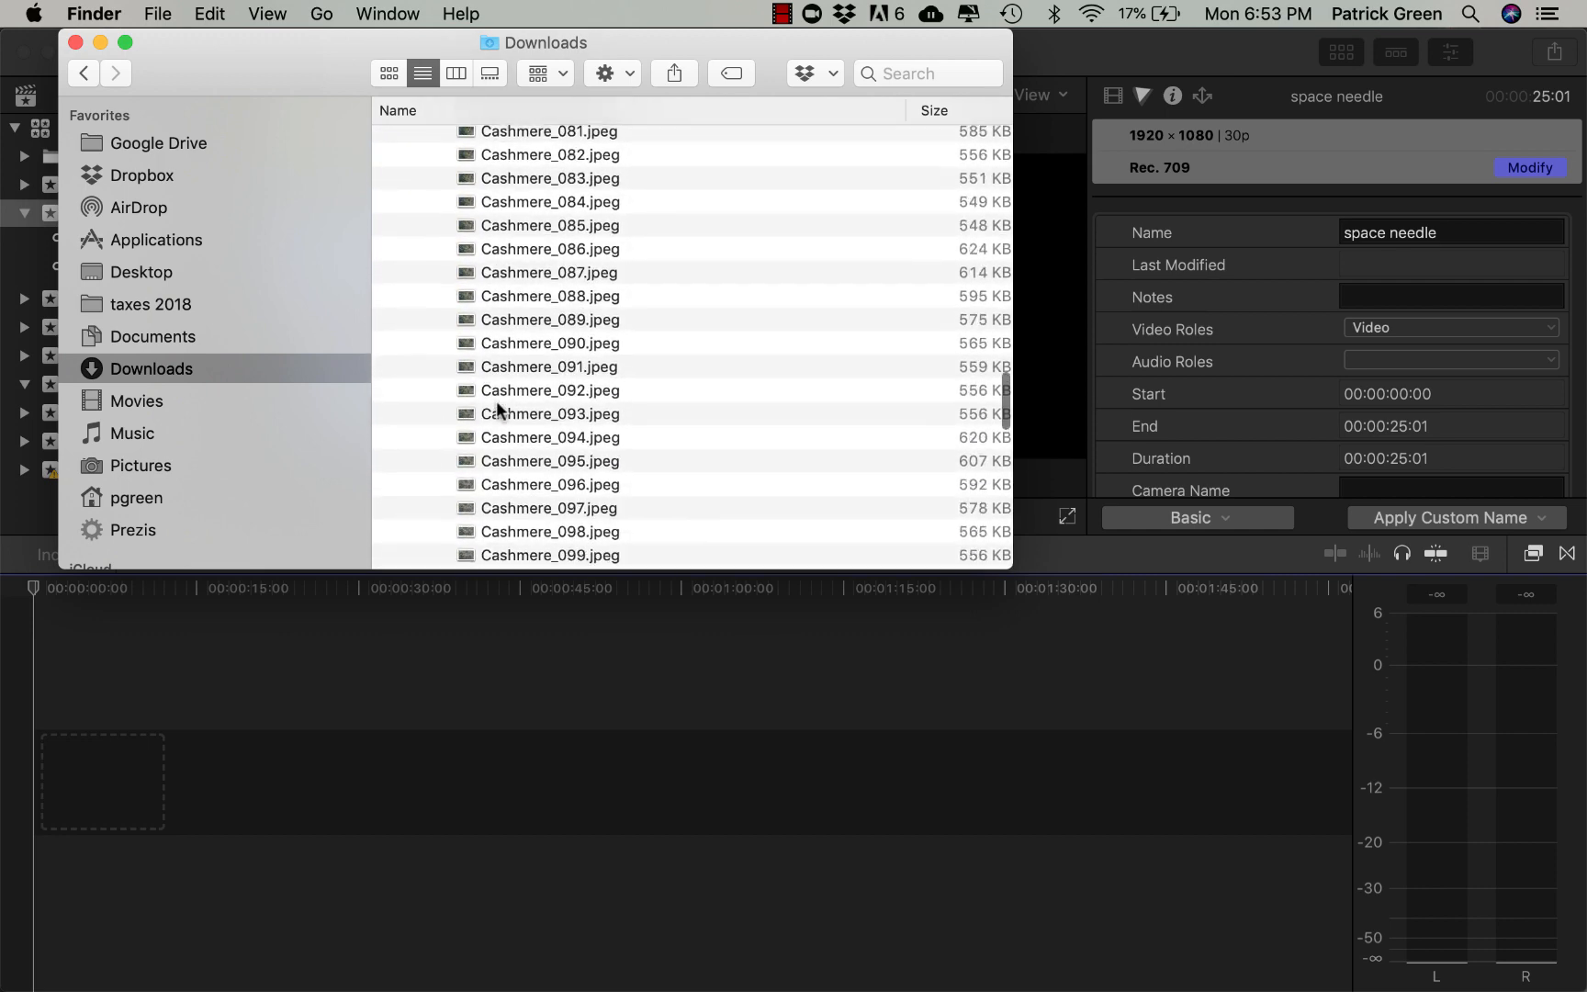
key("cmd+a")
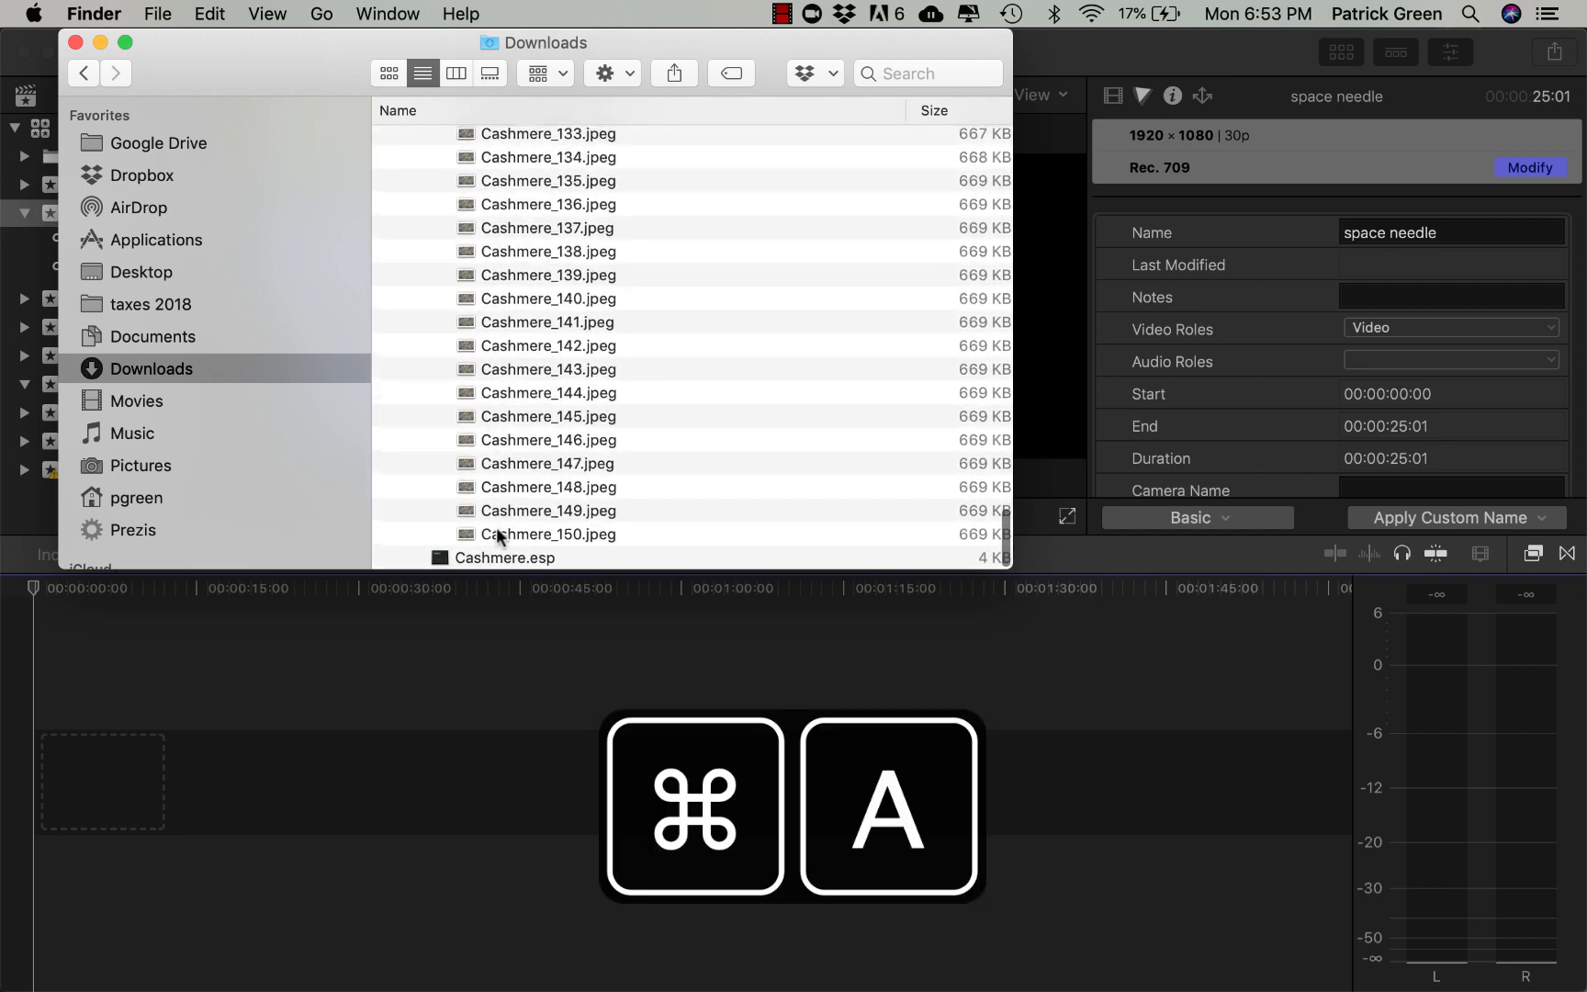
key("cmd+a")
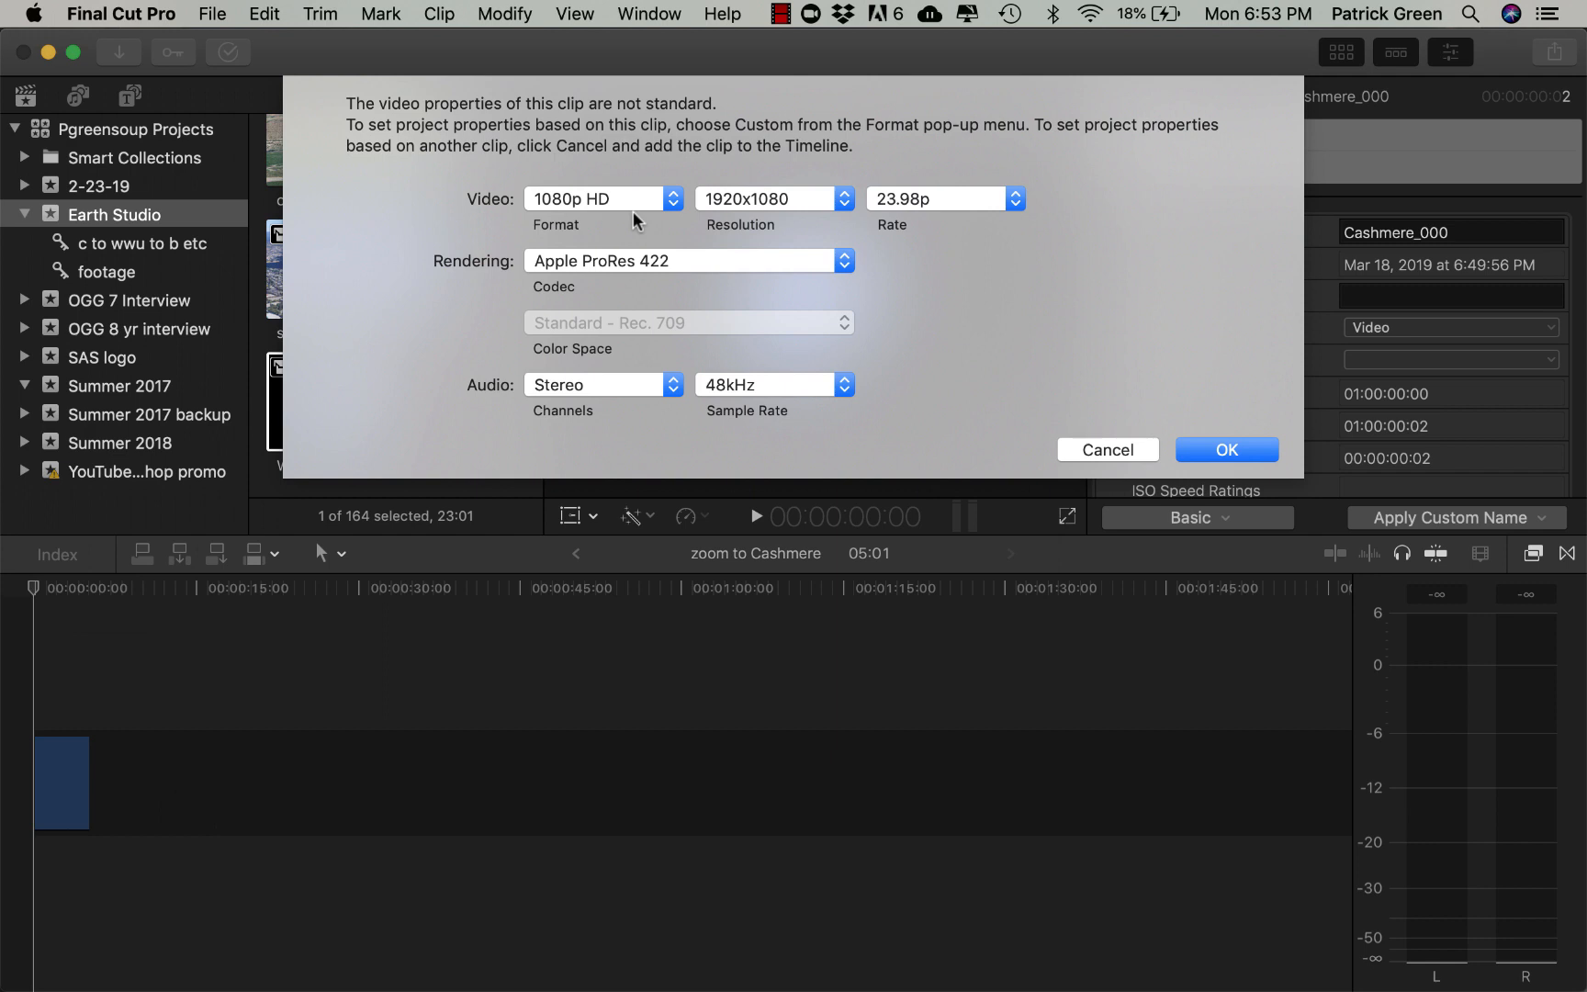
mouse_move(1269, 535)
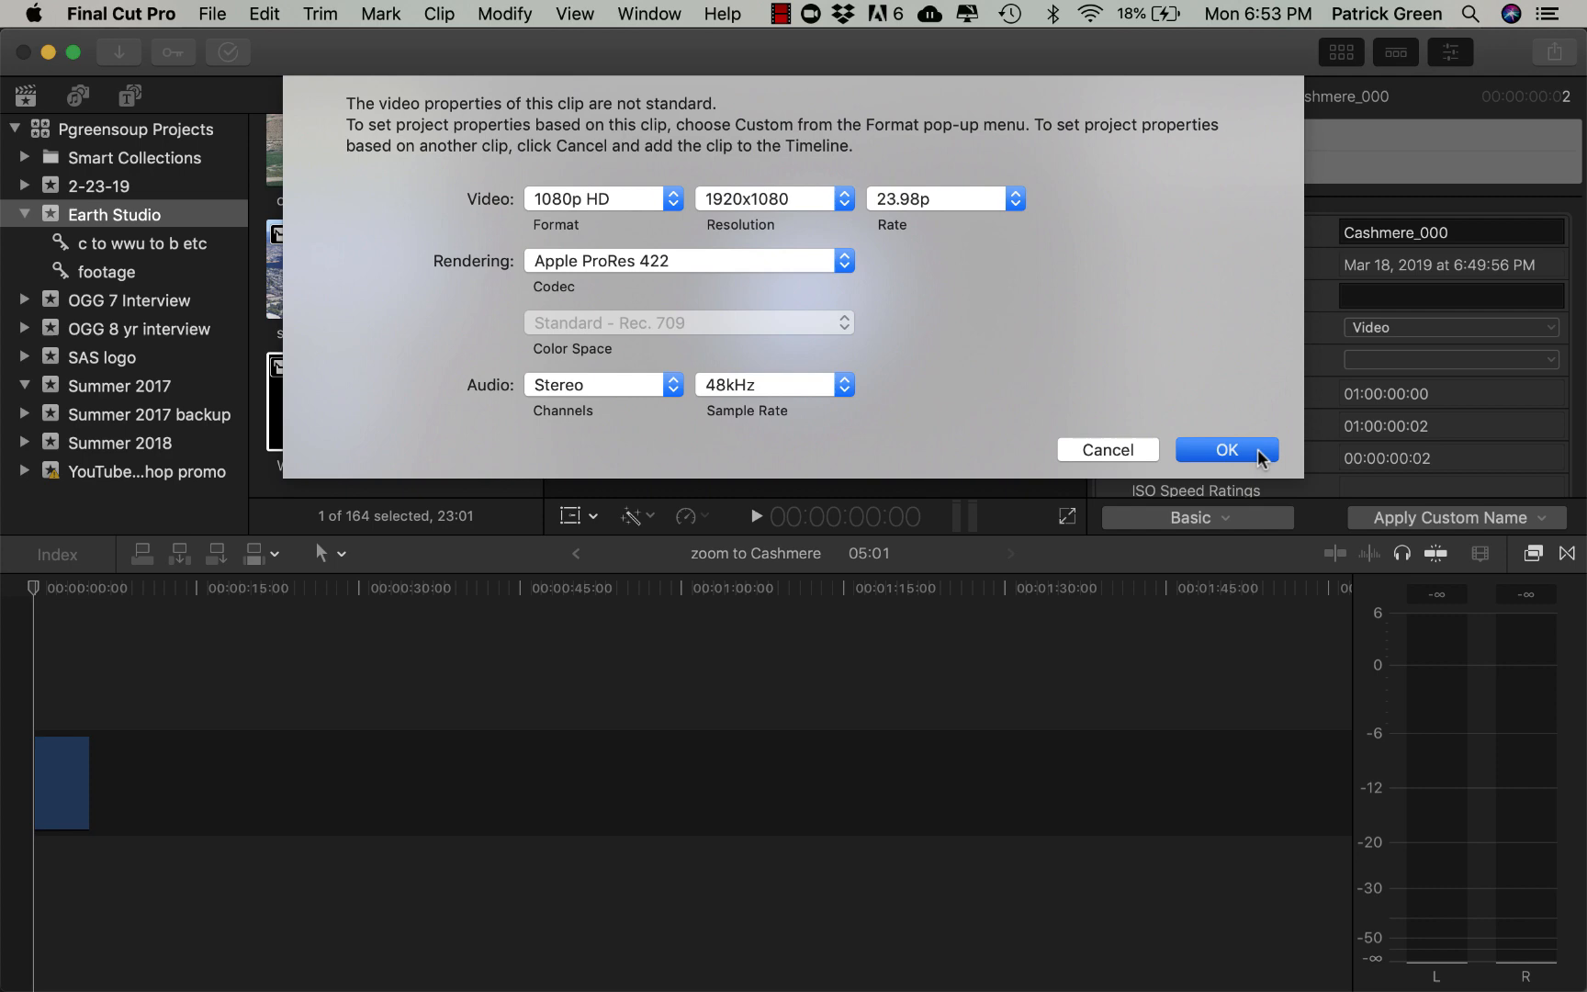
Accept the suggested 1080p HD, 1920x1080, 23.98p video properties for the Cashmere clip
left_click(1227, 451)
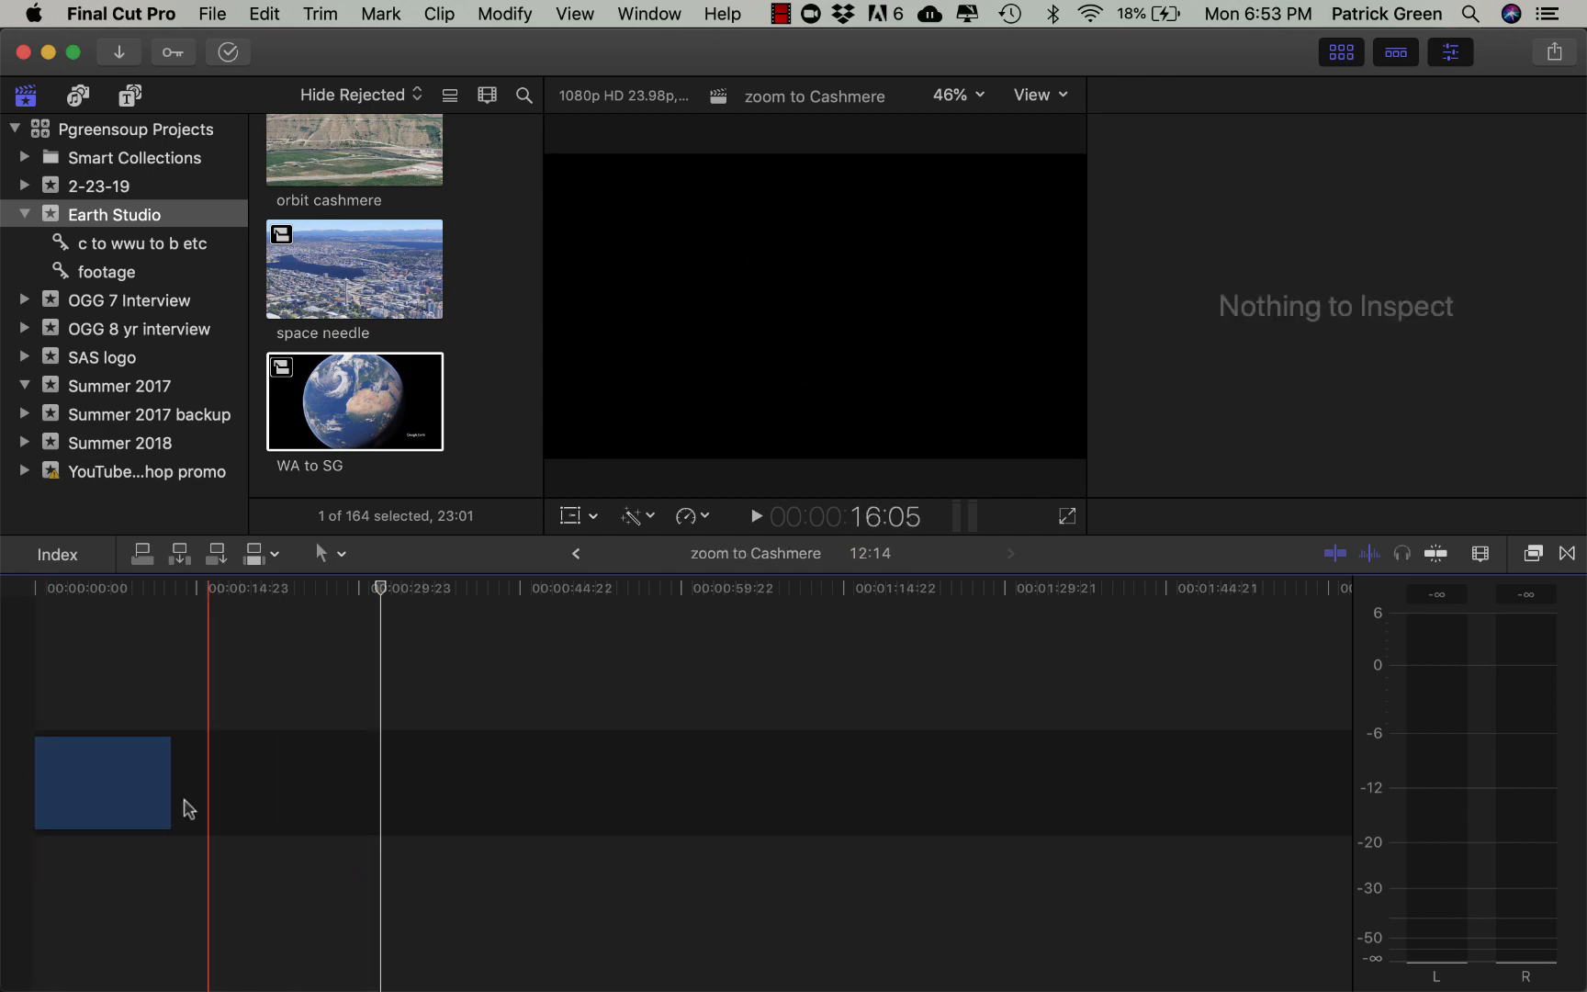
Select and delete the Cashmere clip, leaving the timeline empty
left_click(110, 808)
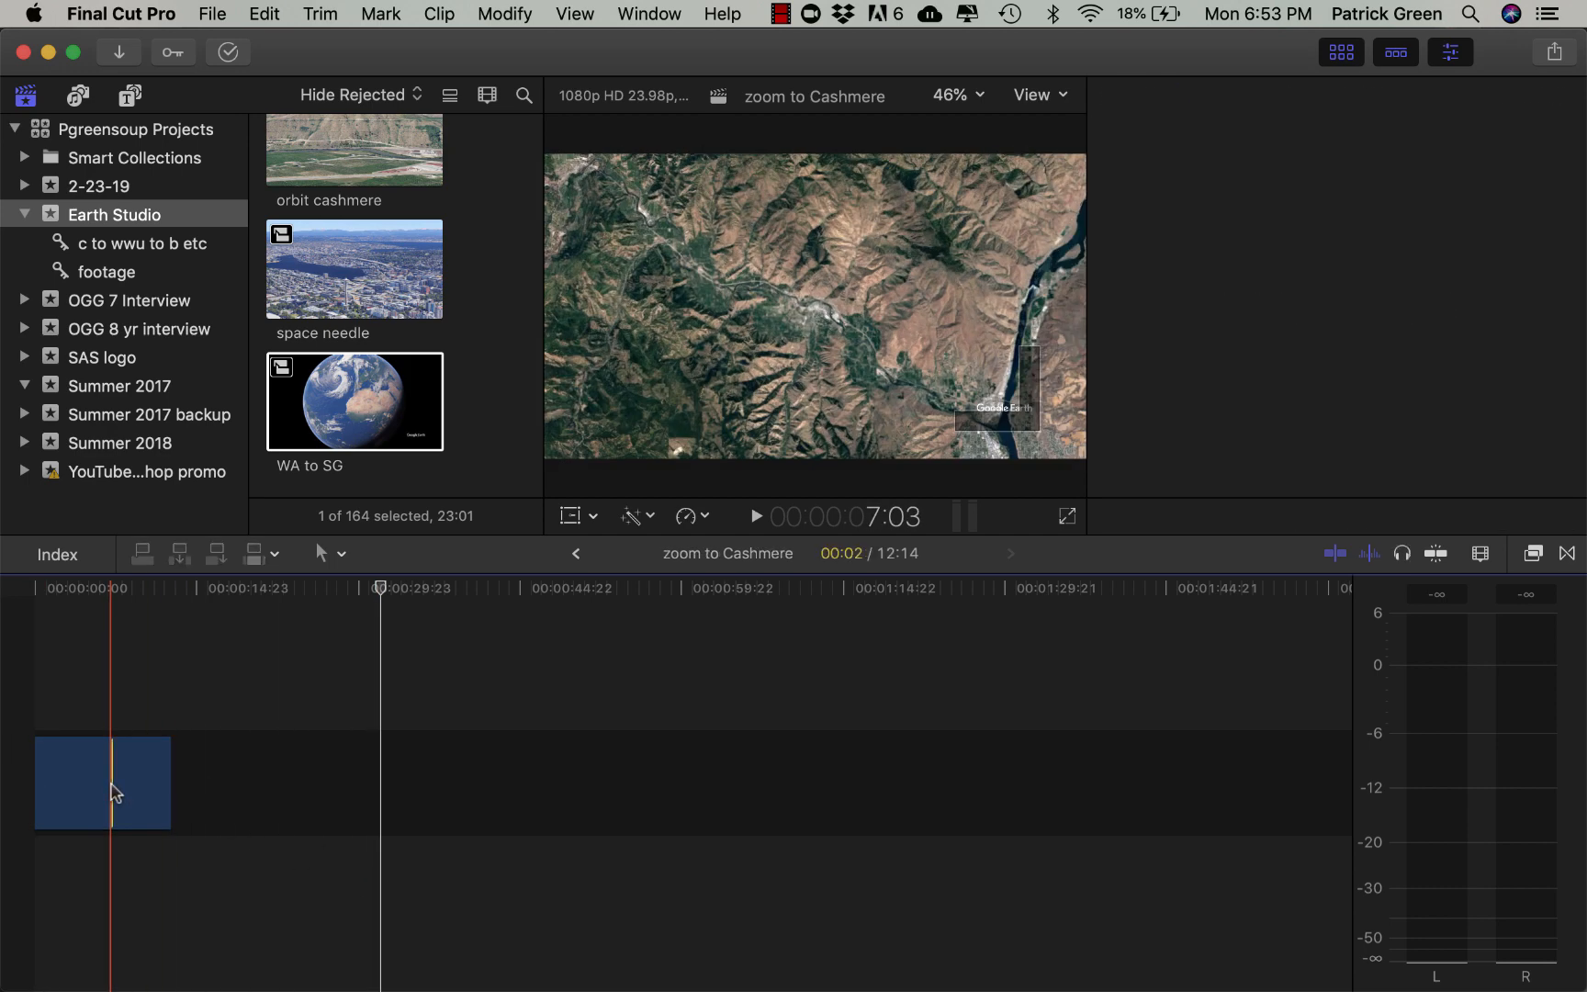
key("cmd+a")
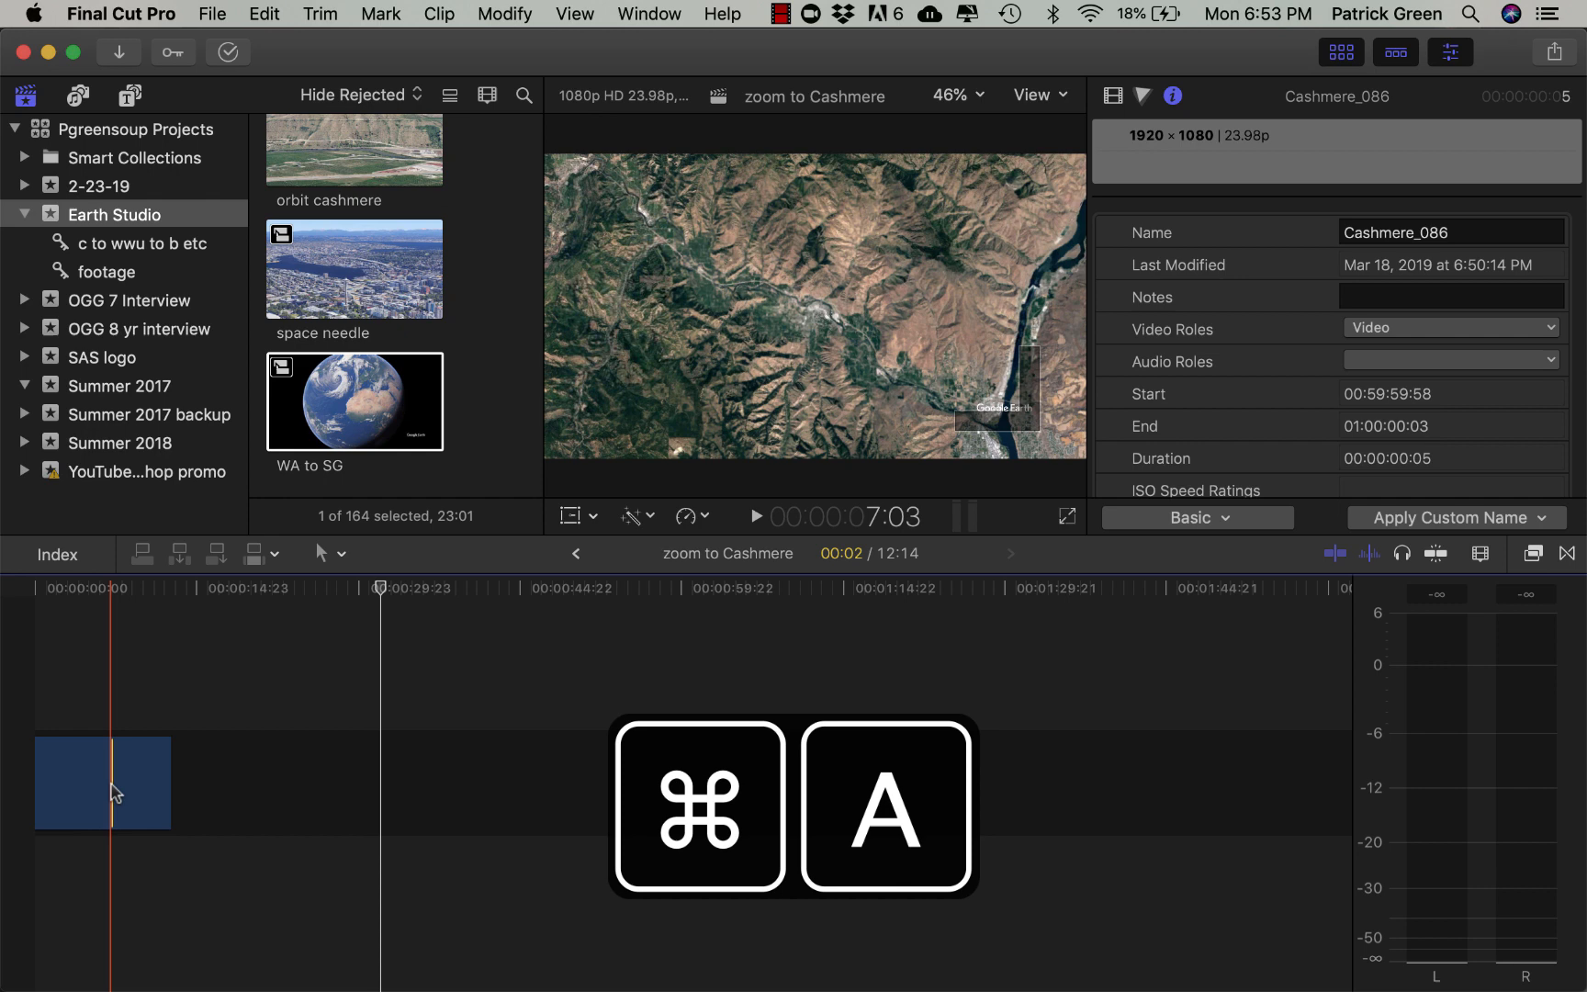
key("cmd+a")
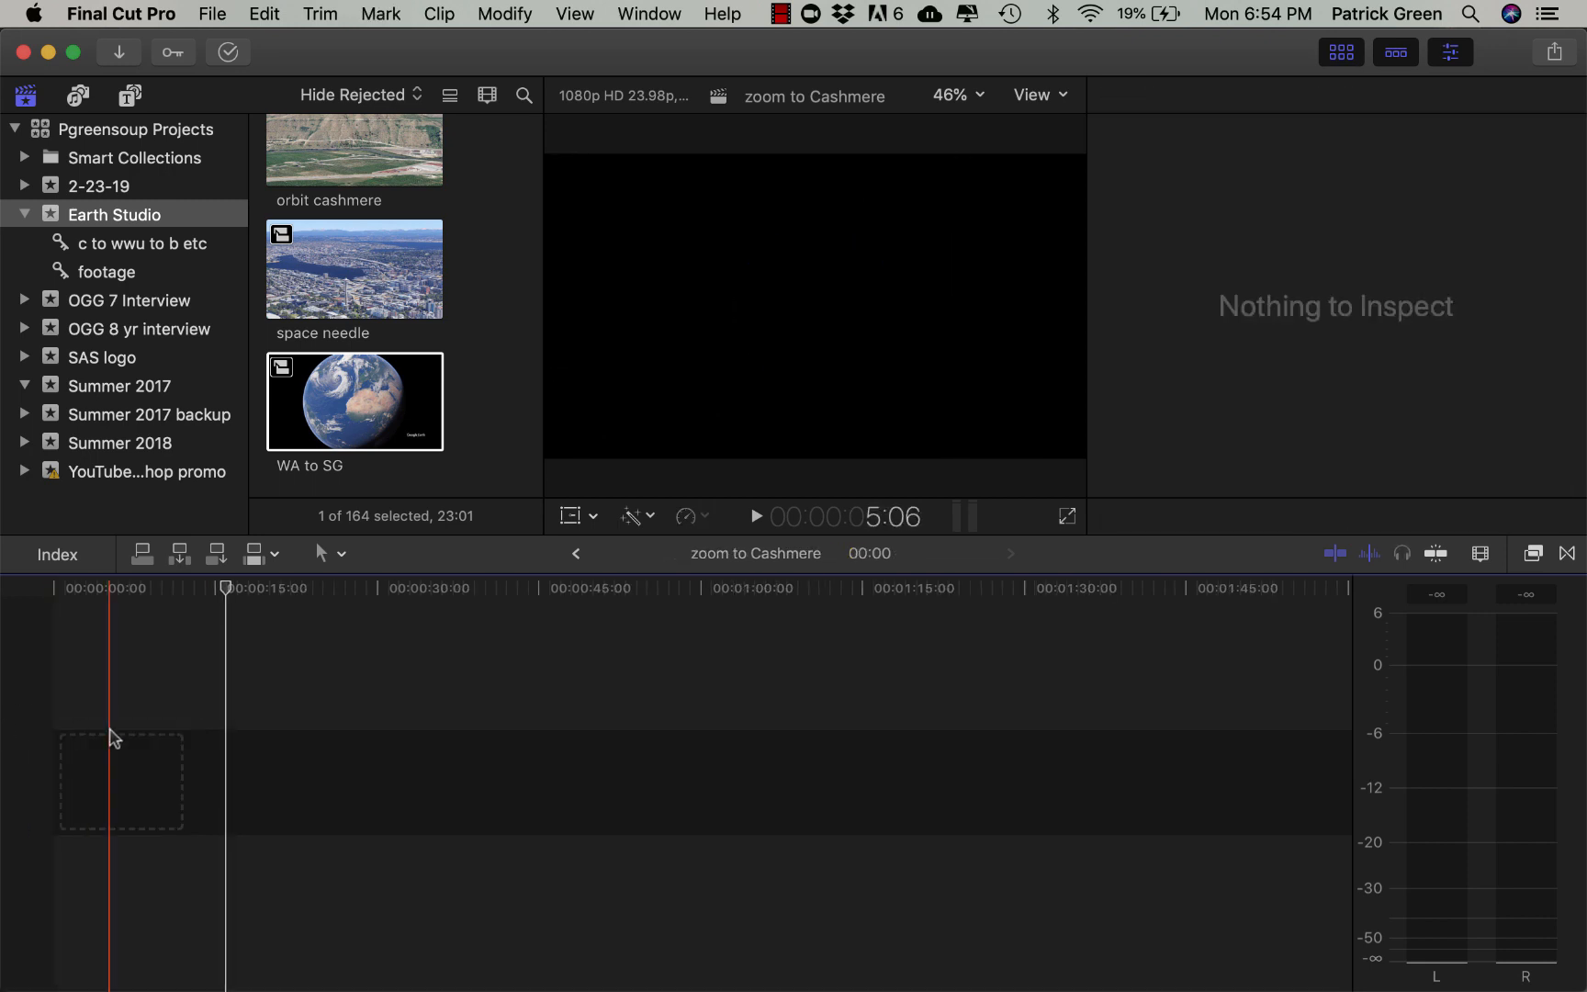
Start a media import and browse to pgreen > Downloads > Cashmere > footage
left_click(215, 15)
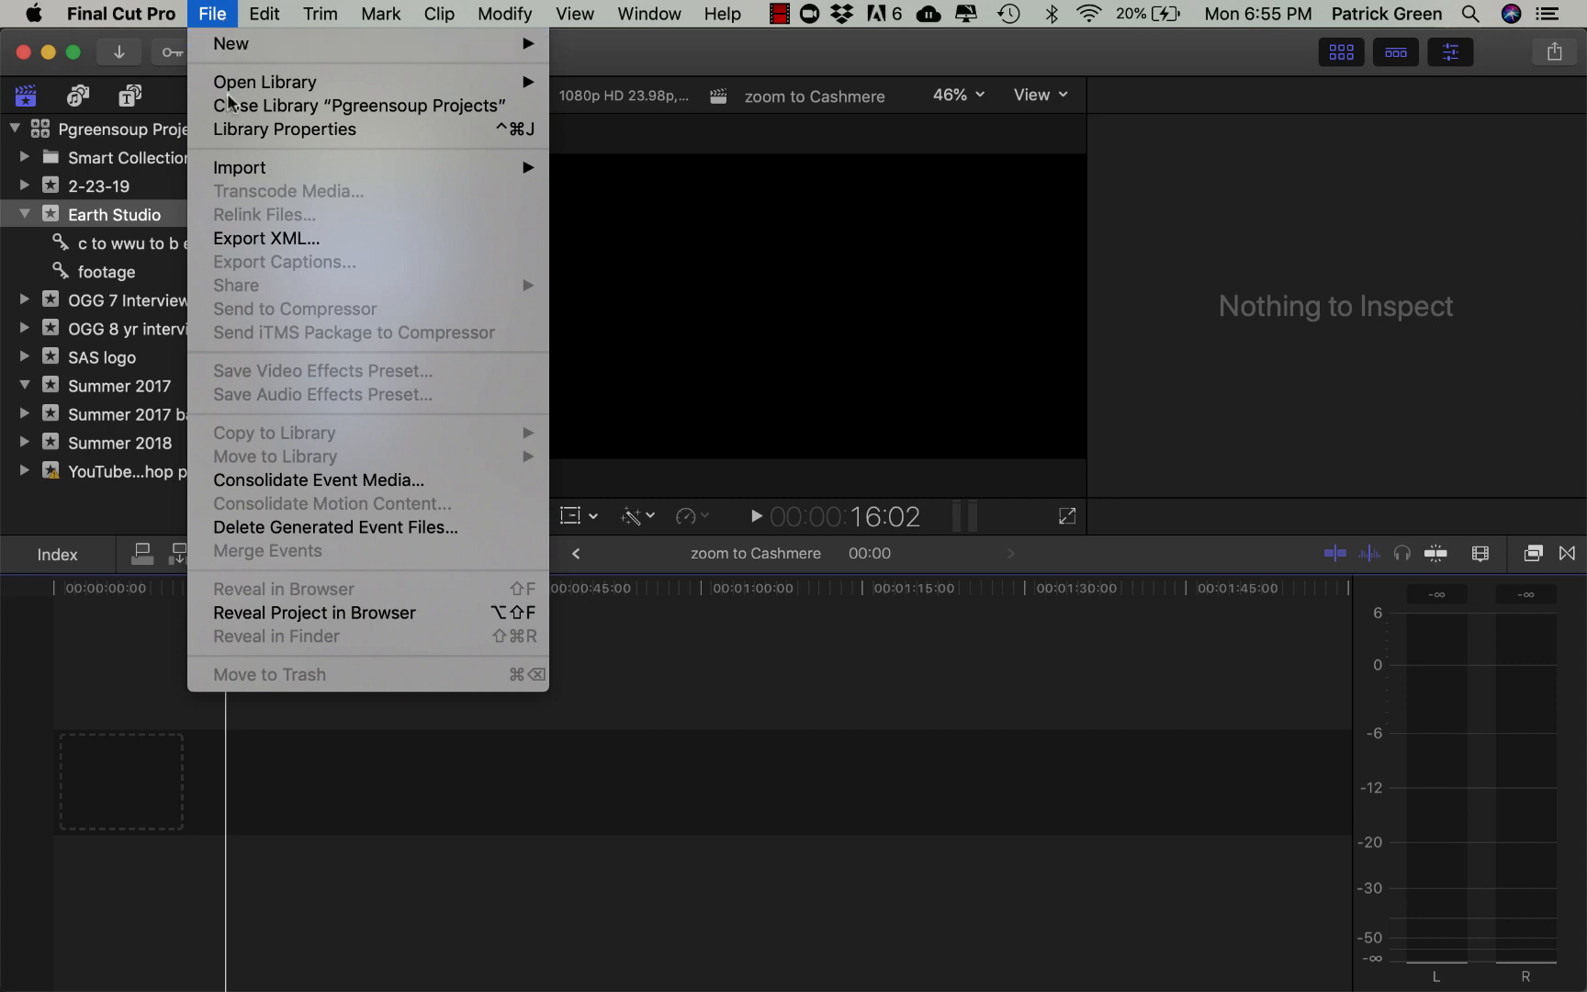
mouse_move(267, 167)
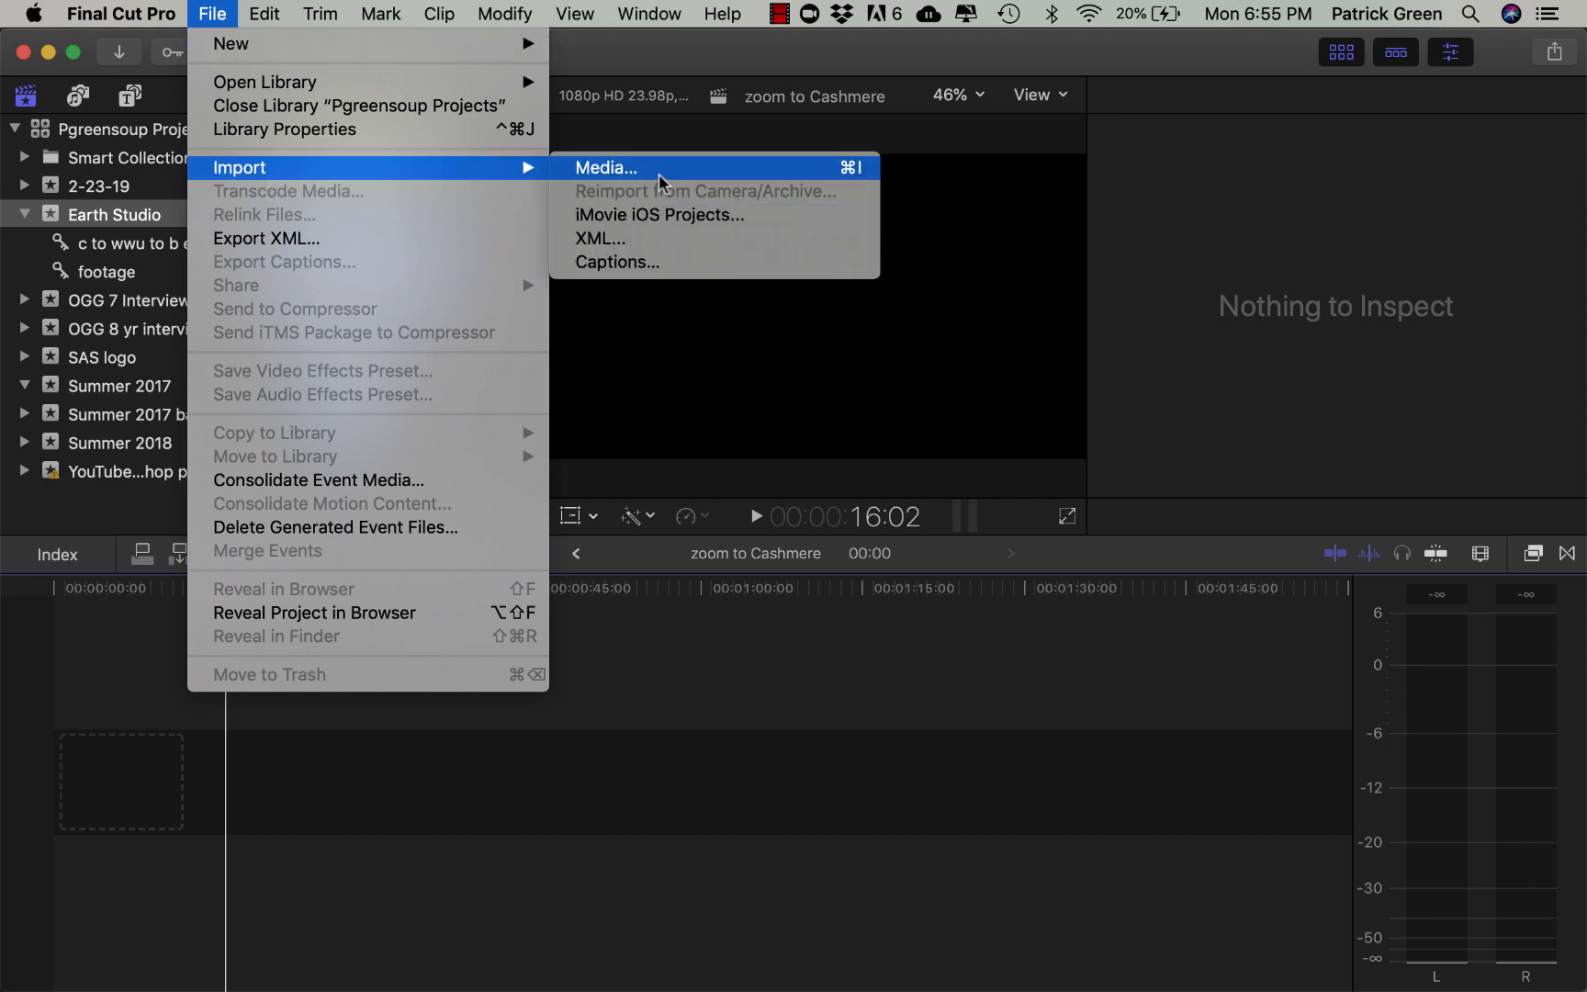
left_click(606, 167)
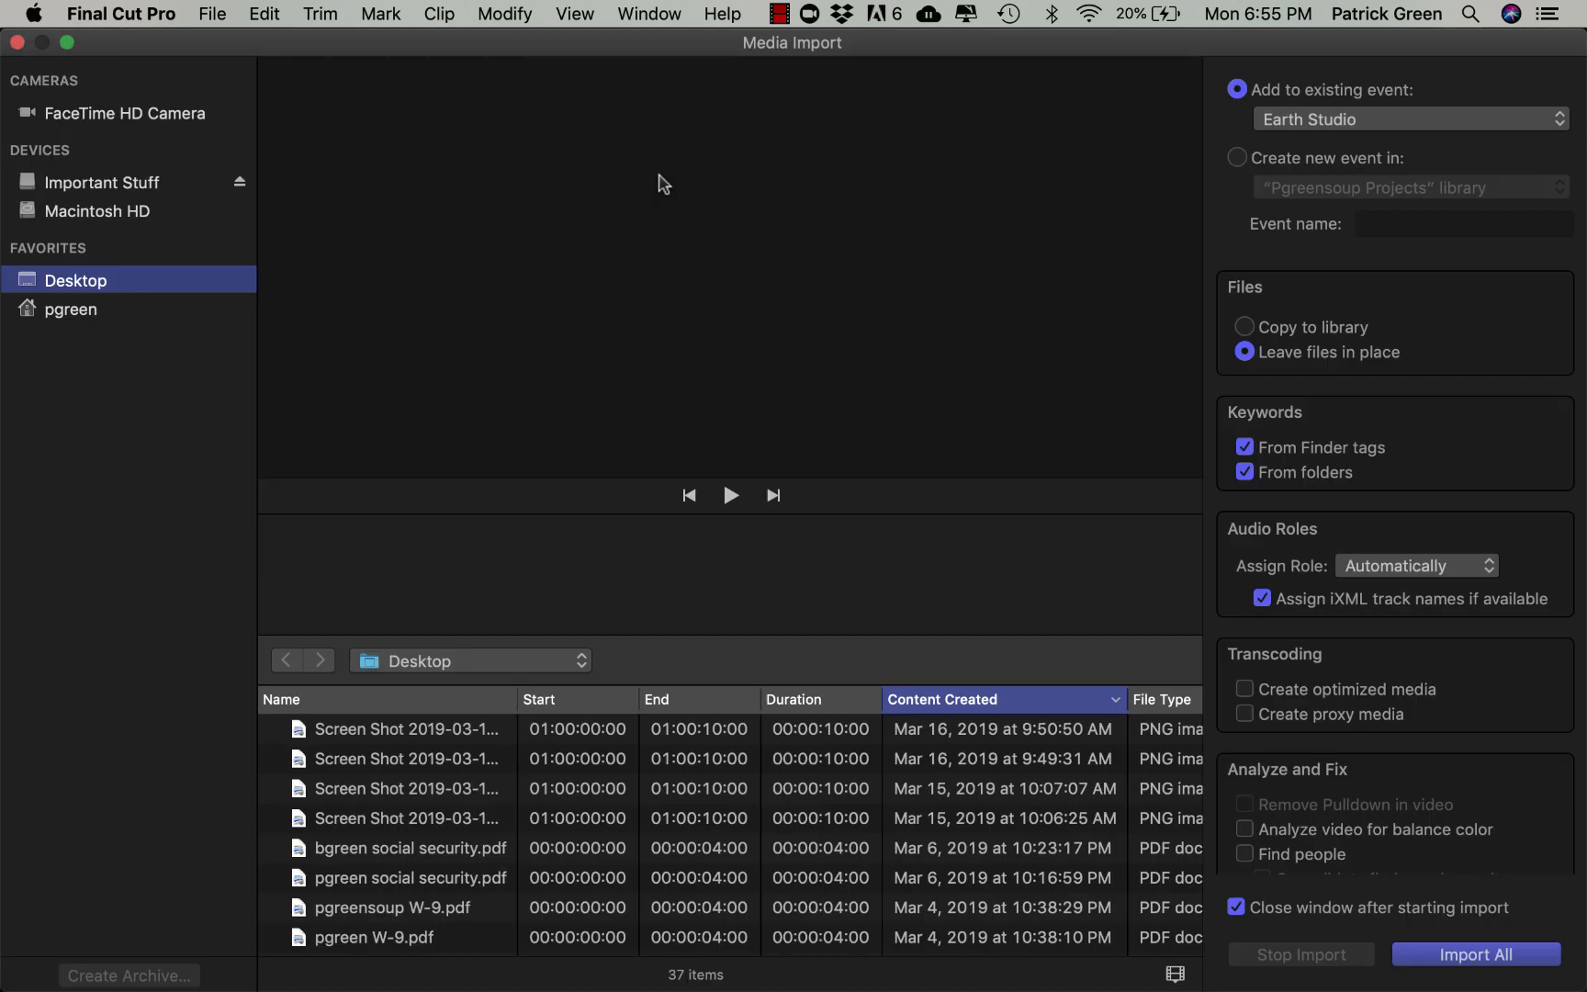
mouse_move(129, 341)
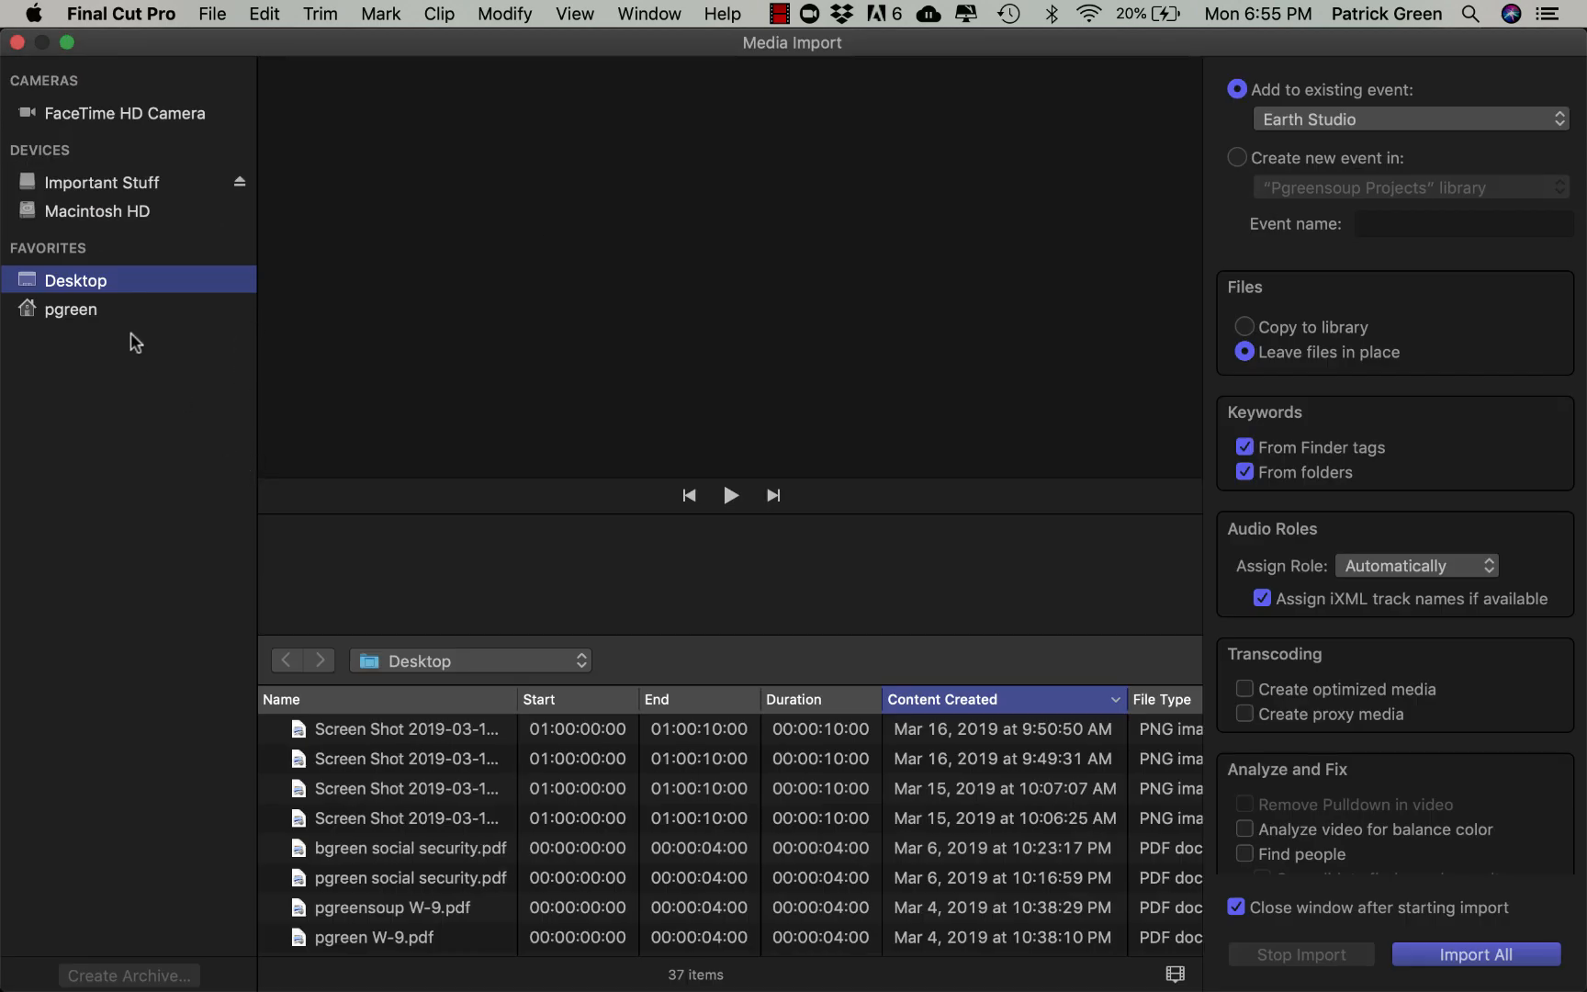
left_click(70, 309)
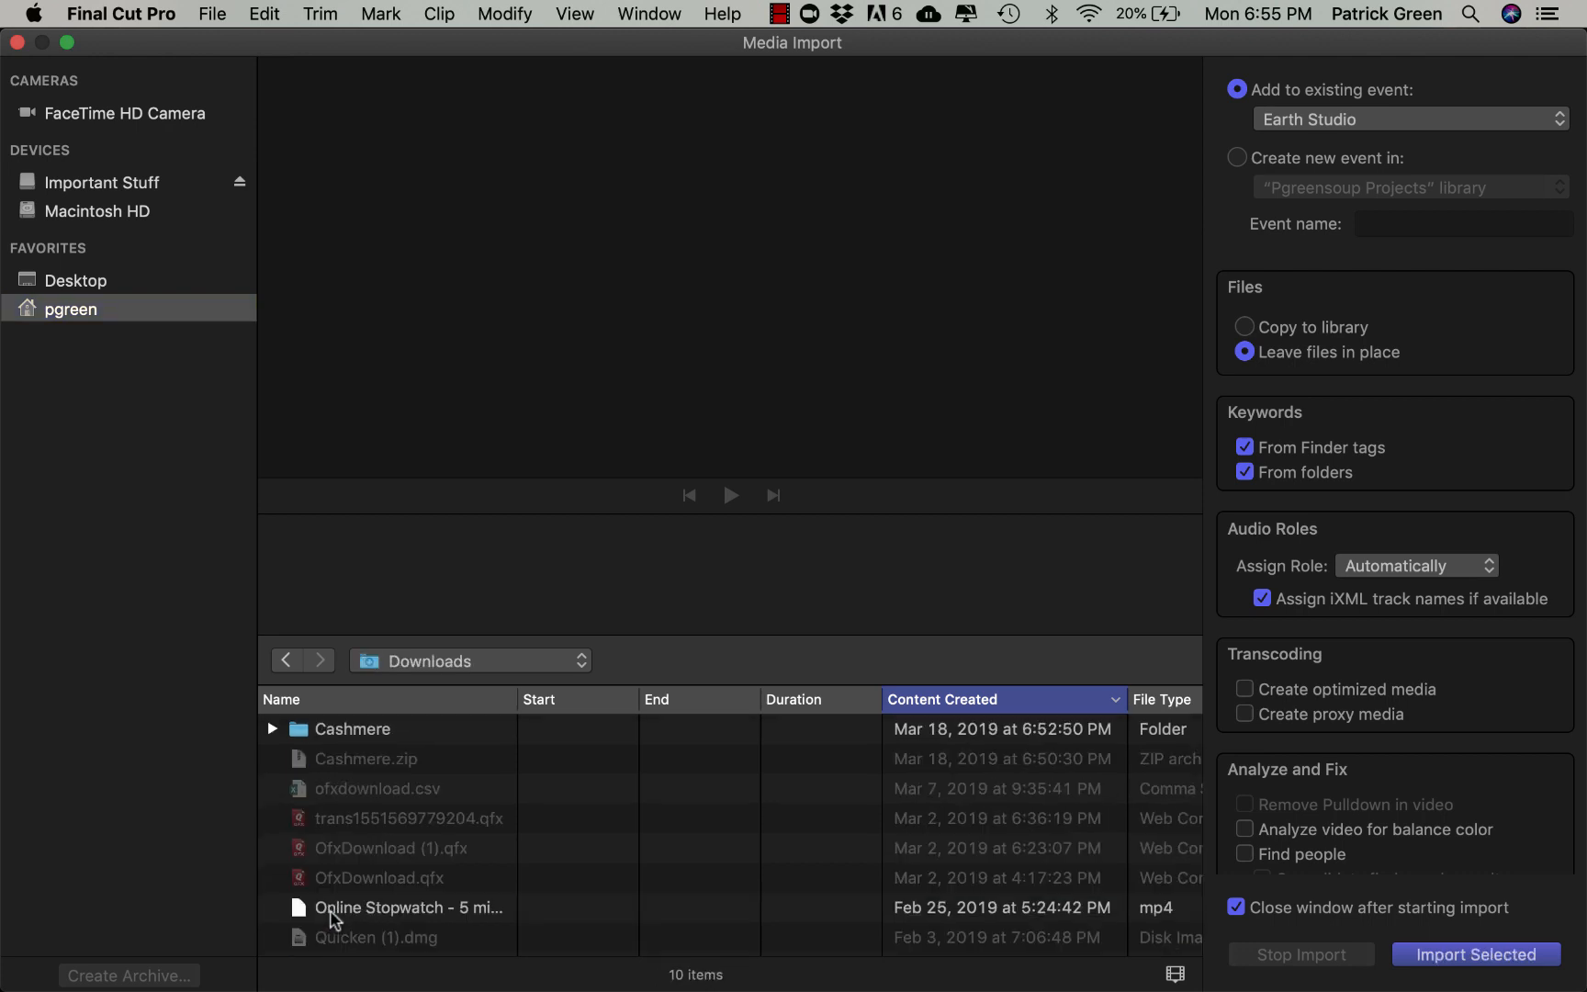
double_click(353, 728)
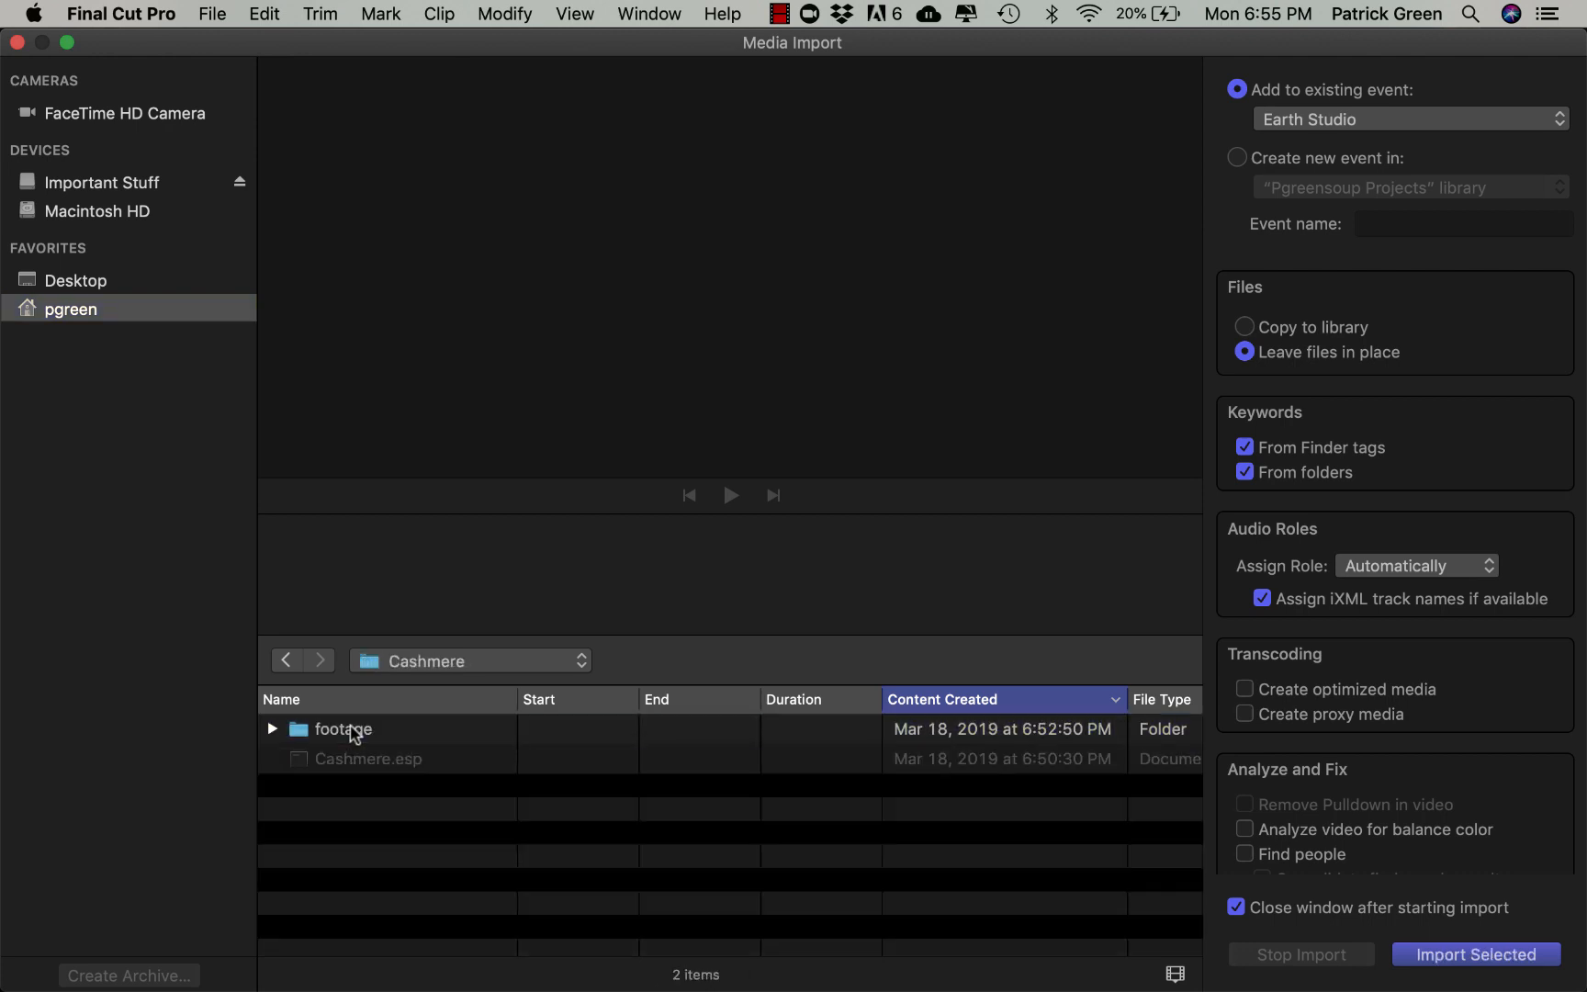
double_click(343, 730)
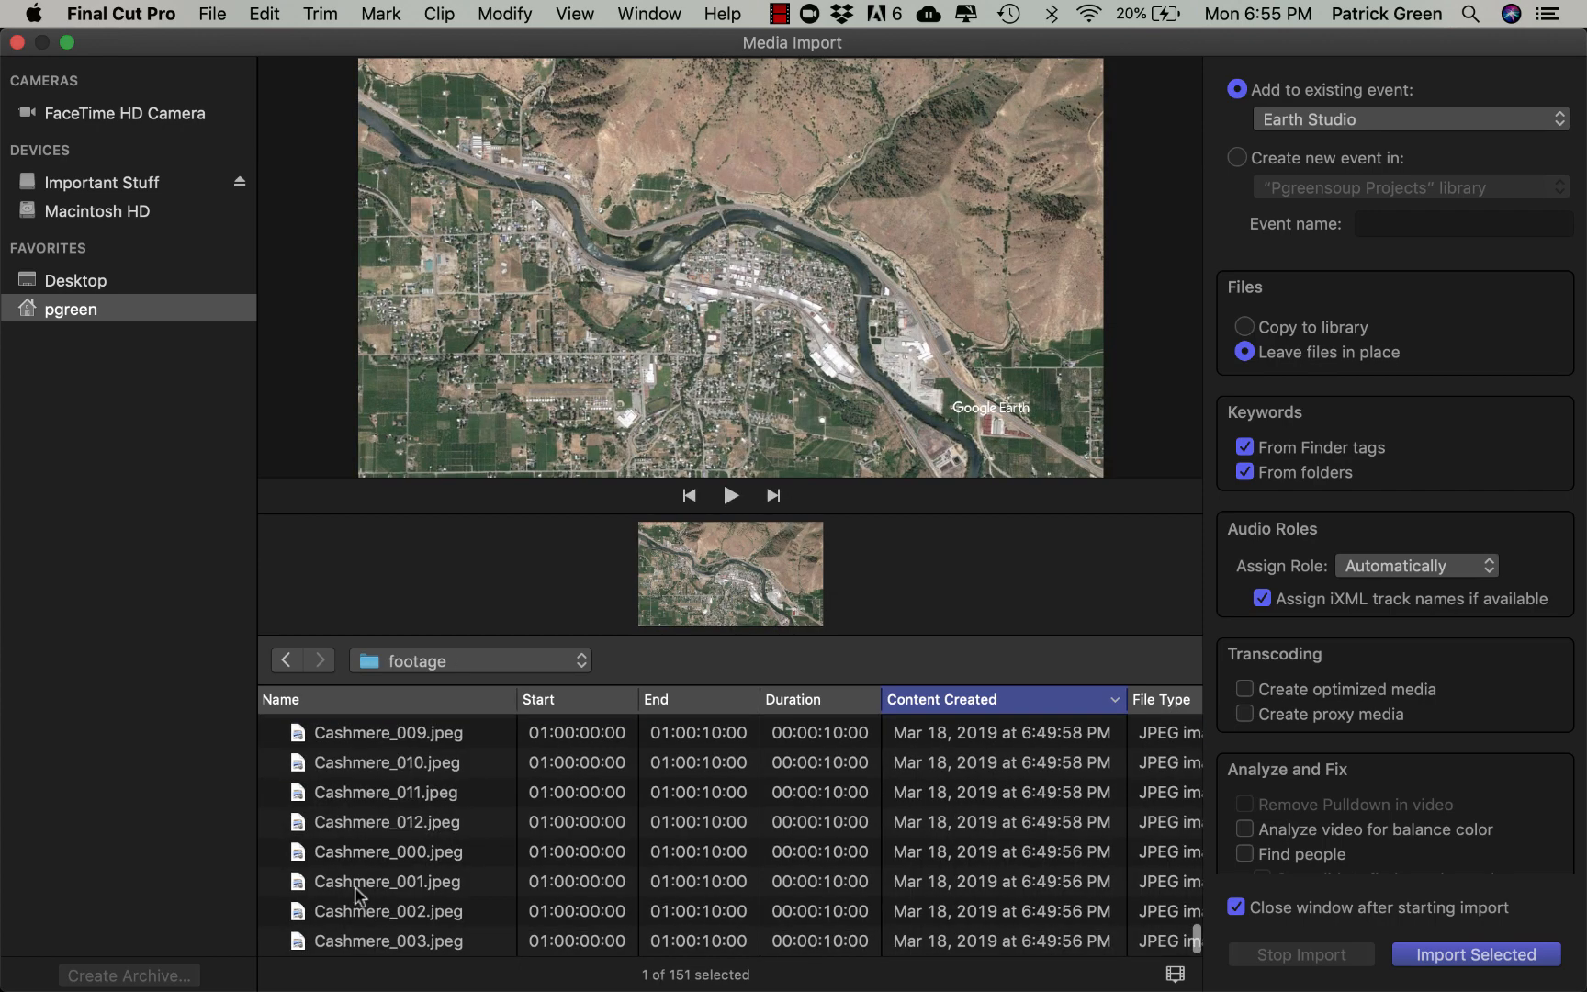
Import all 151 Cashmere frames into the Earth Studio event
left_click(379, 941)
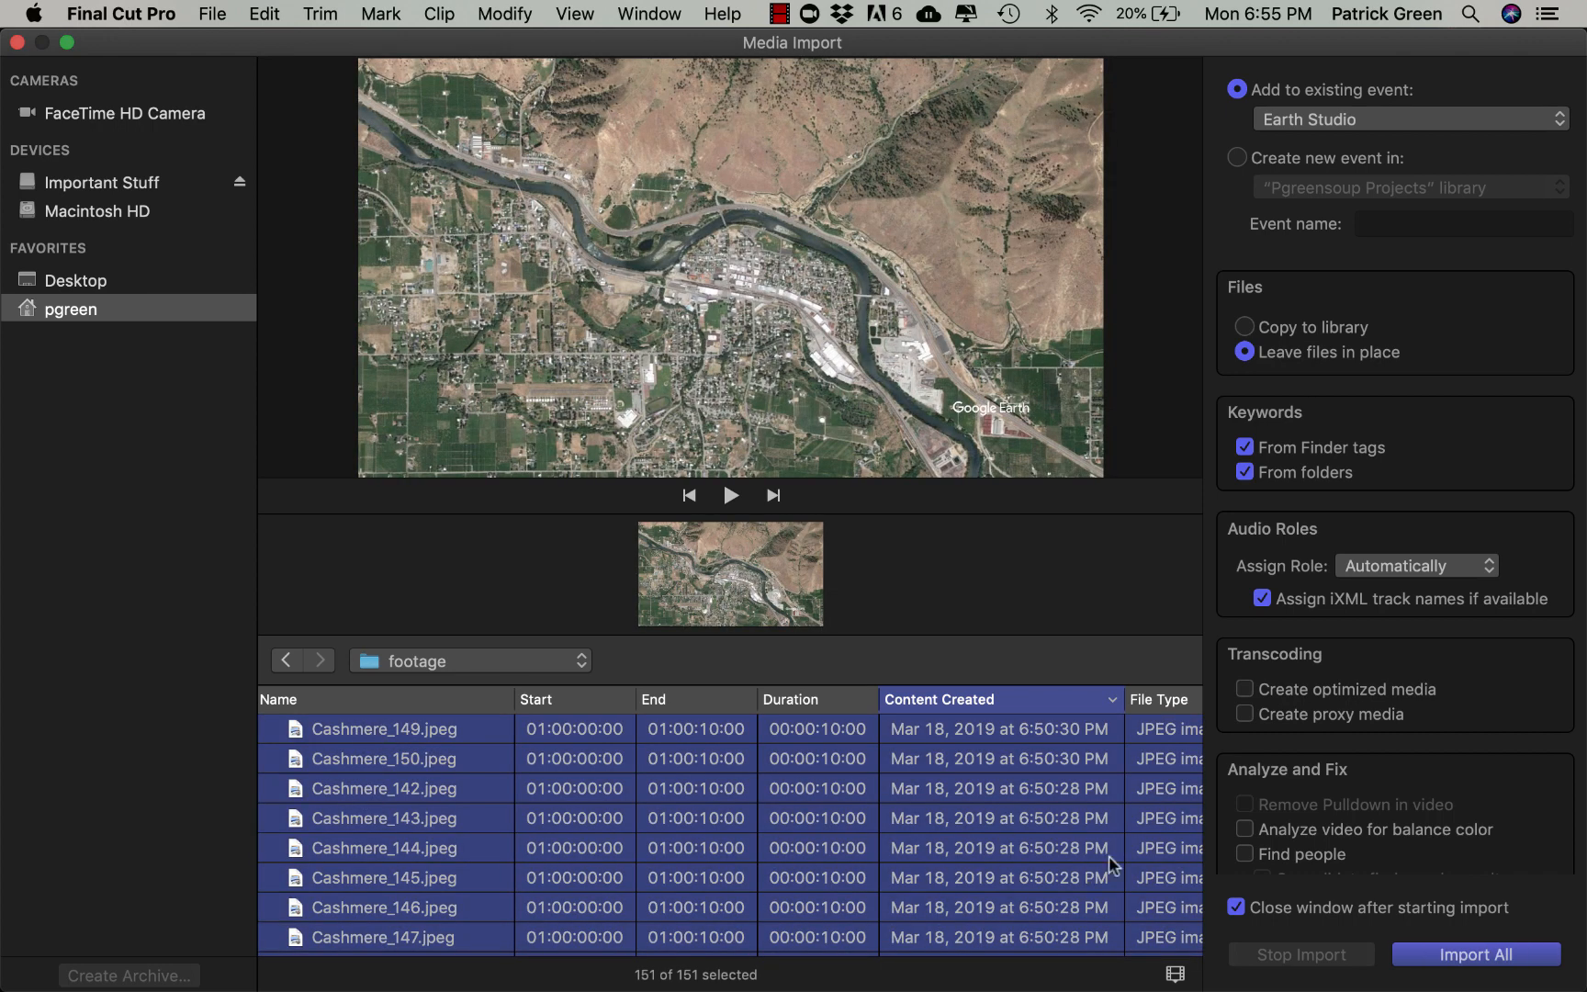
left_click(1477, 956)
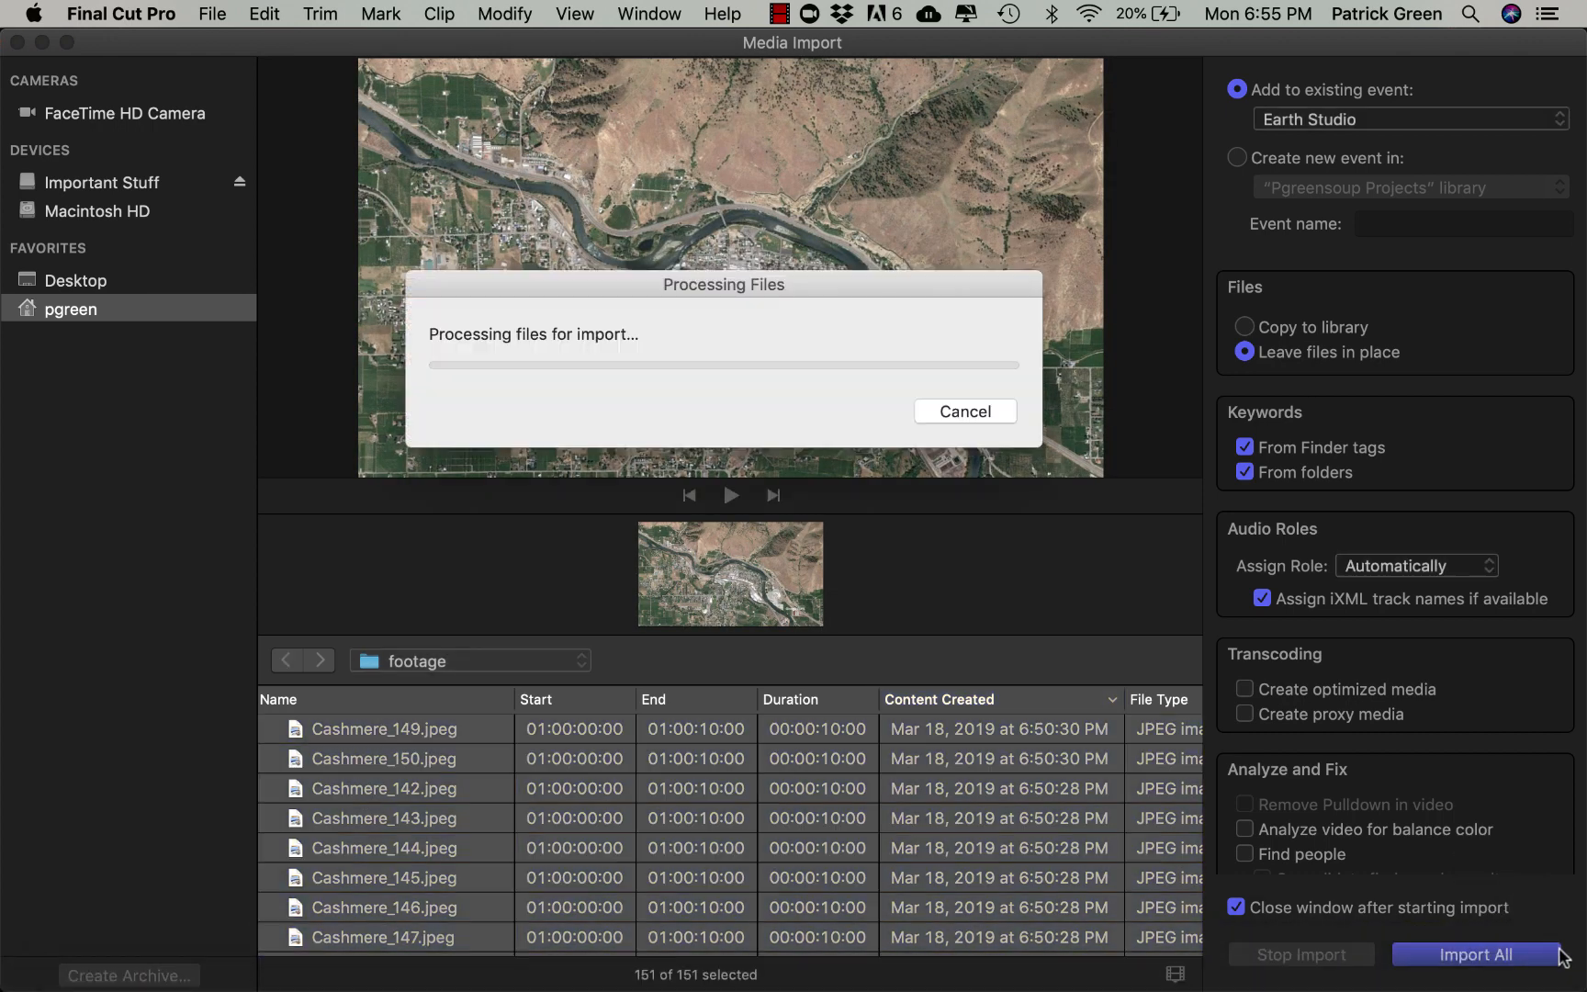
left_click(1477, 955)
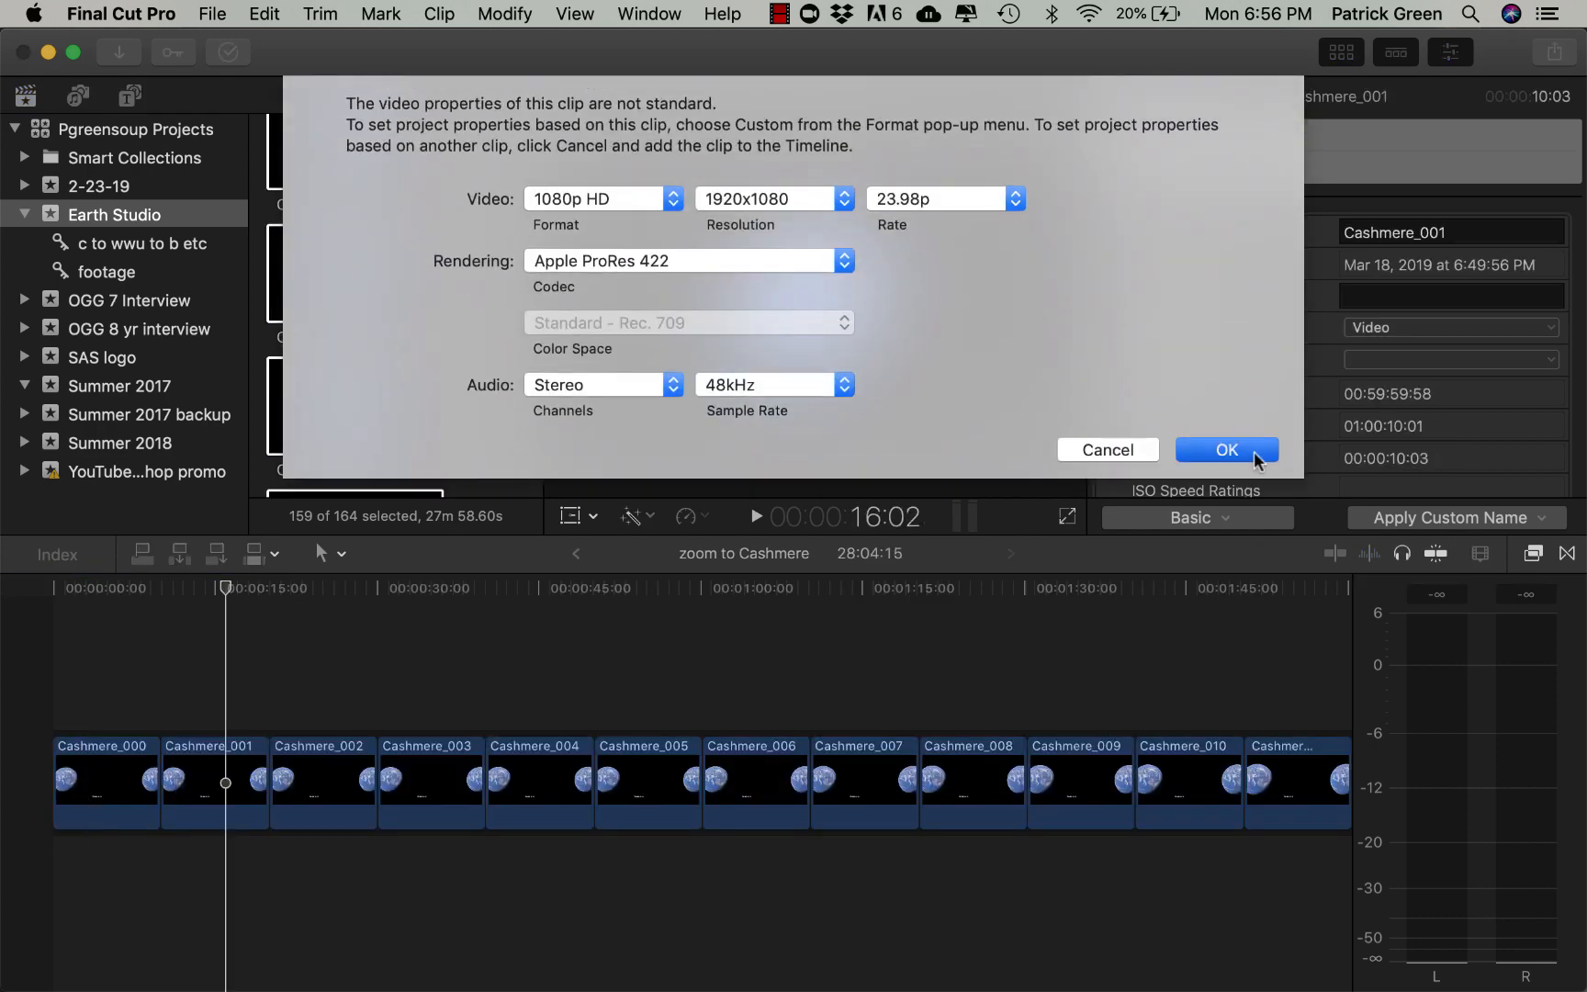
Accept the 1080p HD, 23.98p properties so the frames sit as individual timeline clips
left_click(1227, 450)
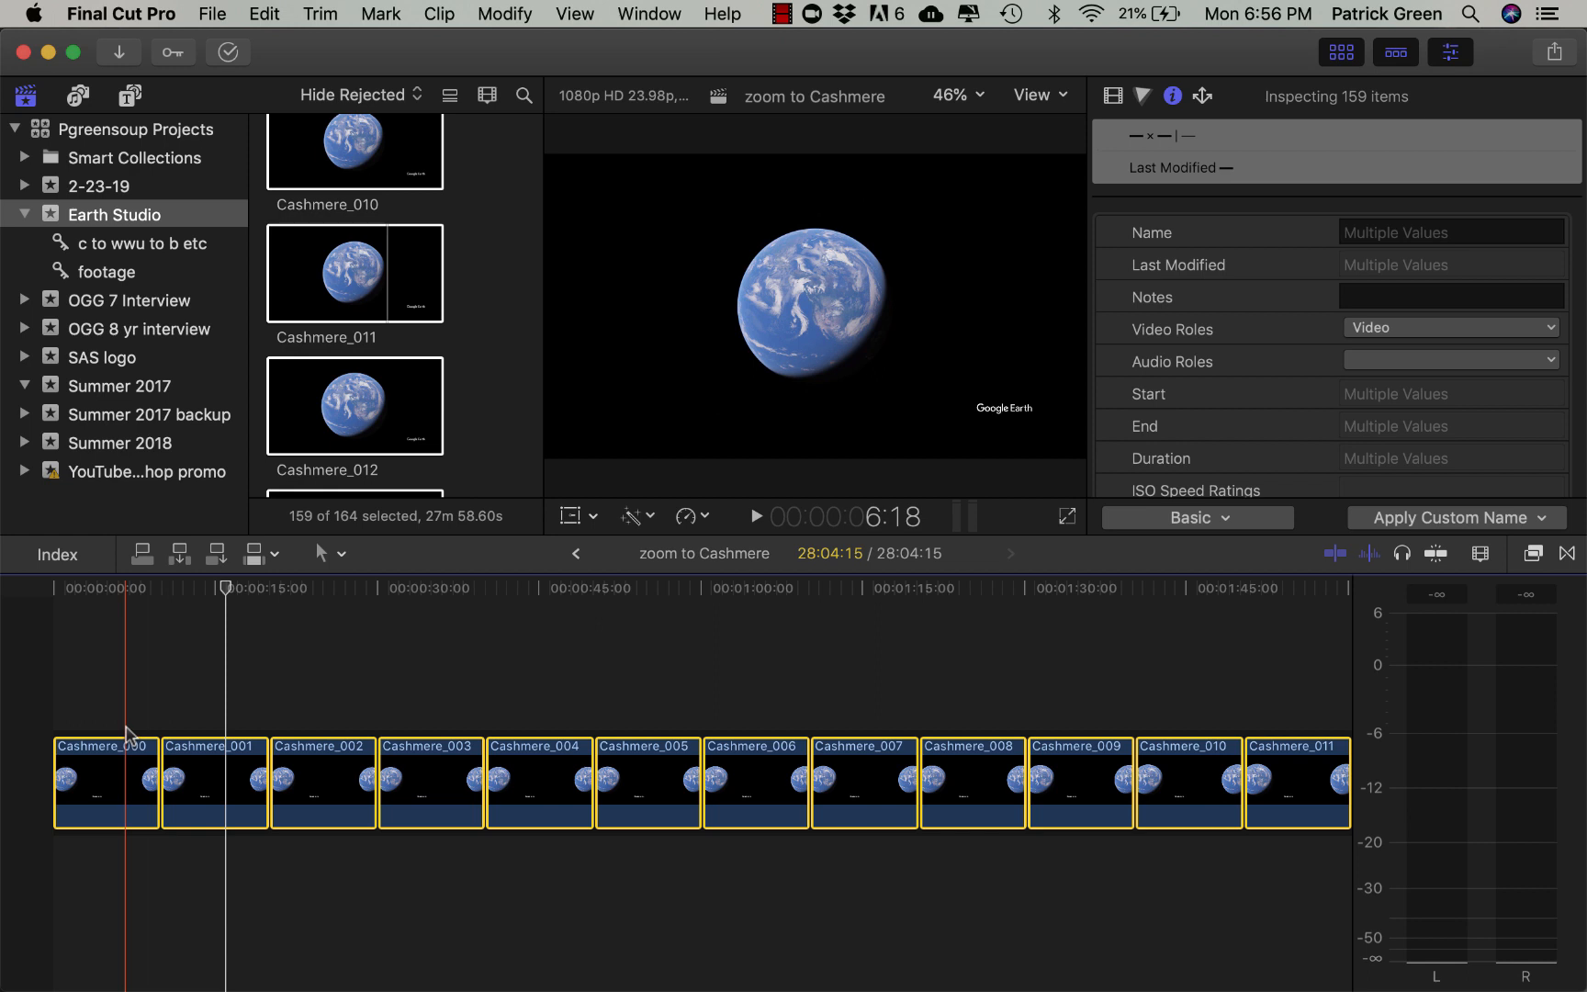